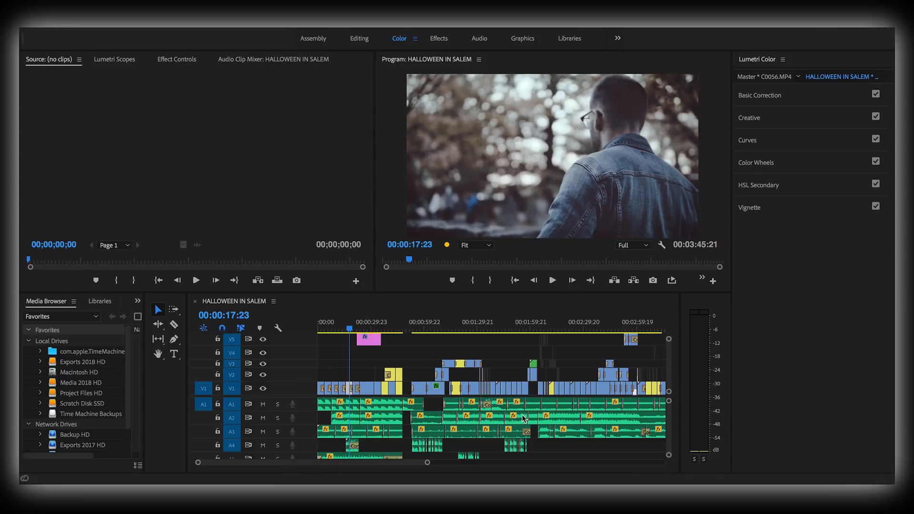
mouse_move(512, 395)
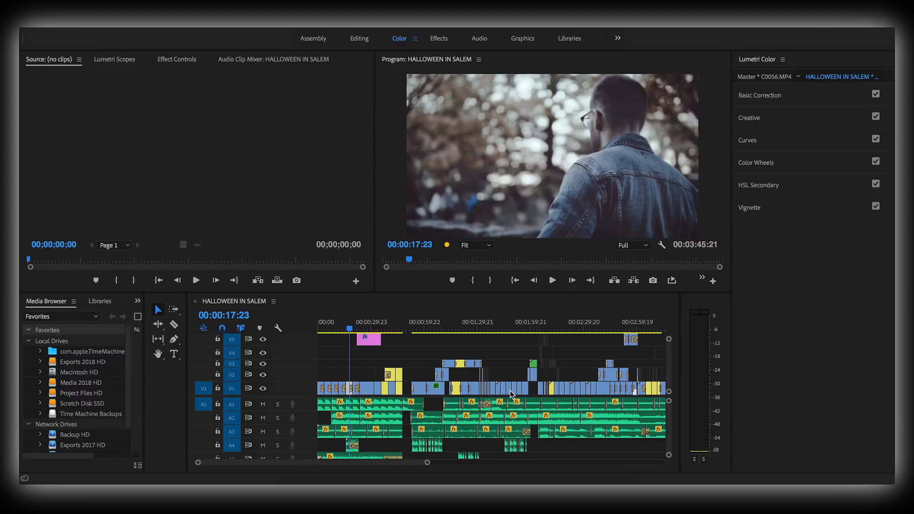
mouse_move(609, 374)
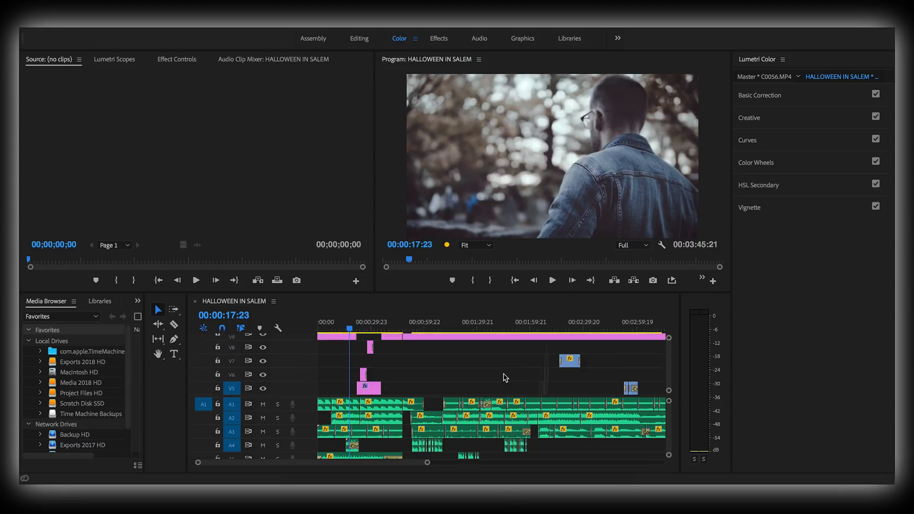
- Bring up Export Settings for HALLOWEEN IN SALEM as H.264 with a Custom preset
scroll("down", 3)
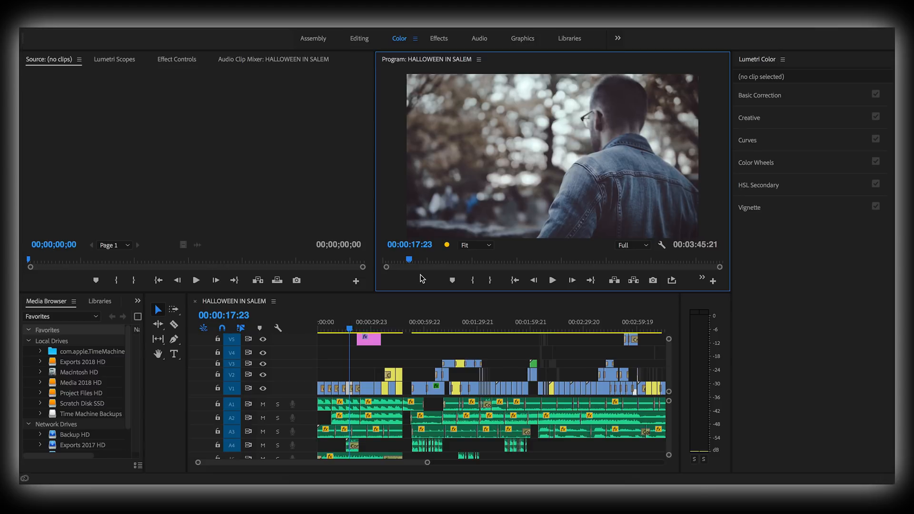
mouse_move(422, 279)
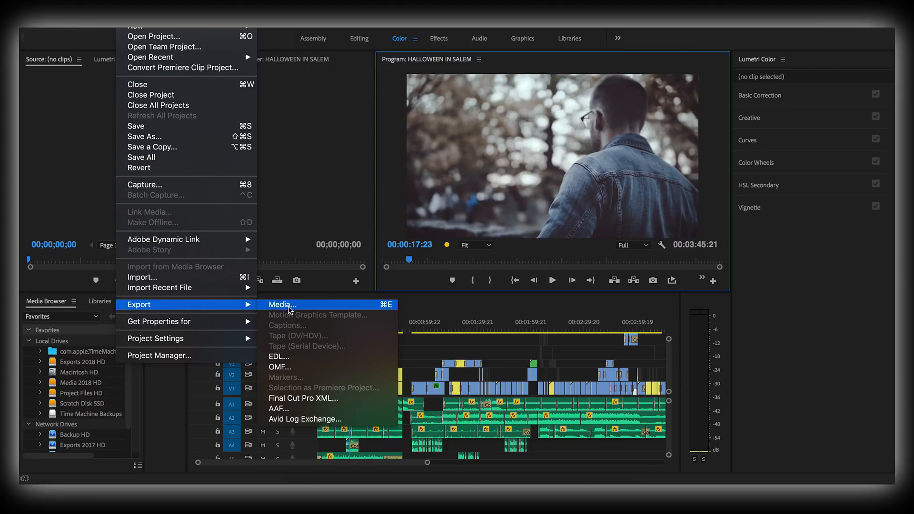
left_click(282, 305)
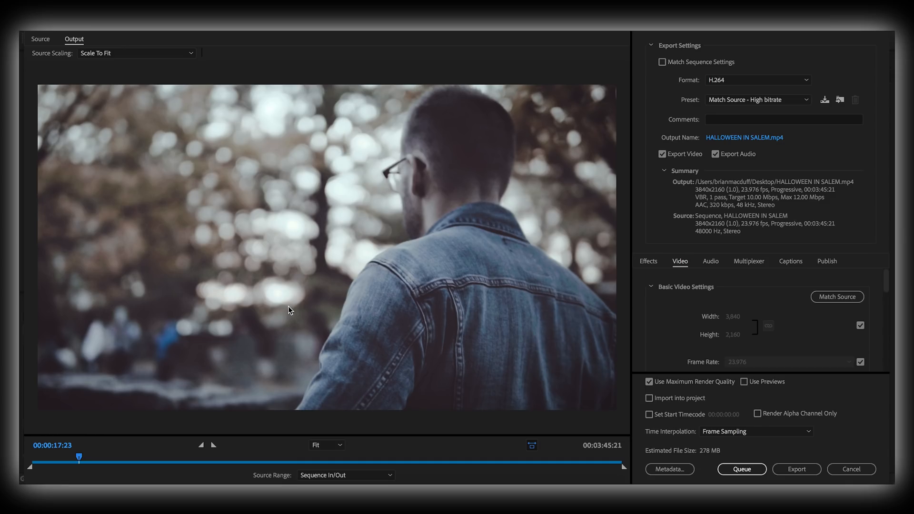
mouse_move(416, 245)
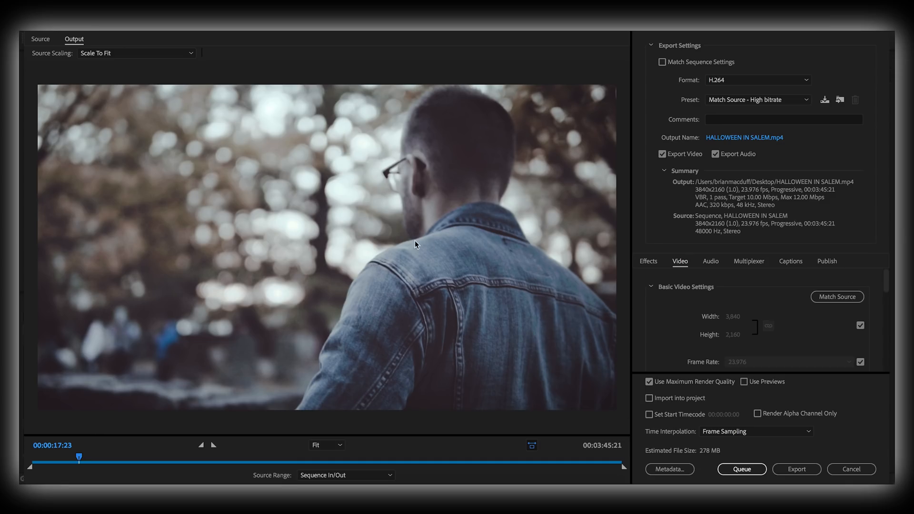
mouse_move(775, 294)
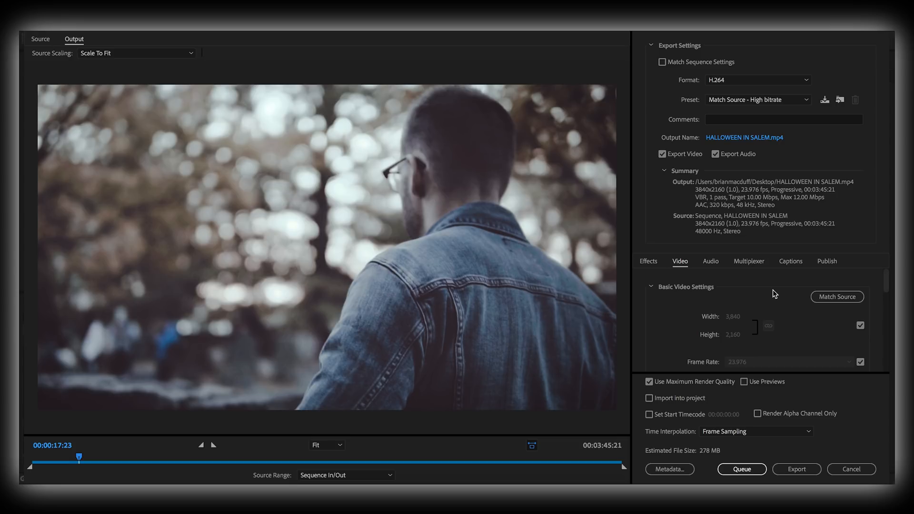
scroll("down", 3)
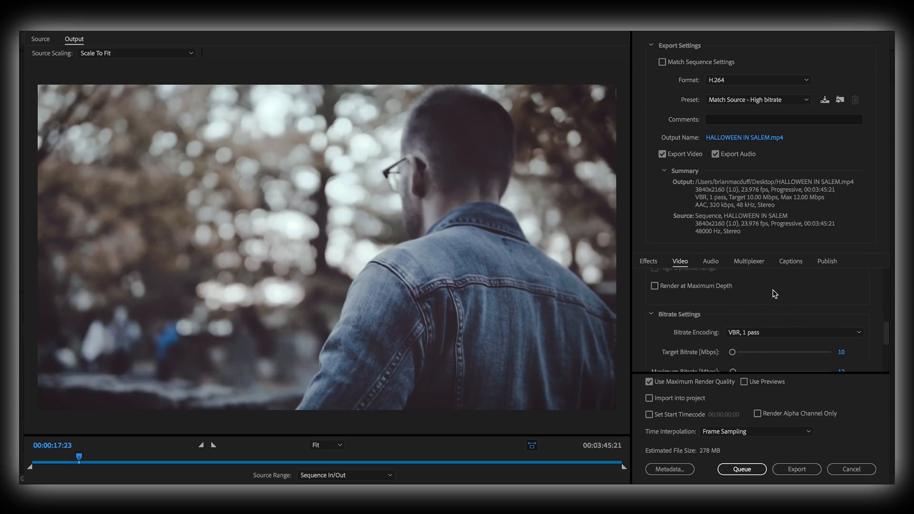
left_click(759, 100)
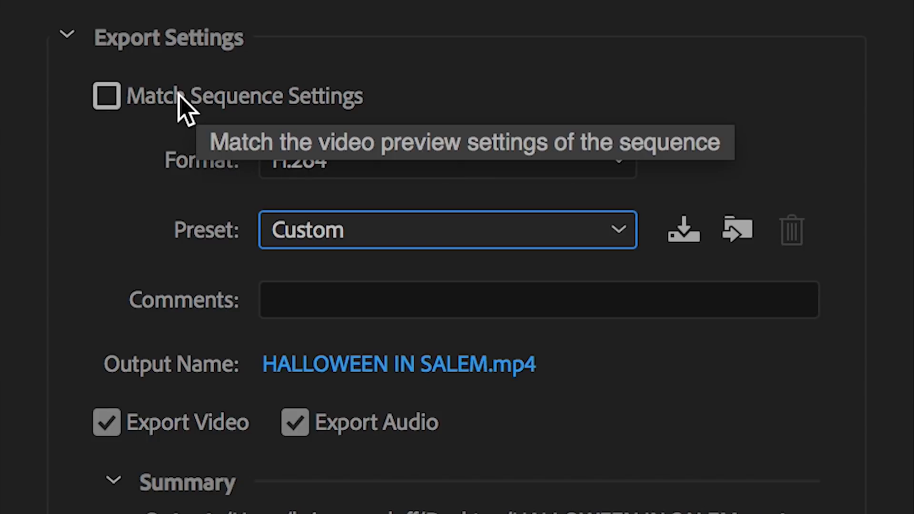
mouse_move(152, 283)
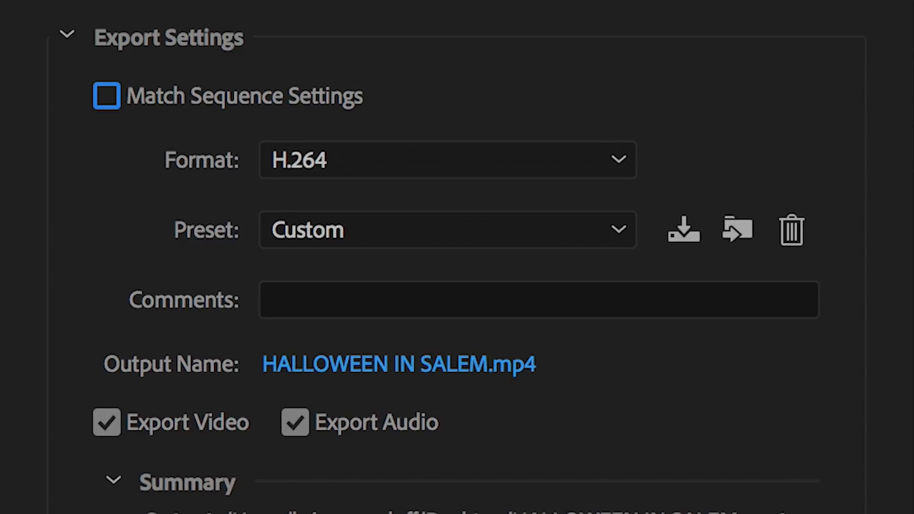
mouse_move(409, 170)
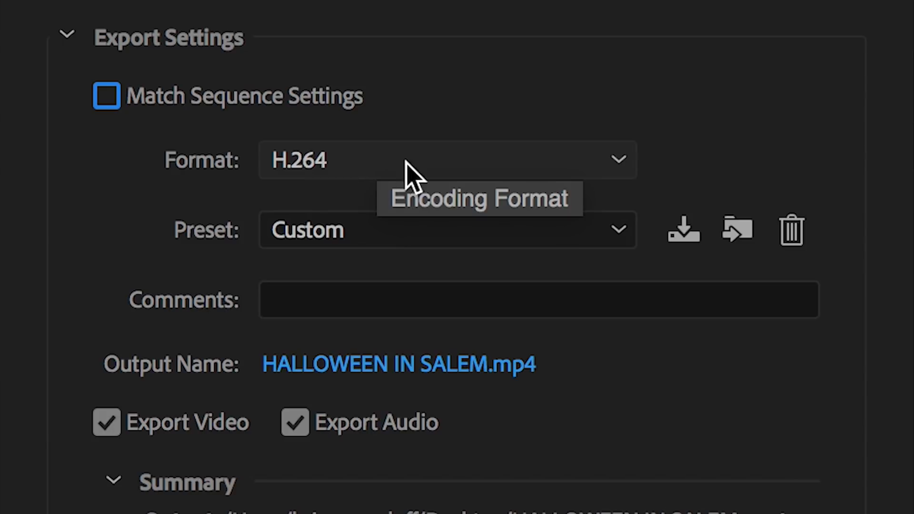
mouse_move(222, 169)
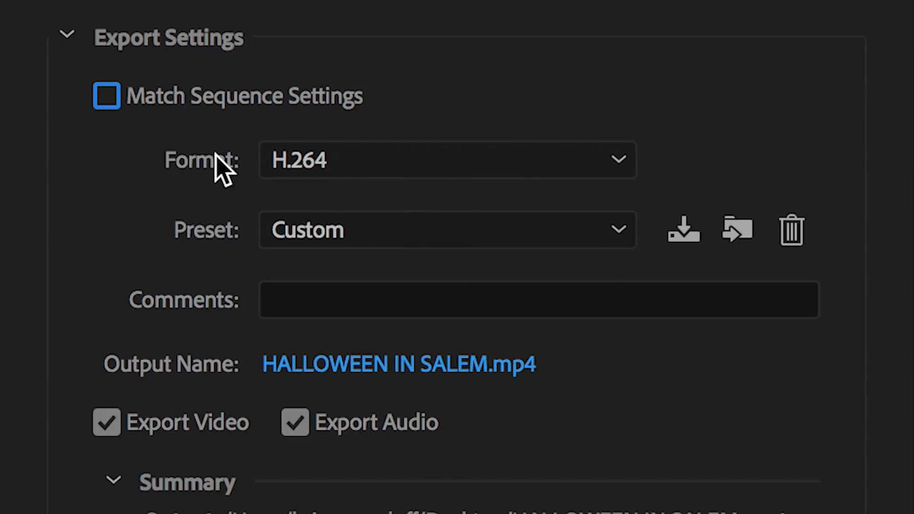
mouse_move(261, 210)
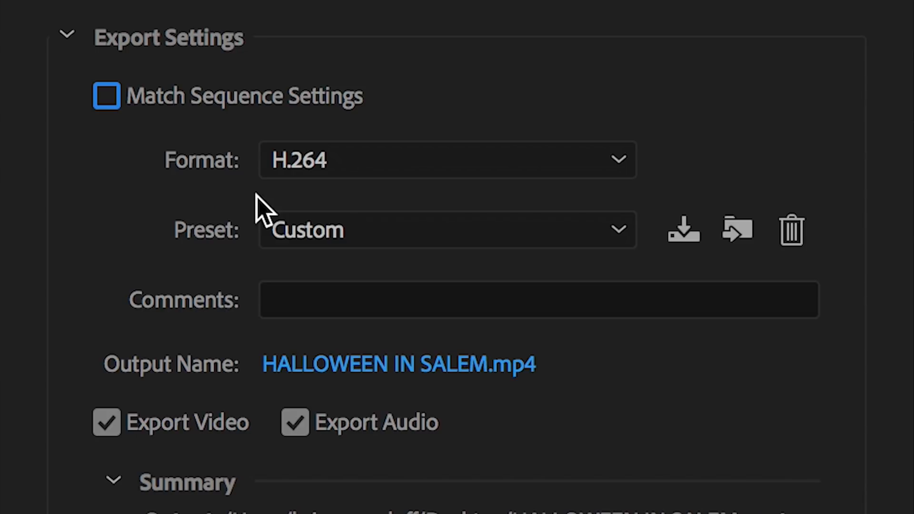
mouse_move(306, 209)
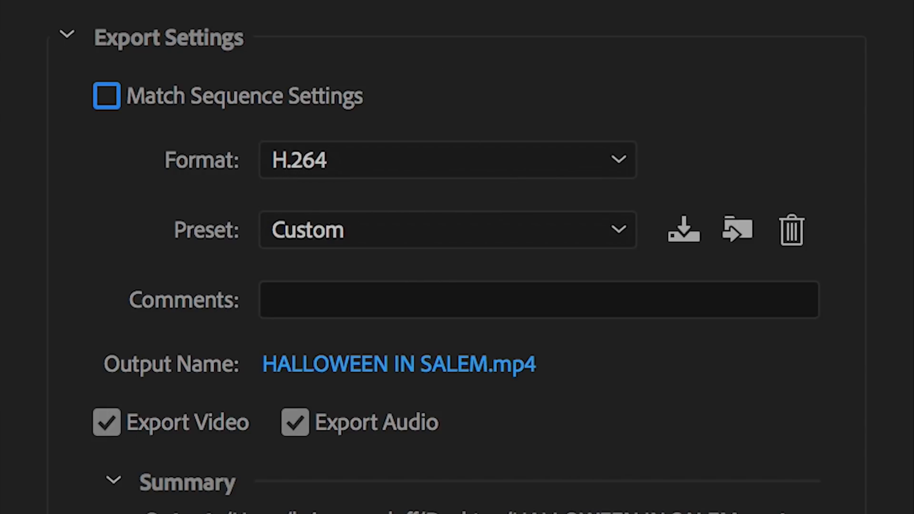
mouse_move(382, 239)
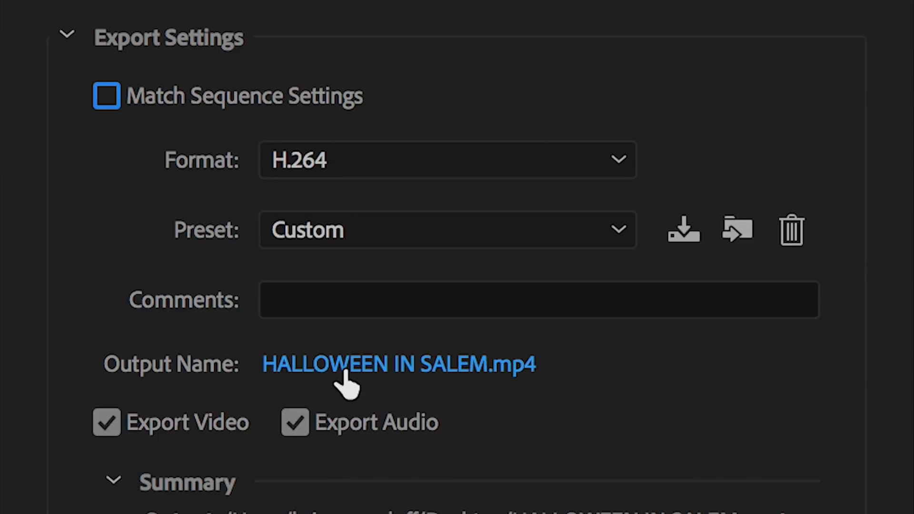
scroll("down", 3)
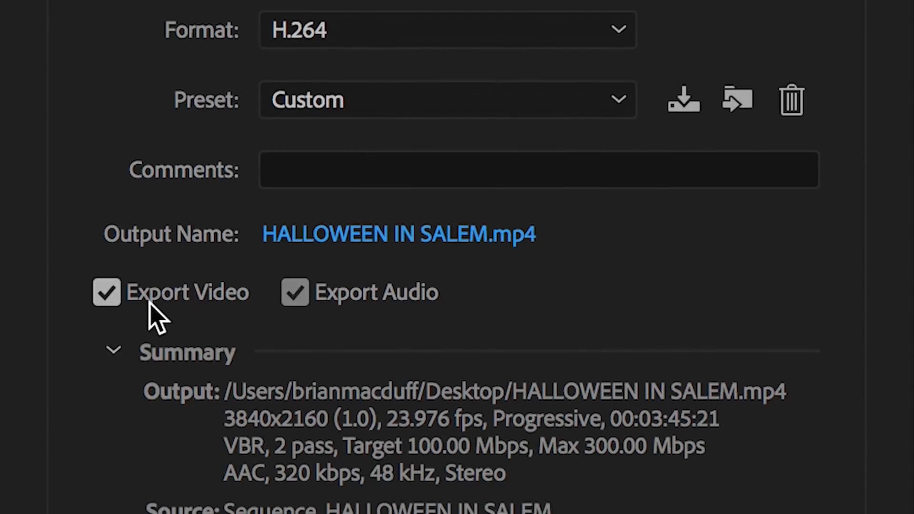
scroll("down", 3)
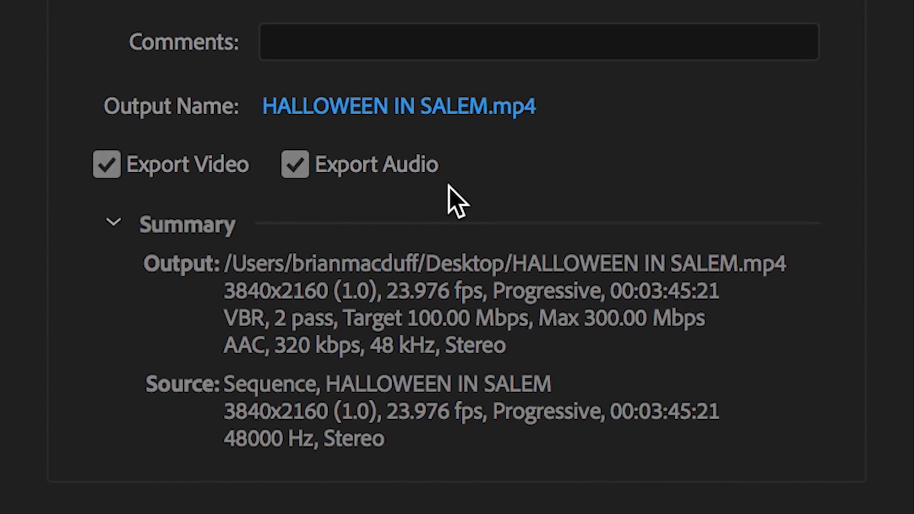
mouse_move(440, 344)
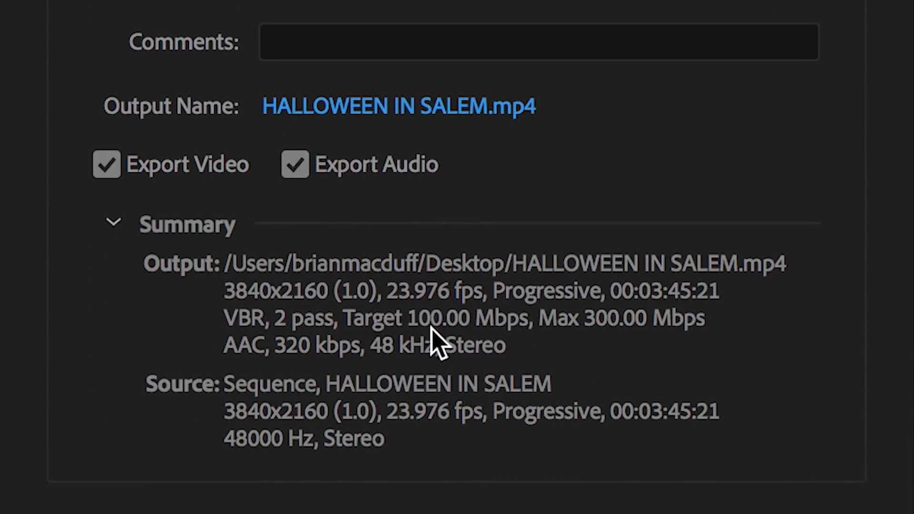
mouse_move(290, 401)
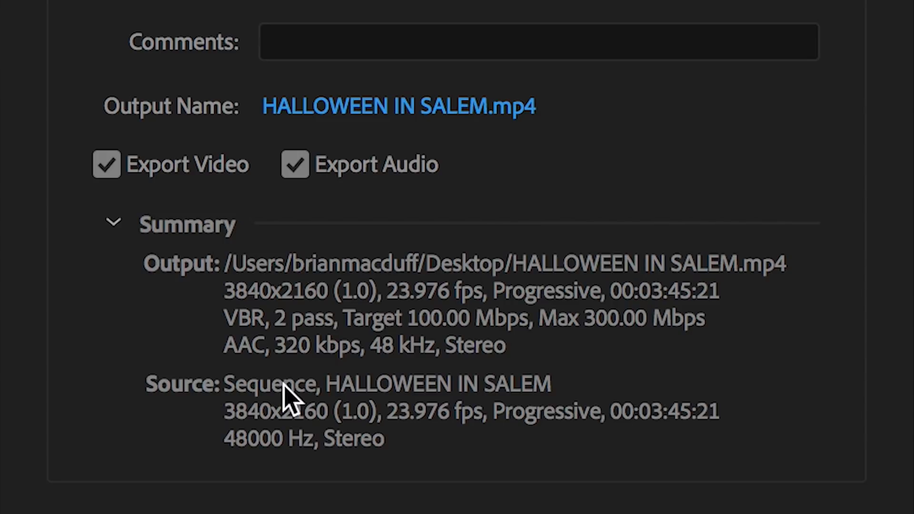
mouse_move(504, 406)
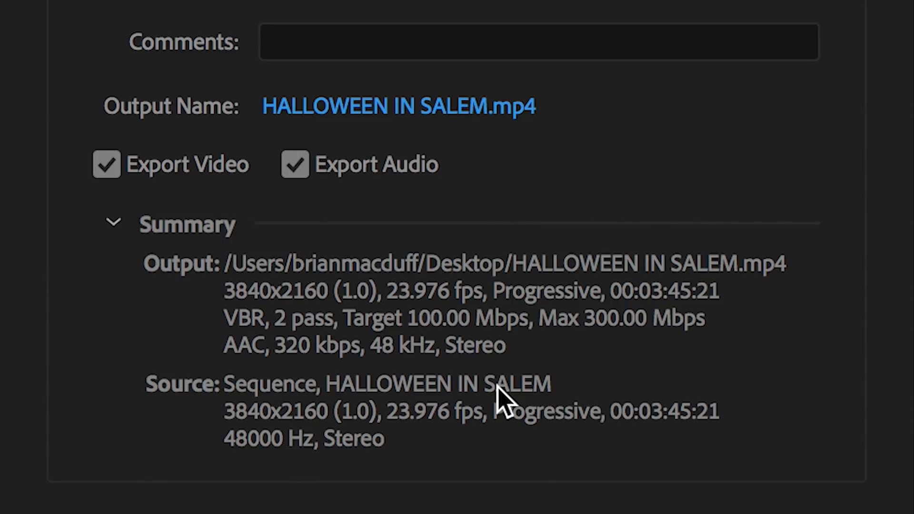
mouse_move(415, 326)
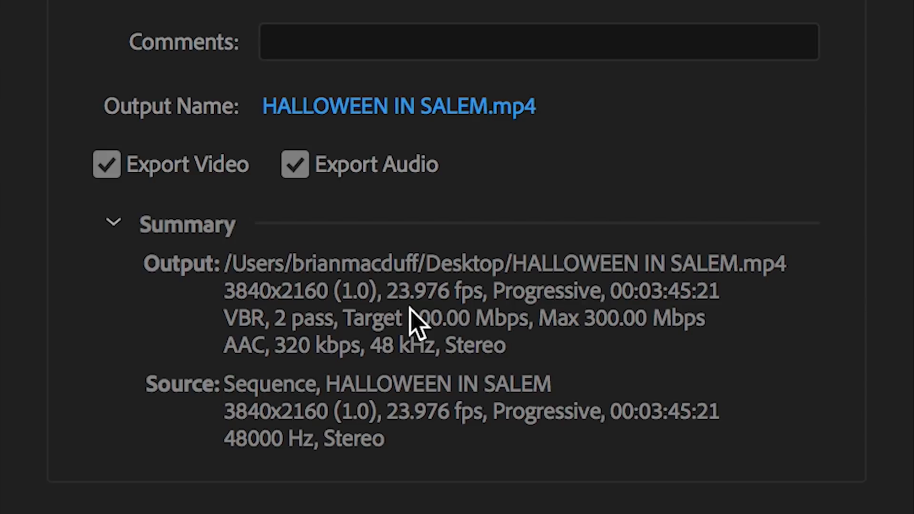
mouse_move(569, 362)
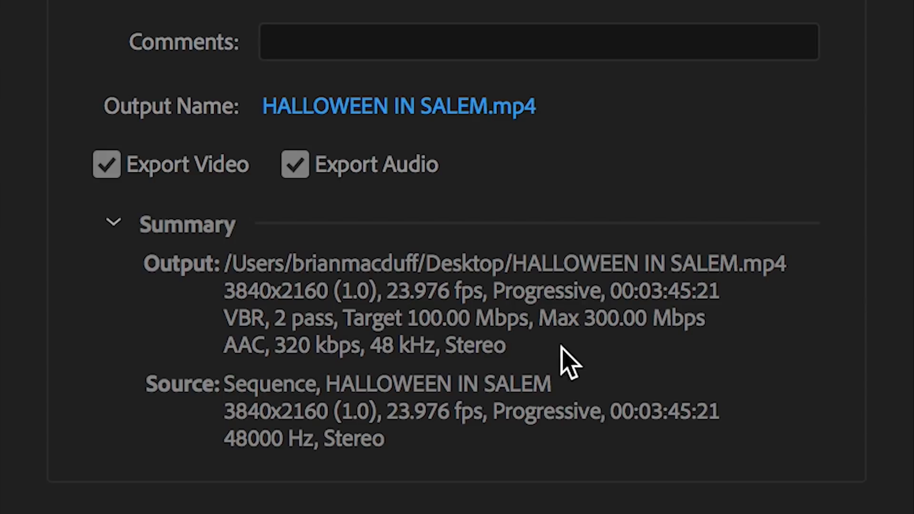
mouse_move(126, 509)
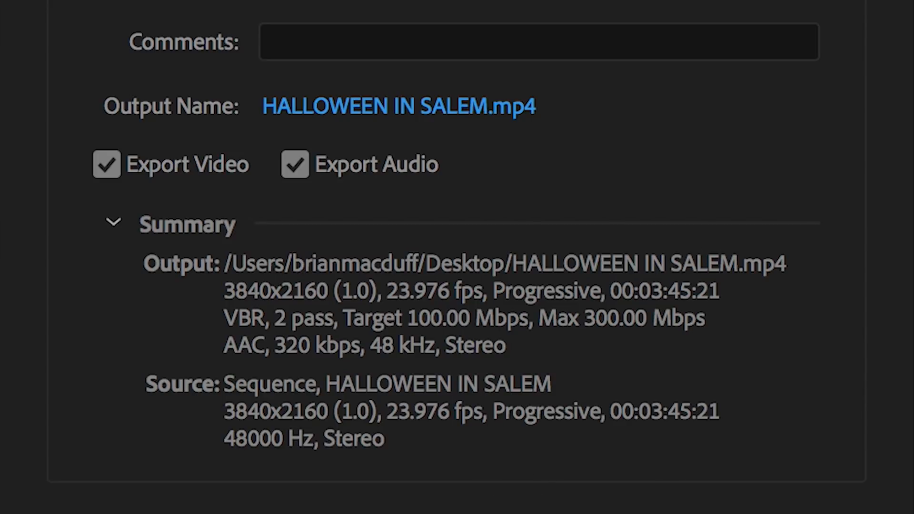
scroll("down", 3)
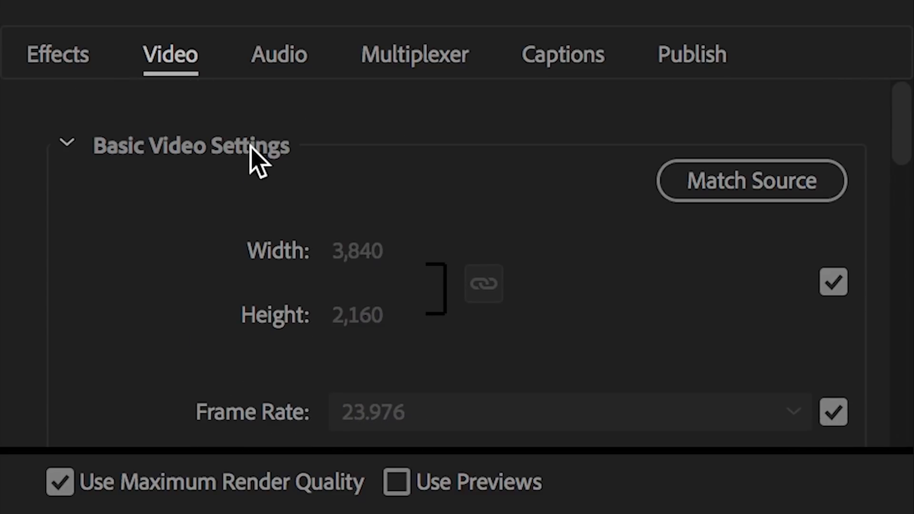
left_click(57, 55)
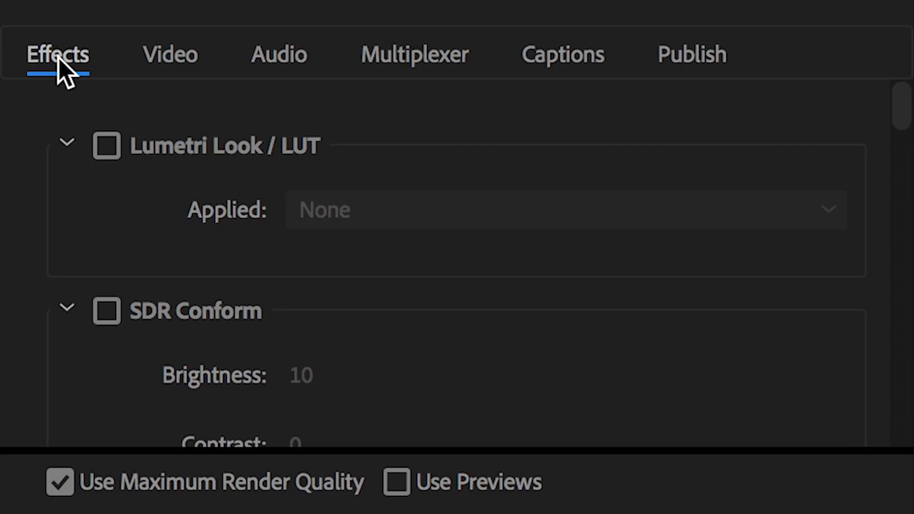
left_click(170, 54)
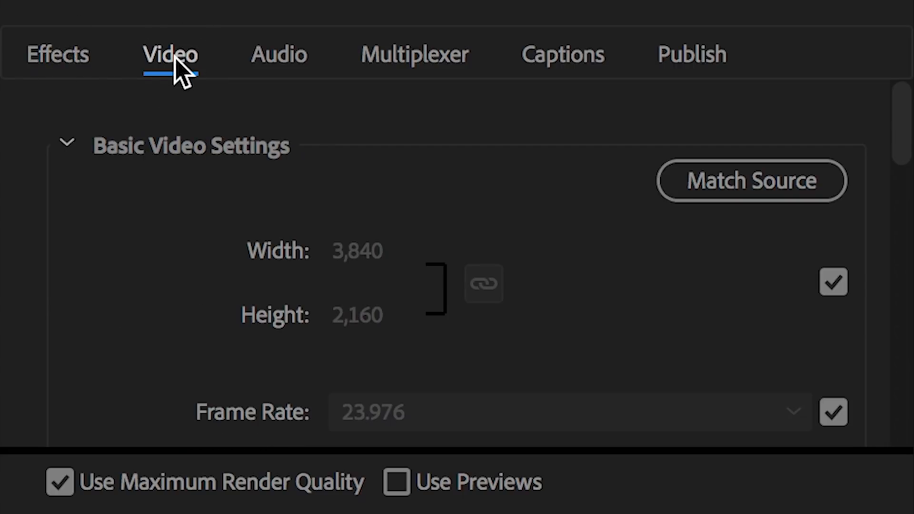
mouse_move(308, 376)
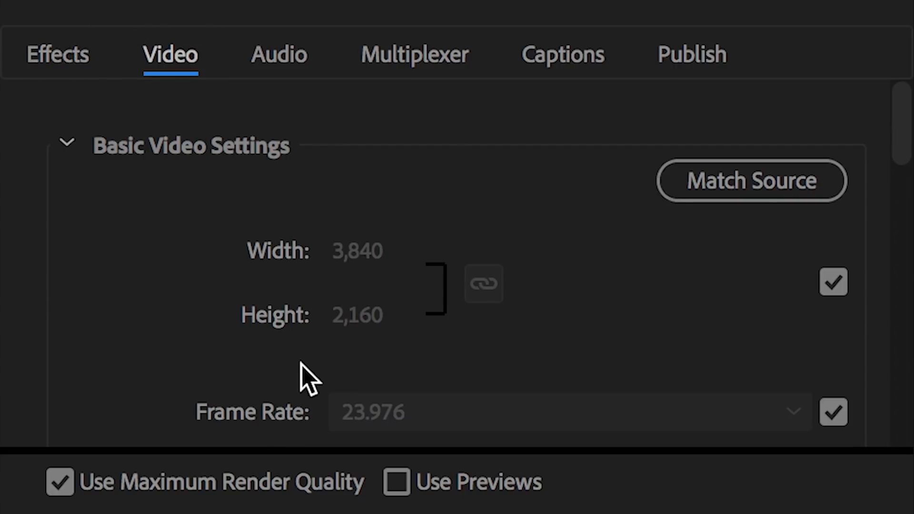
scroll("up", 3)
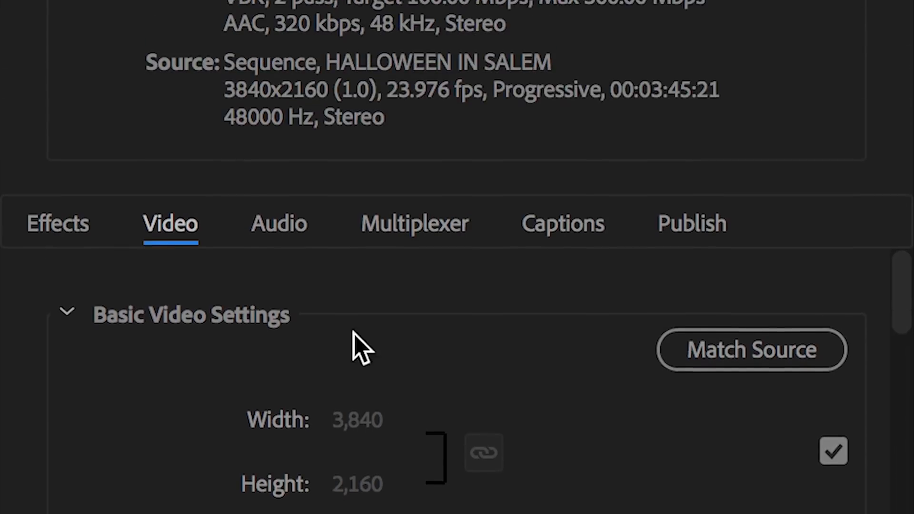
scroll("up", 3)
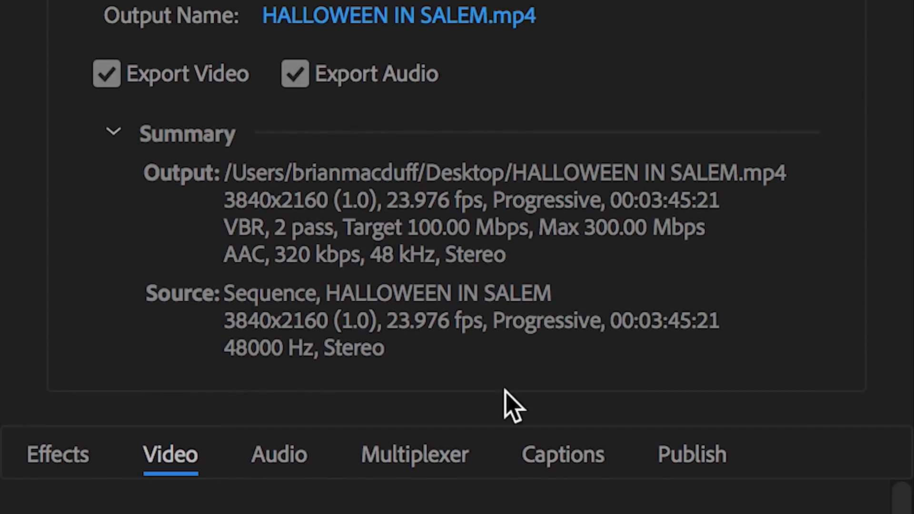
mouse_move(336, 346)
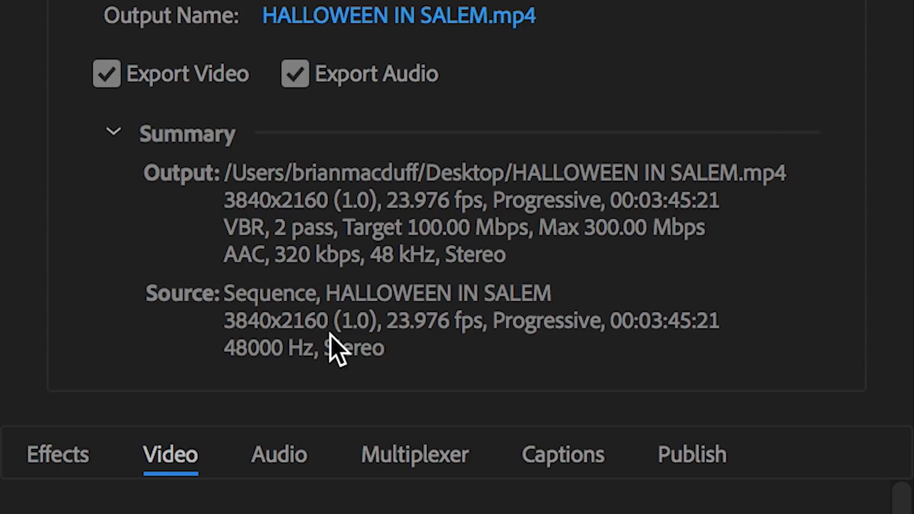
mouse_move(337, 350)
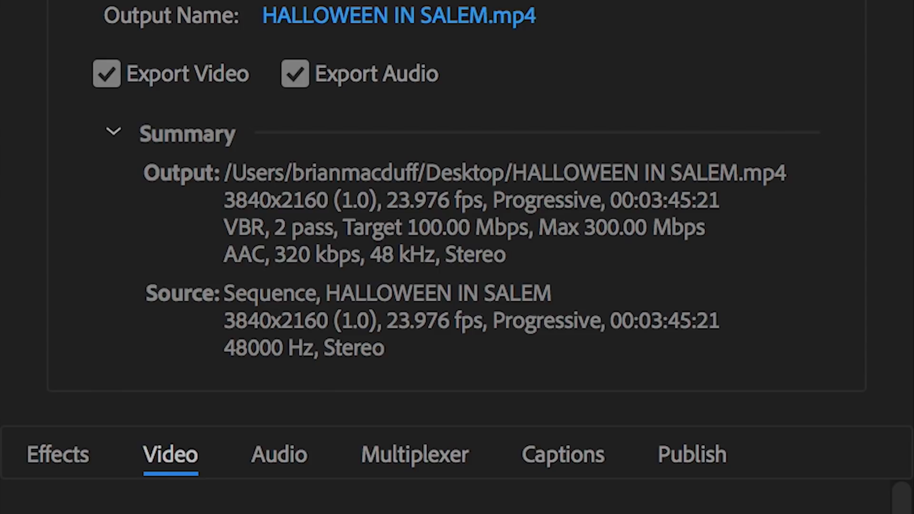
mouse_move(32, 324)
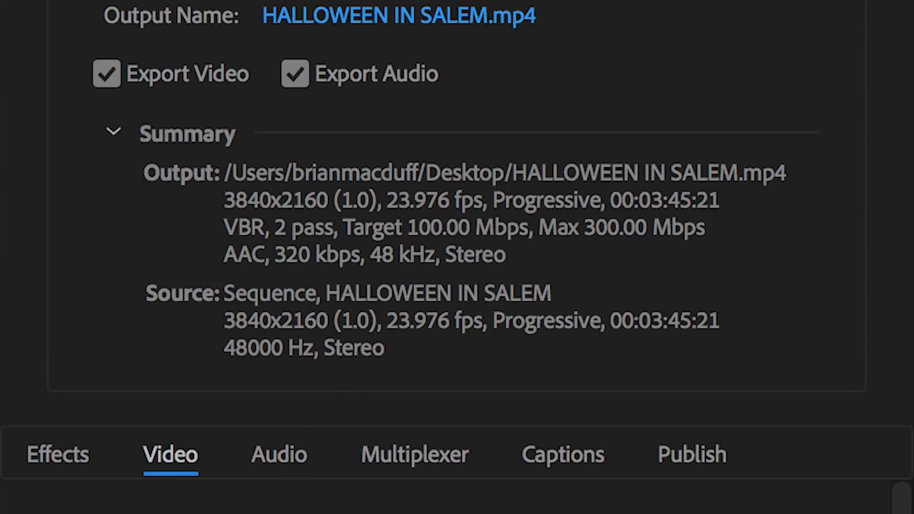
scroll("down", 3)
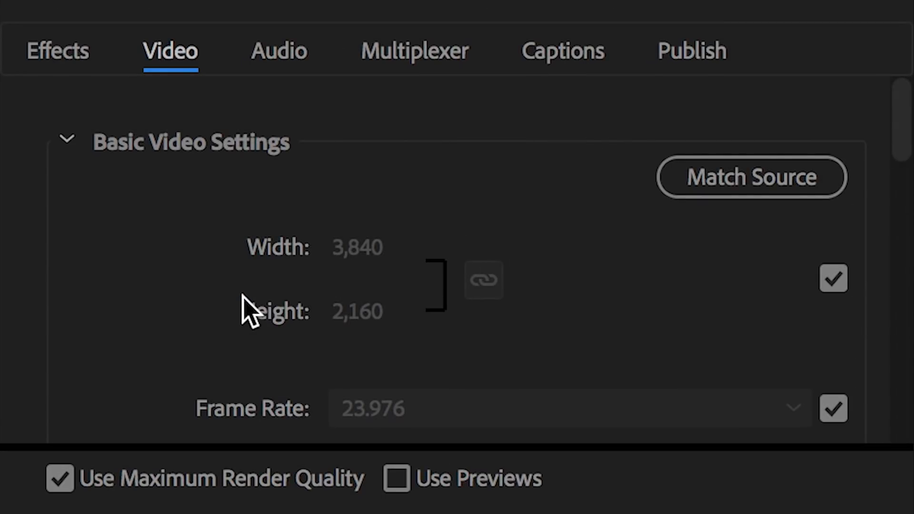
mouse_move(485, 223)
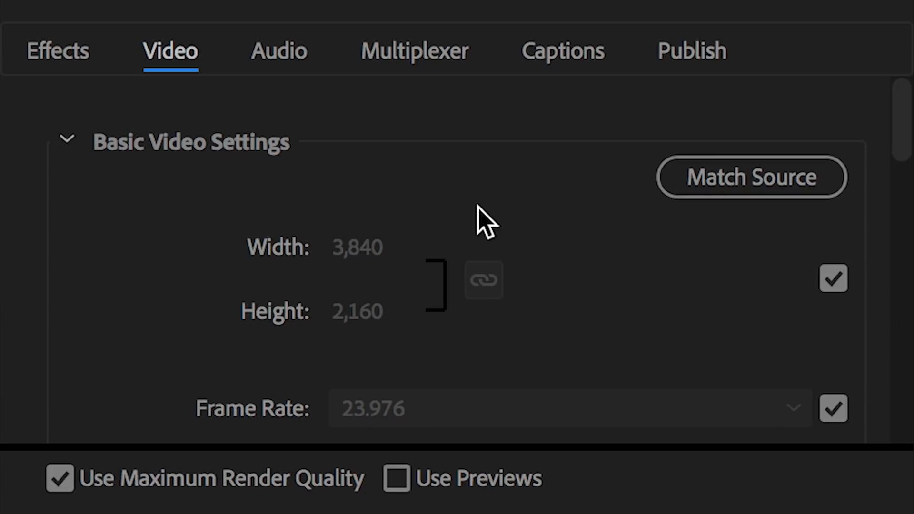
mouse_move(505, 335)
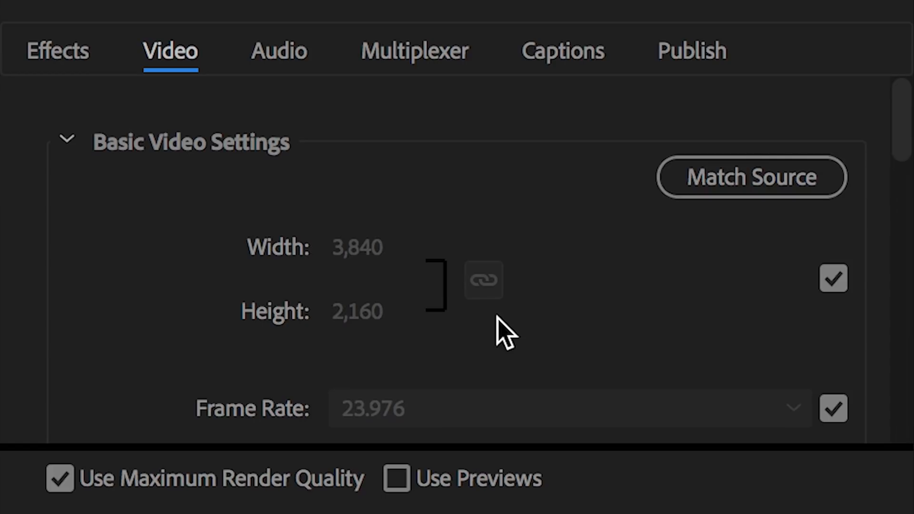
mouse_move(406, 334)
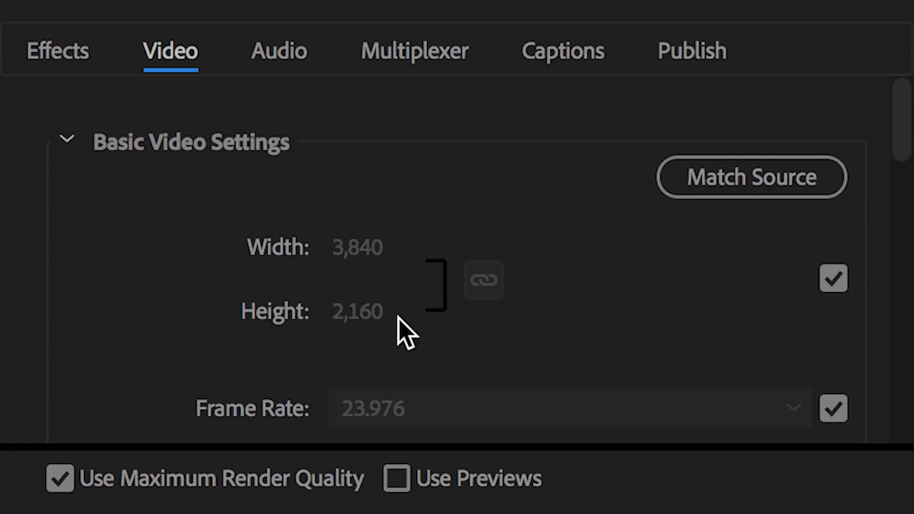
mouse_move(374, 303)
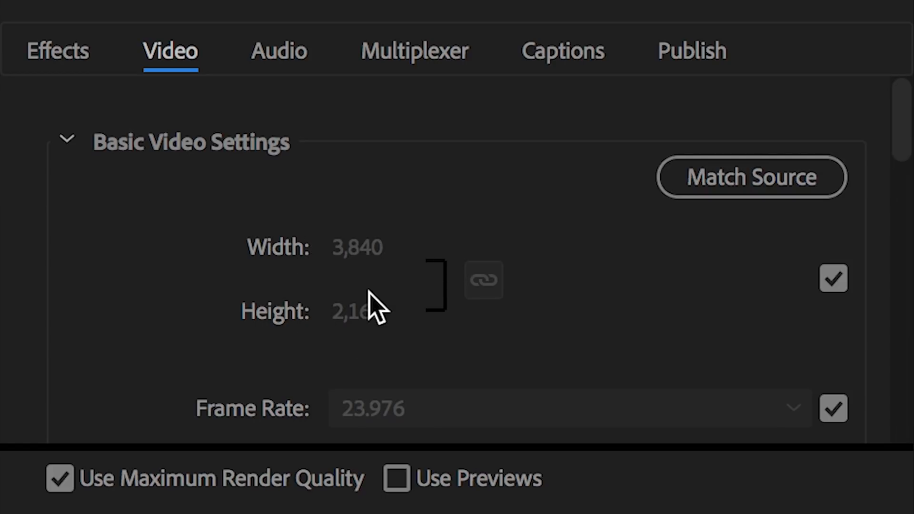
mouse_move(274, 55)
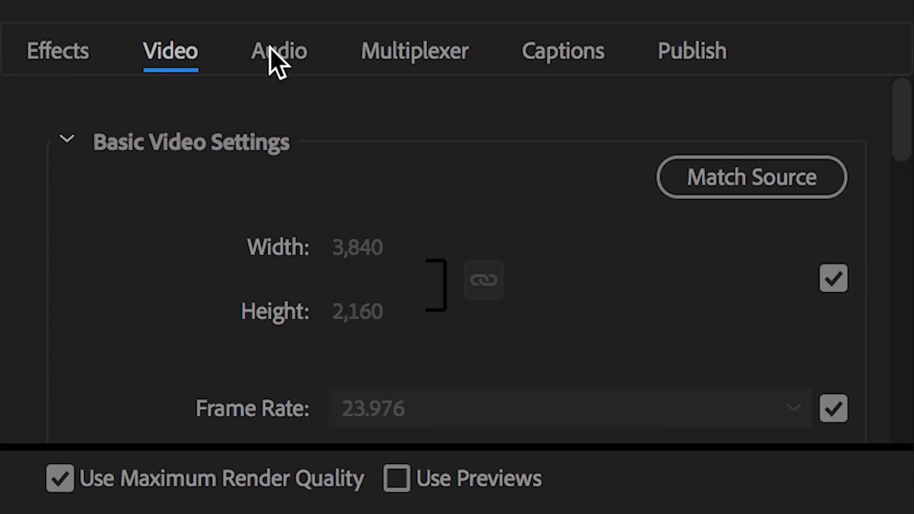
mouse_move(289, 261)
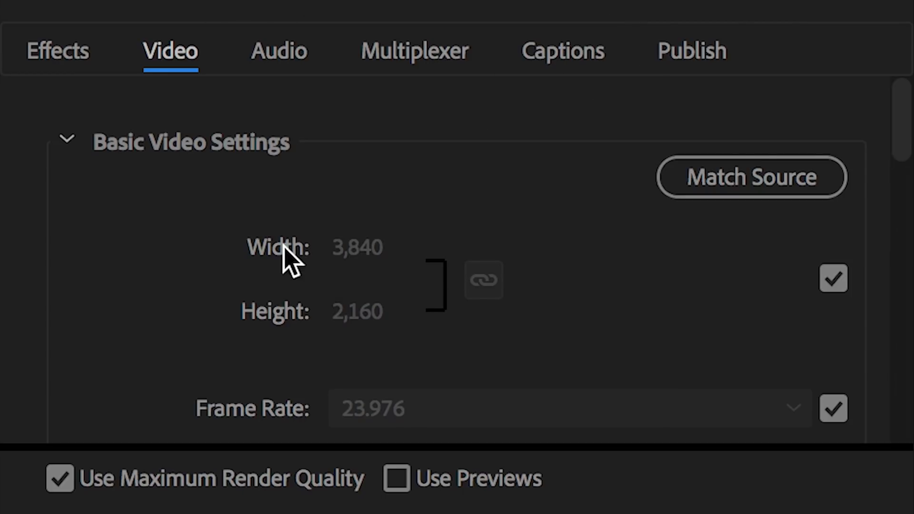
mouse_move(585, 368)
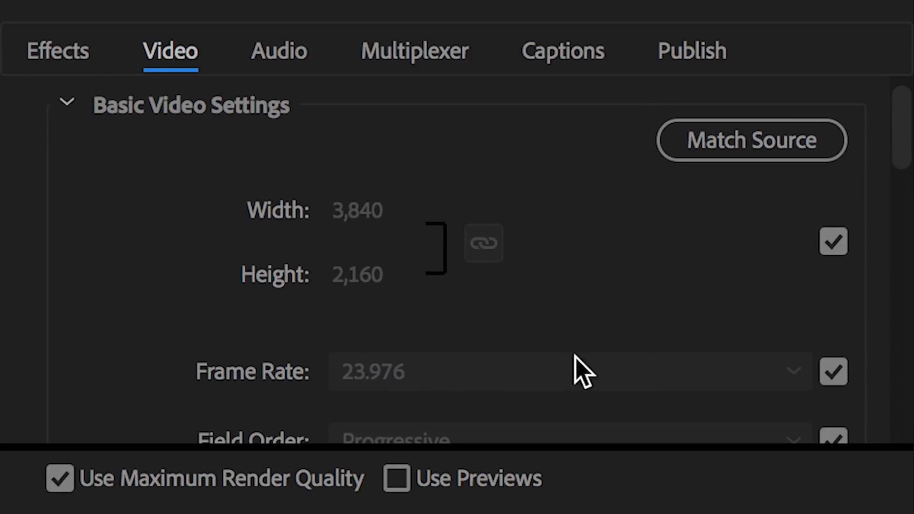
scroll("down", 3)
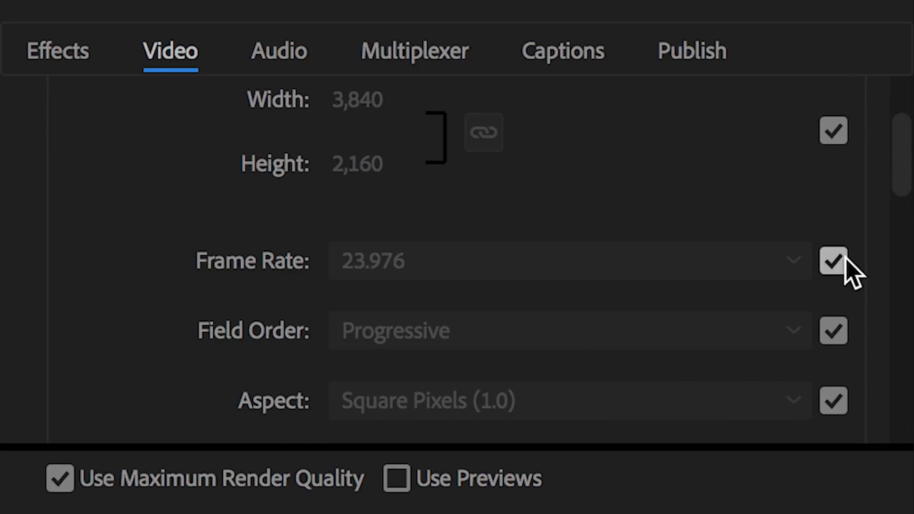
left_click(835, 130)
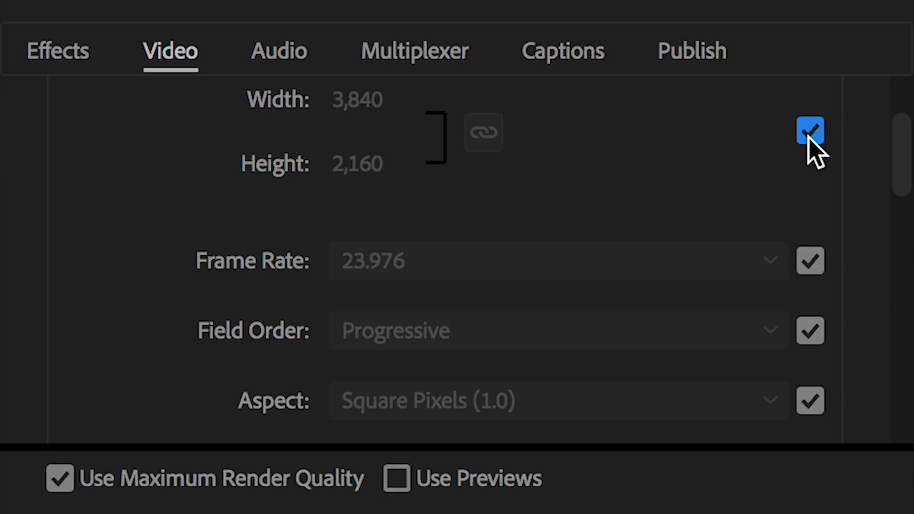
mouse_move(415, 152)
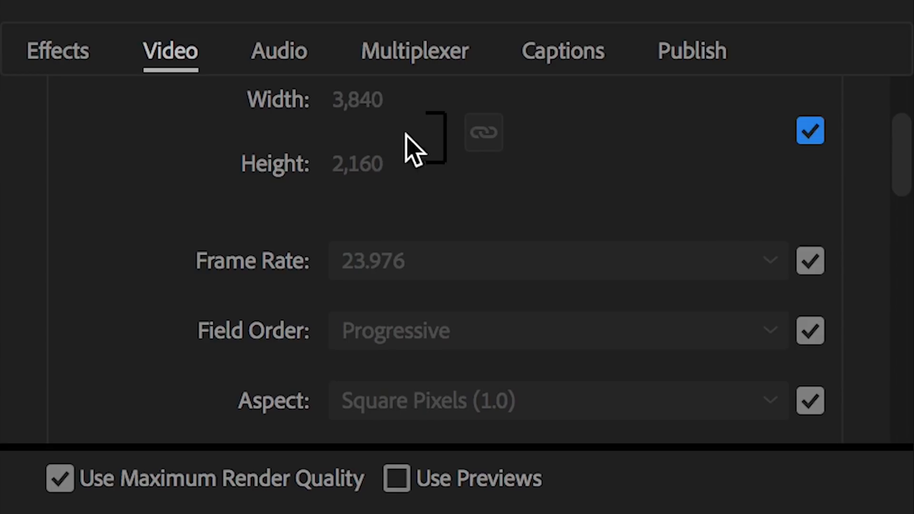
scroll("down", 3)
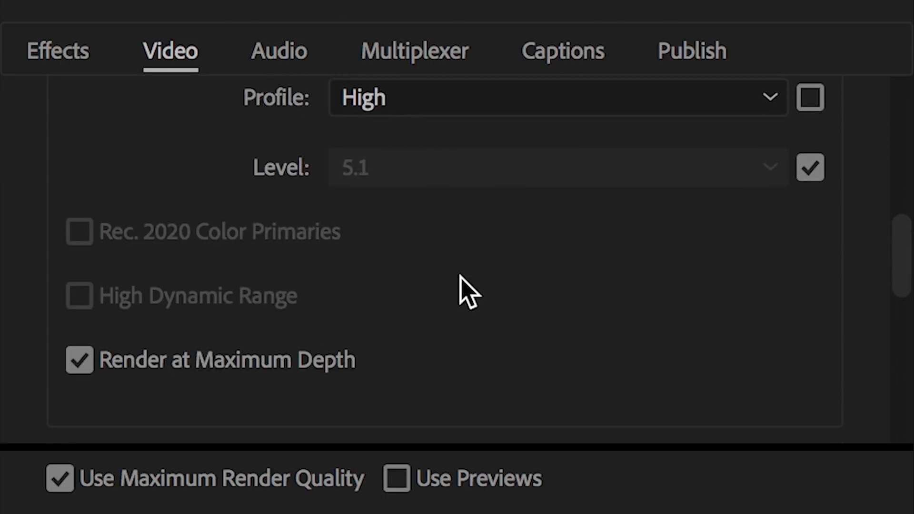
scroll("up", 3)
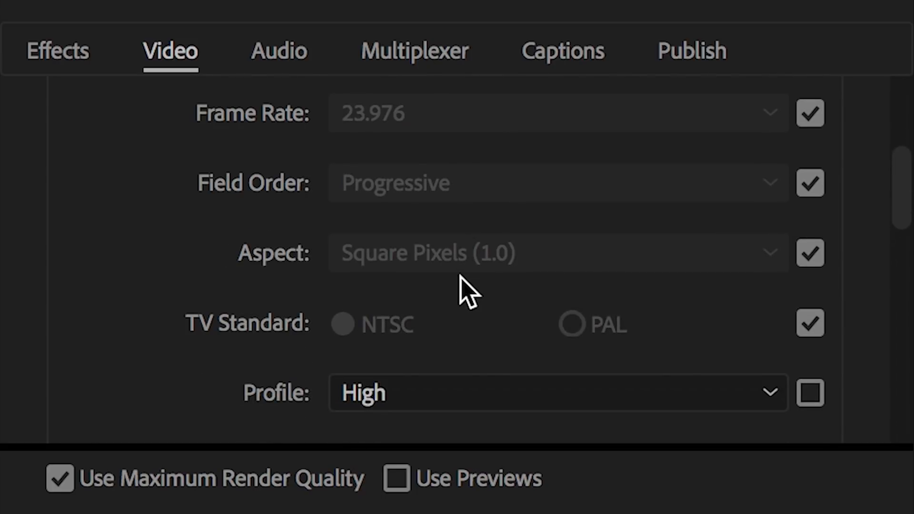
scroll("up", 3)
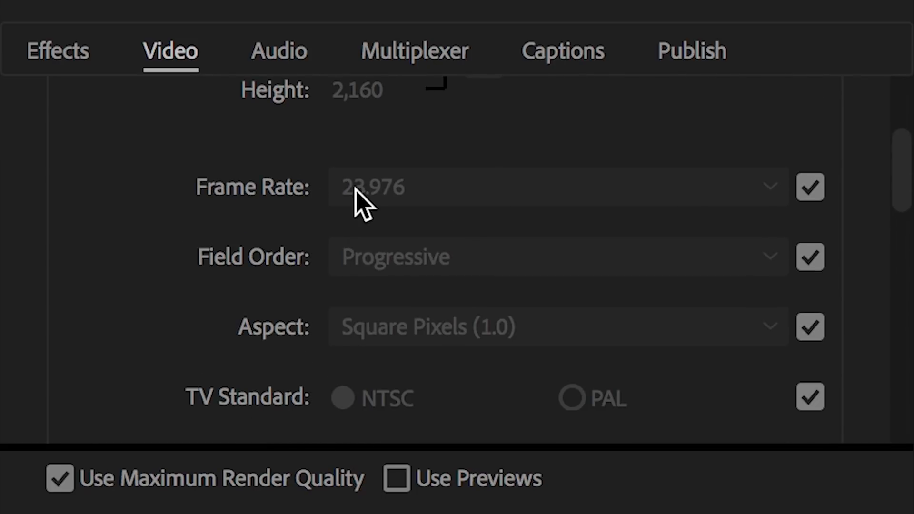
mouse_move(435, 206)
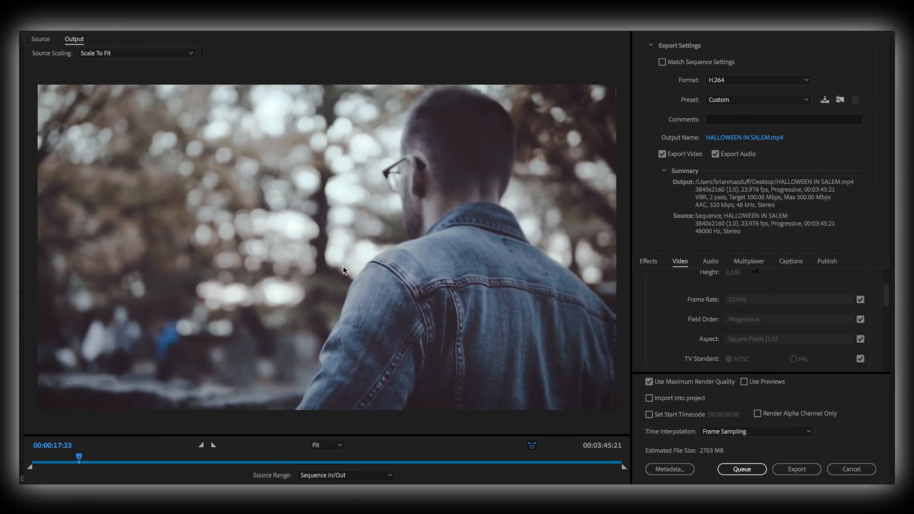
mouse_move(425, 319)
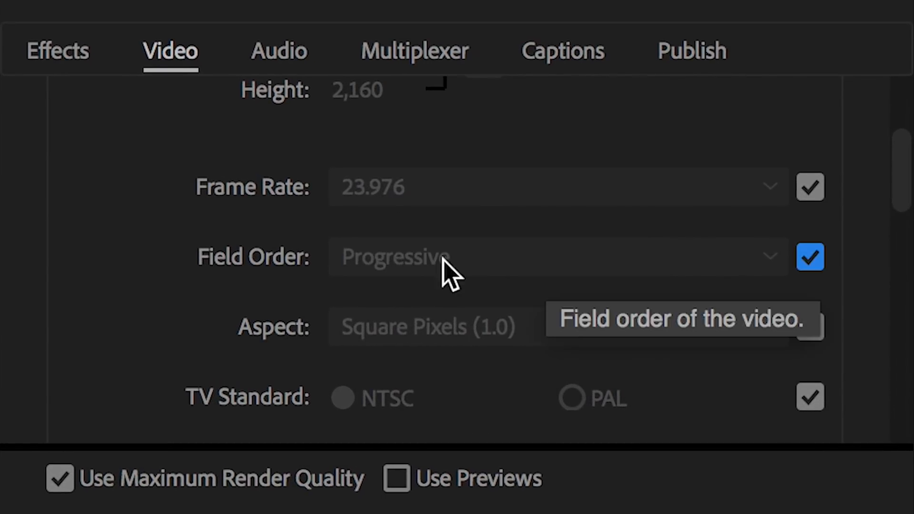
mouse_move(569, 285)
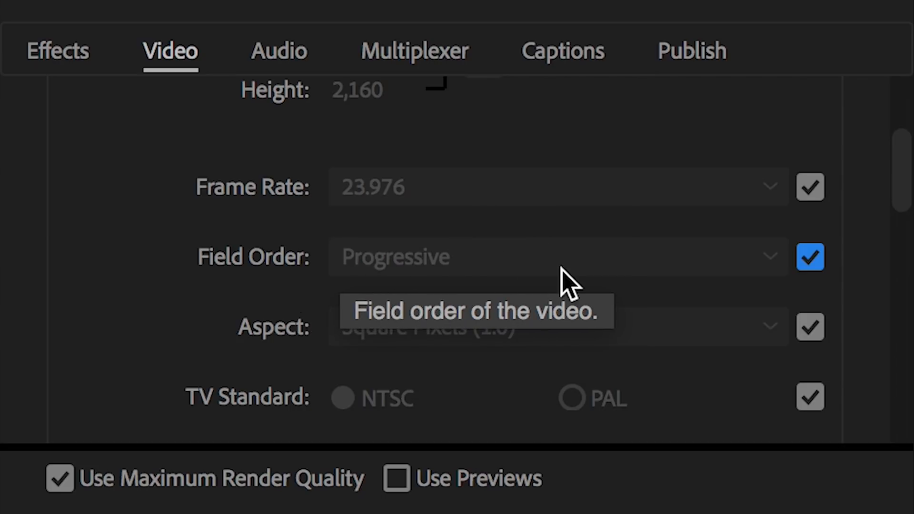
mouse_move(279, 292)
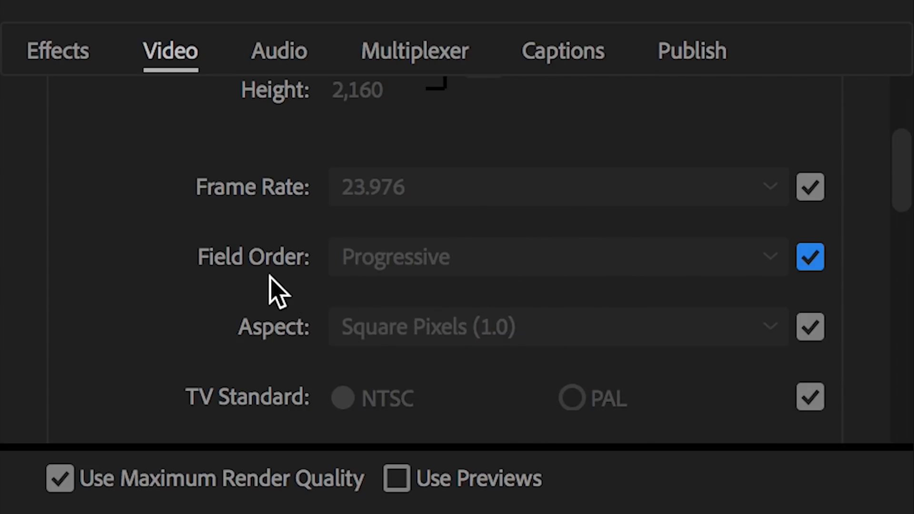
mouse_move(228, 257)
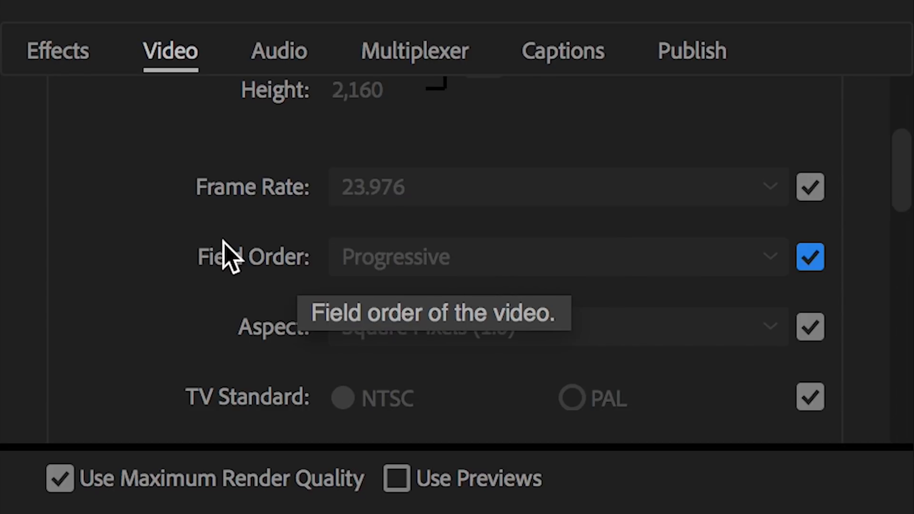
mouse_move(418, 286)
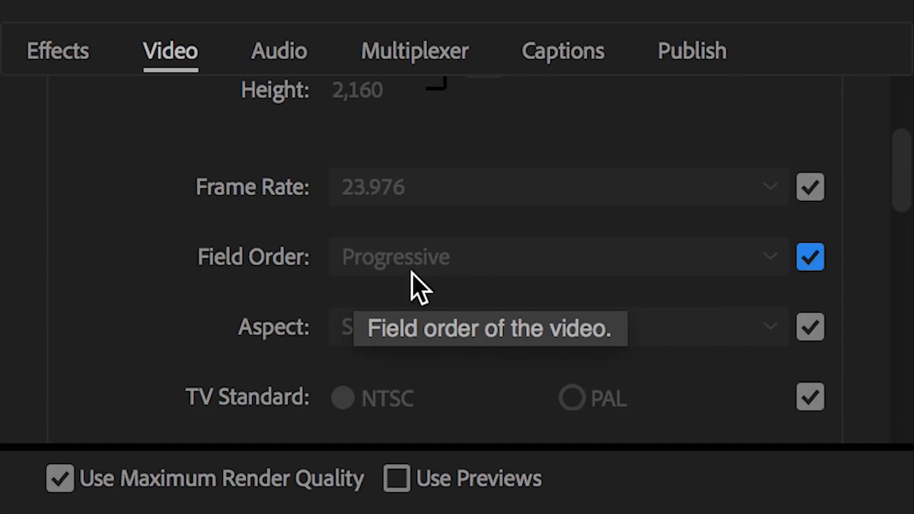
scroll("down", 3)
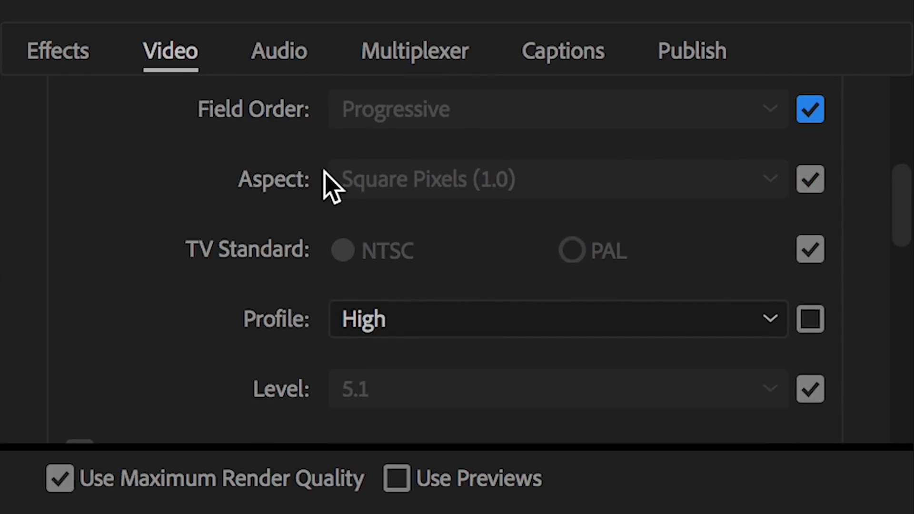
mouse_move(418, 213)
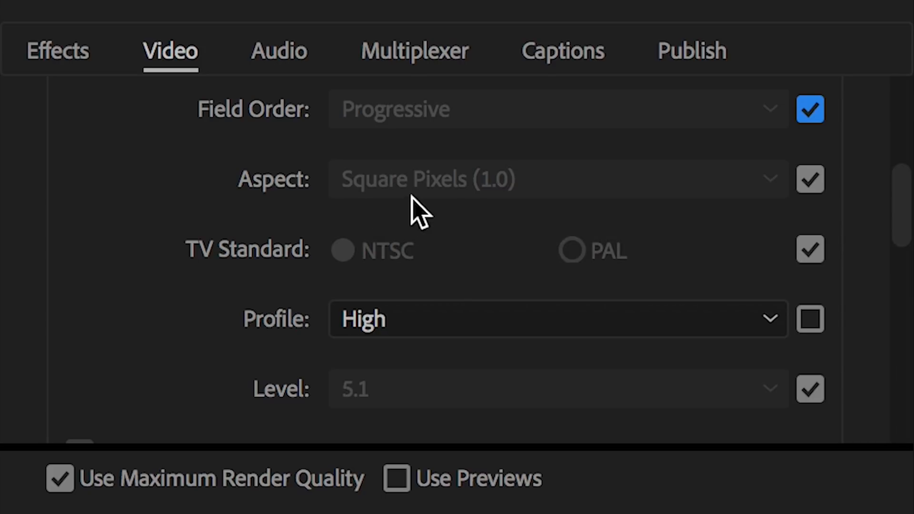
mouse_move(549, 225)
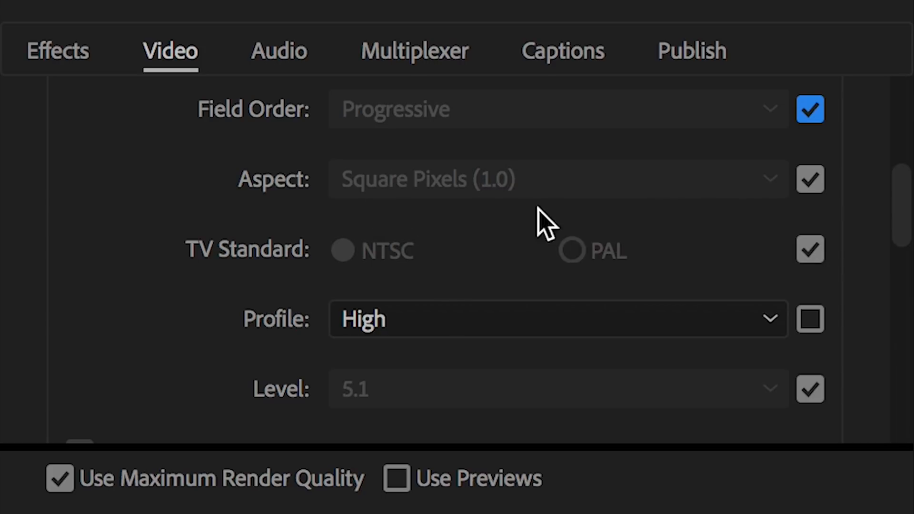
mouse_move(204, 184)
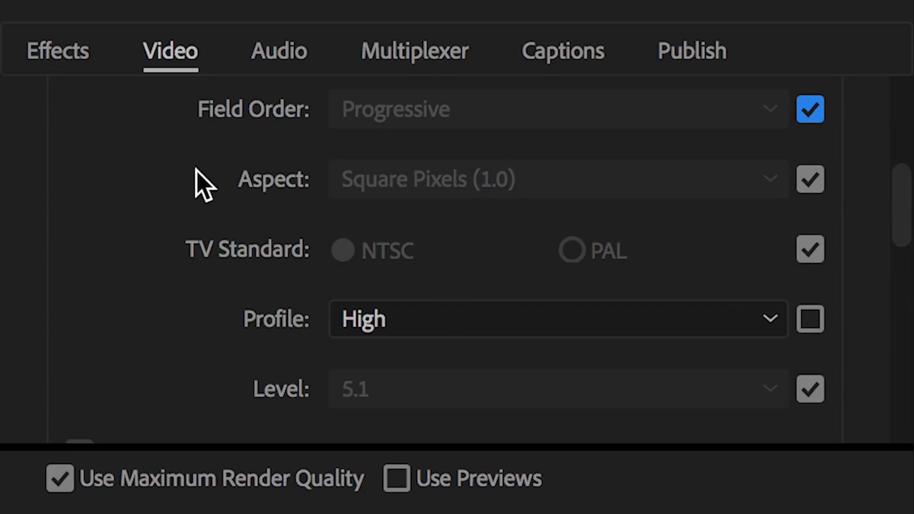
mouse_move(552, 208)
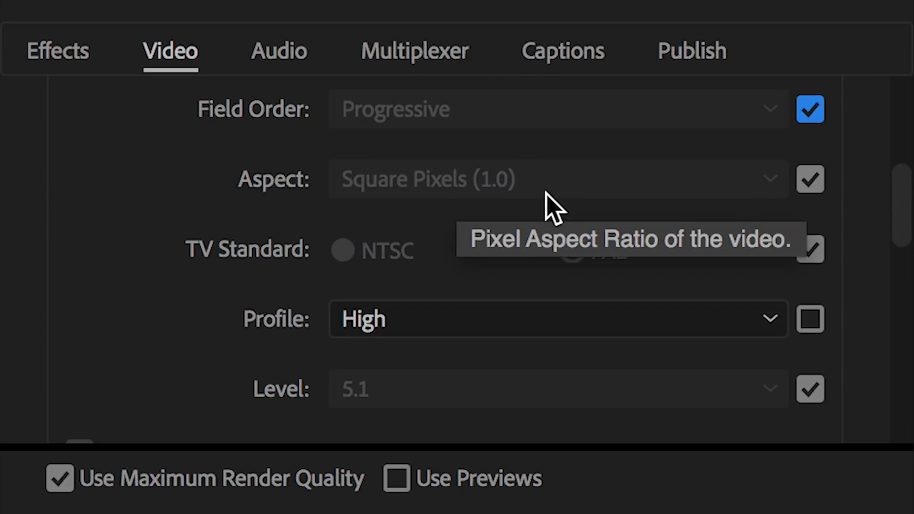
mouse_move(355, 327)
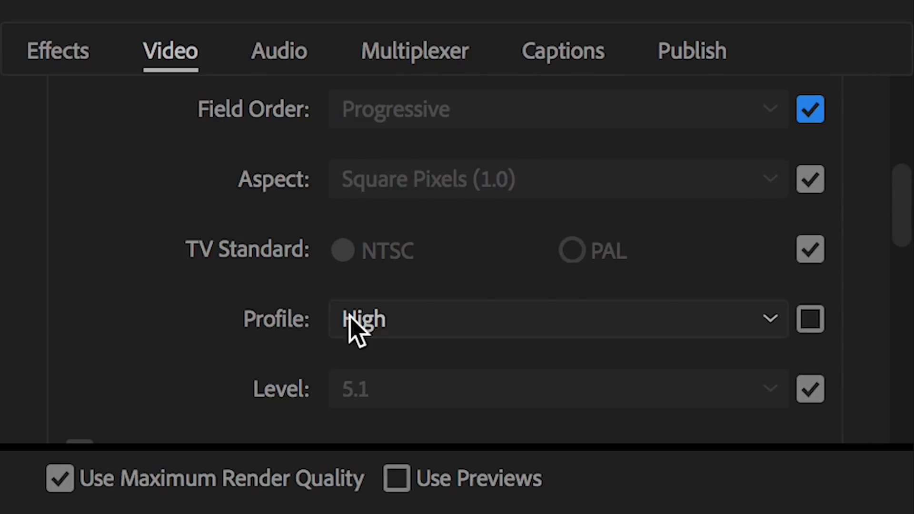
mouse_move(610, 283)
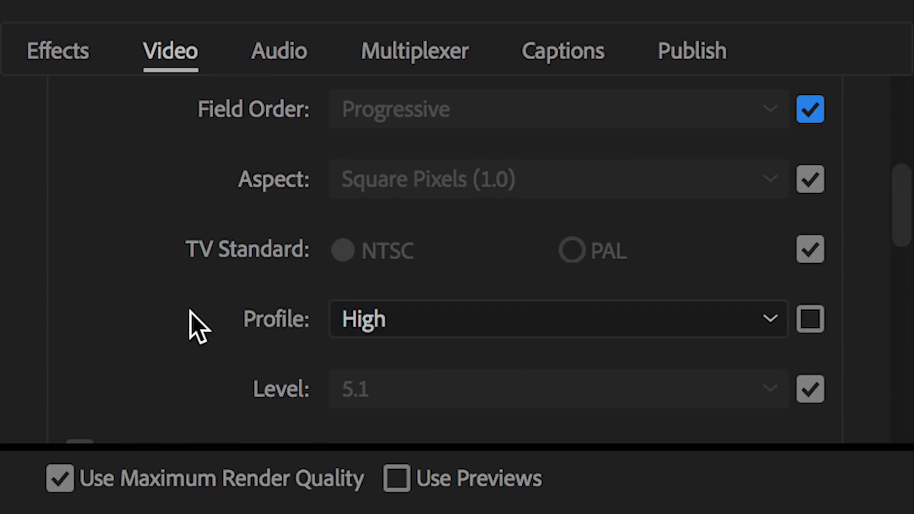
mouse_move(381, 277)
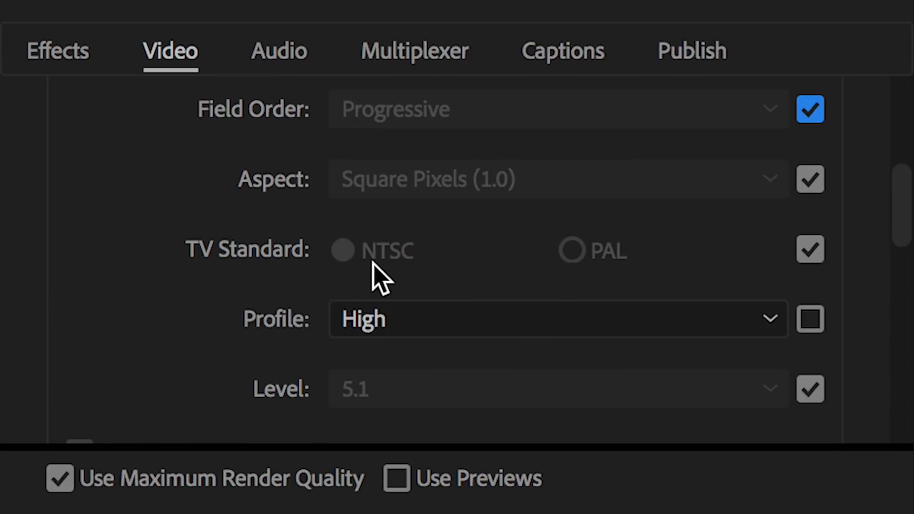
mouse_move(612, 275)
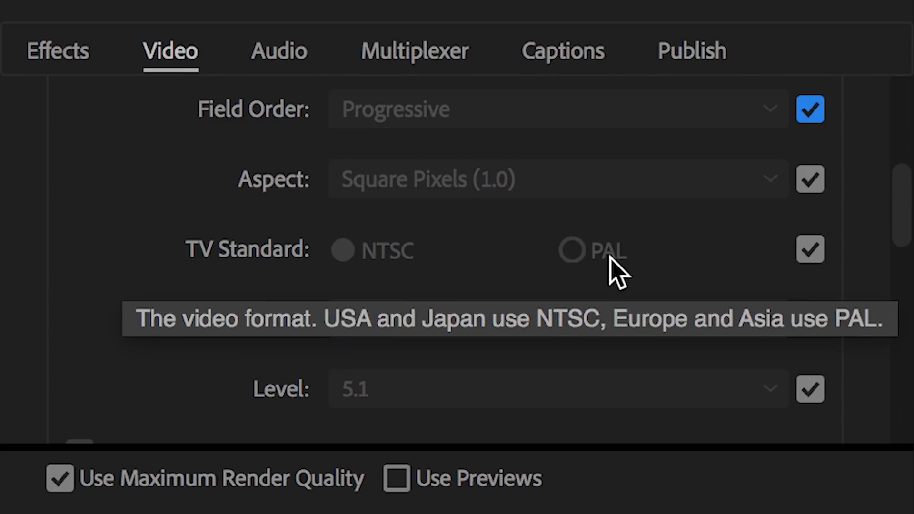
mouse_move(494, 248)
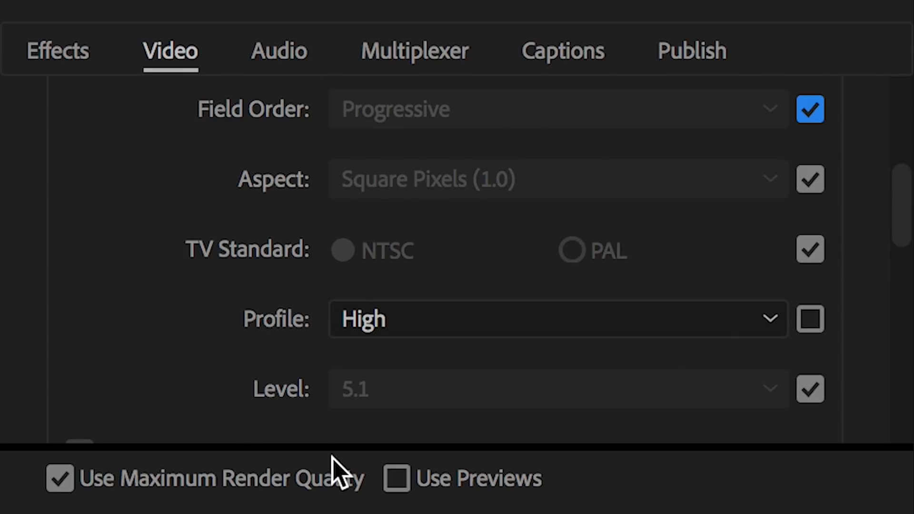
mouse_move(226, 508)
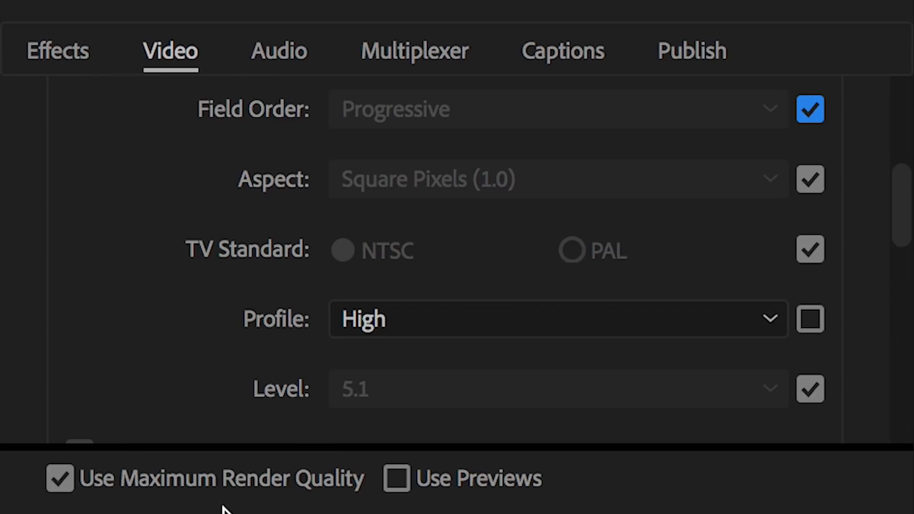
mouse_move(516, 187)
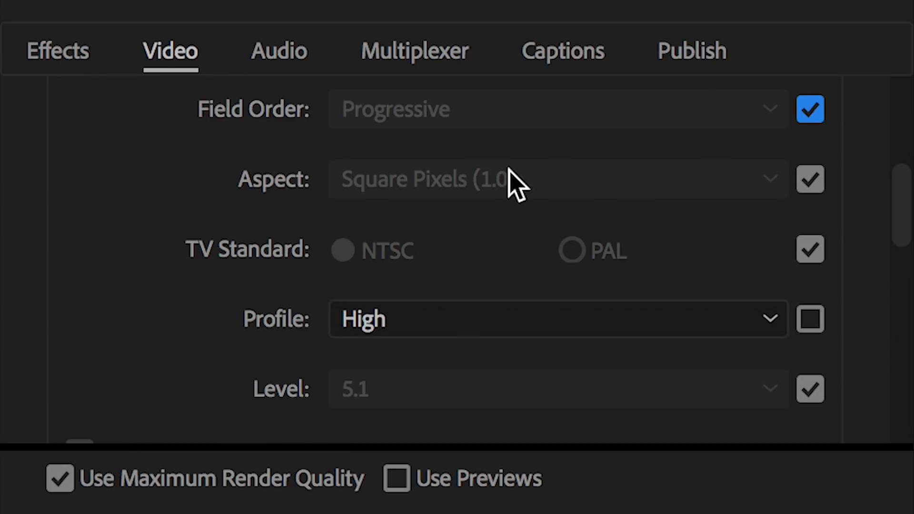
mouse_move(484, 256)
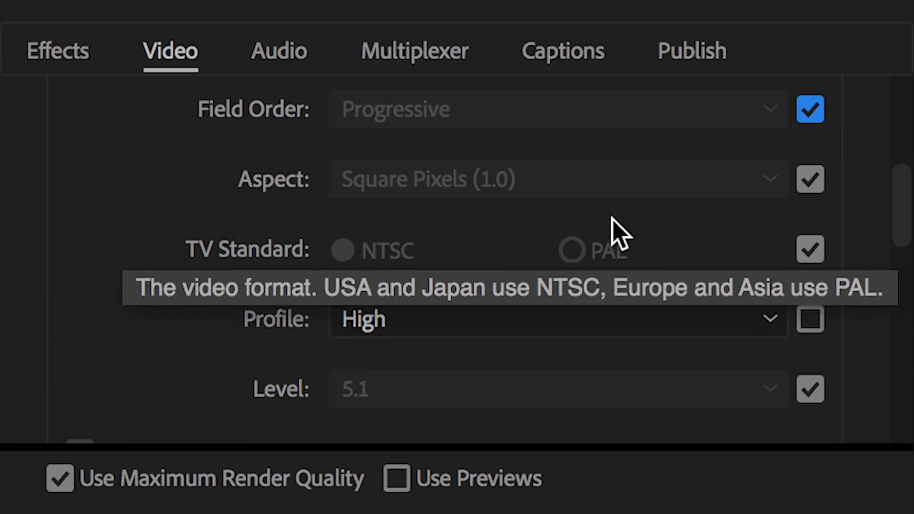
mouse_move(198, 341)
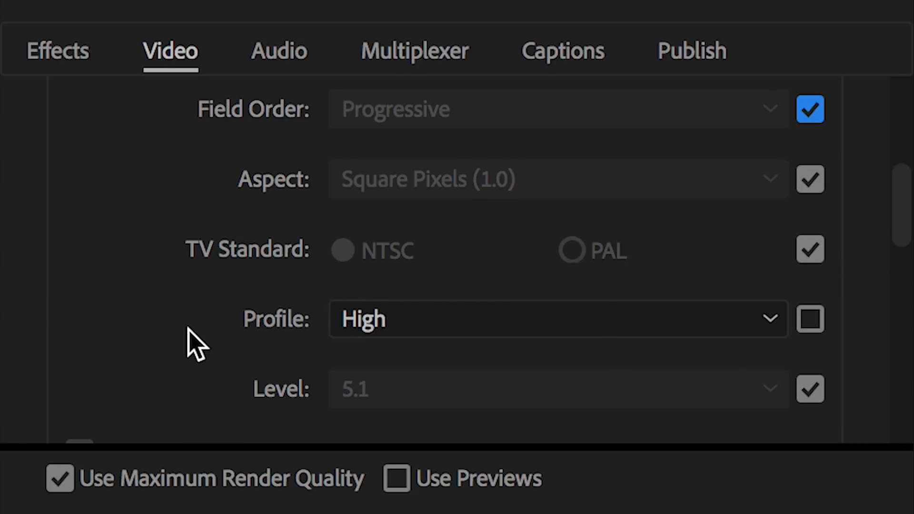
scroll("down", 3)
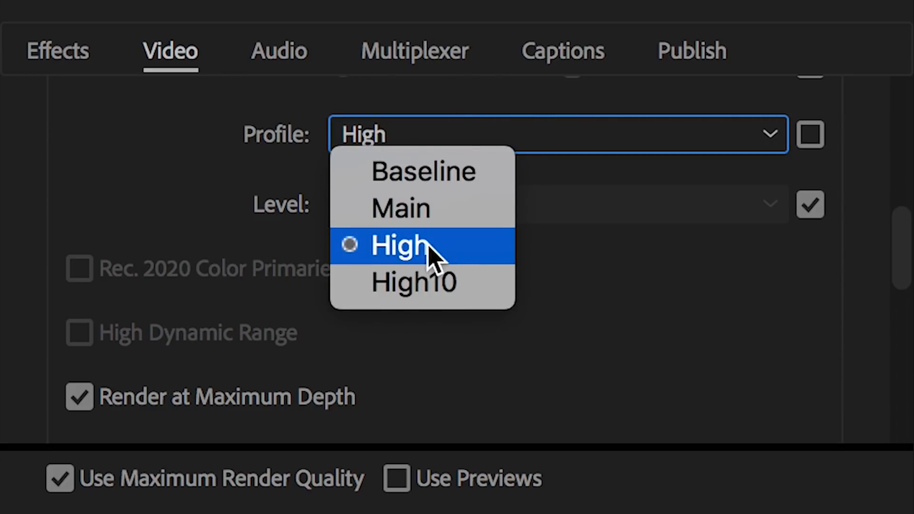
left_click(399, 244)
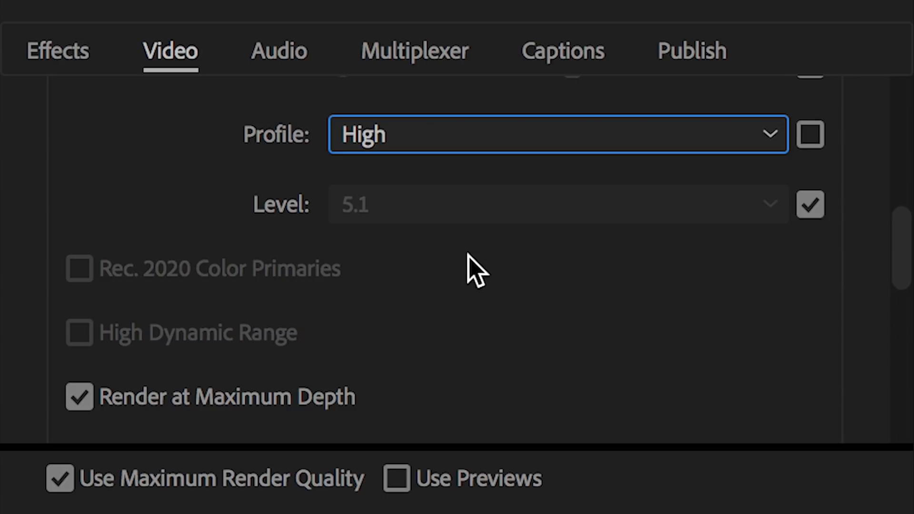
mouse_move(258, 239)
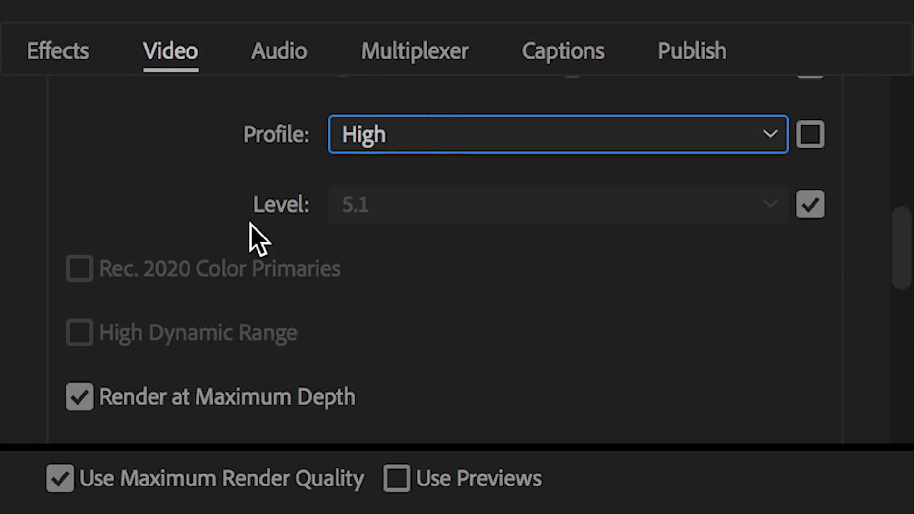
mouse_move(481, 349)
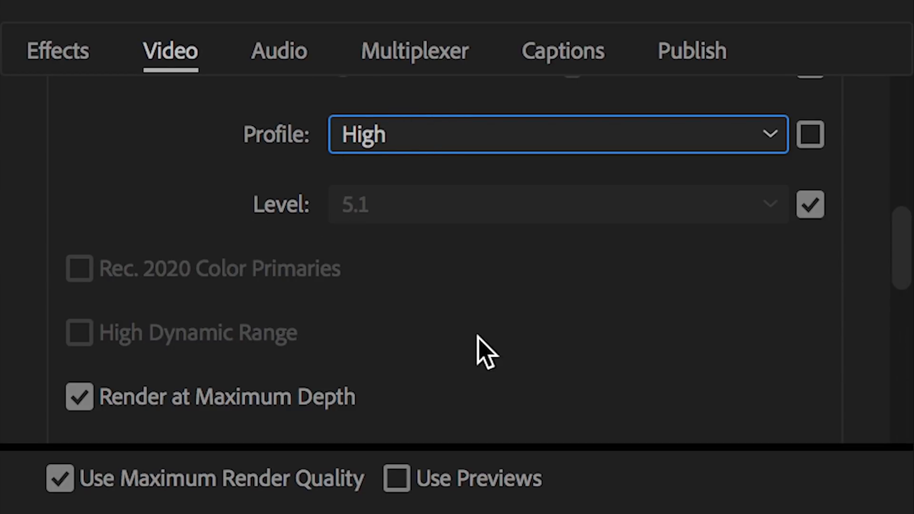
mouse_move(373, 219)
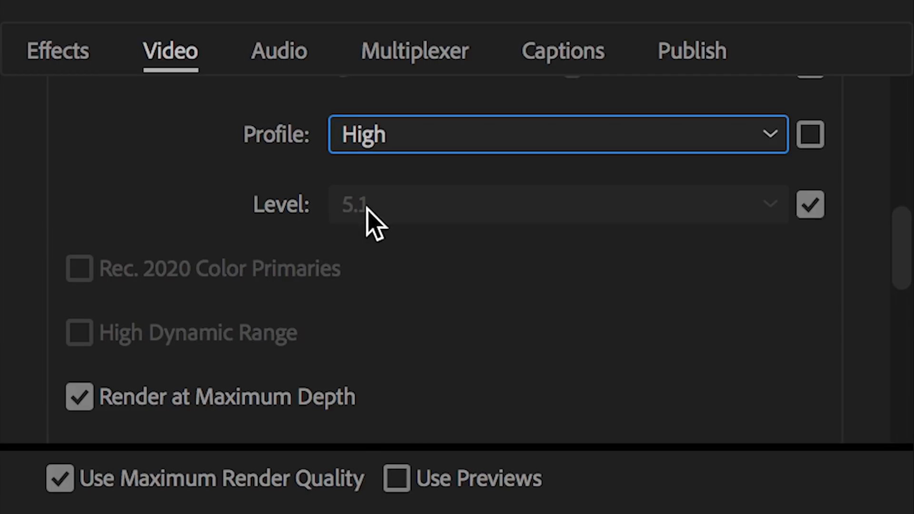
scroll("up", 3)
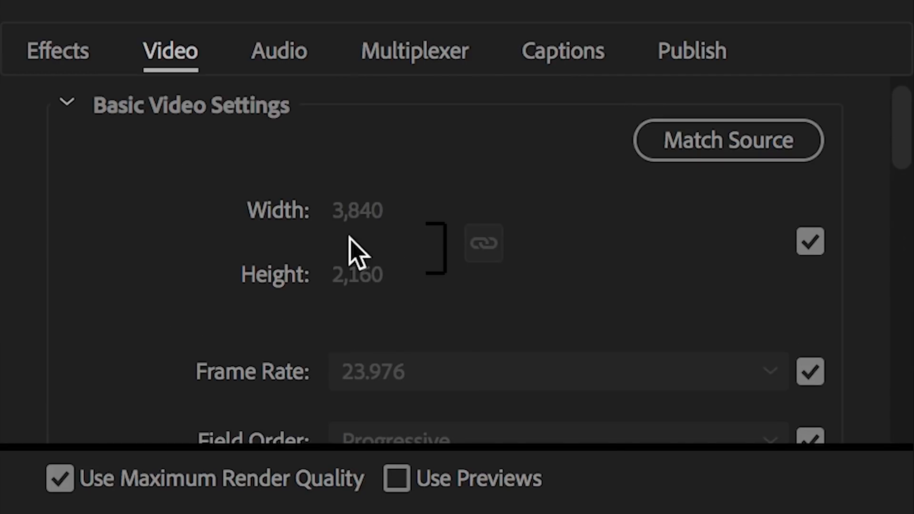
mouse_move(449, 271)
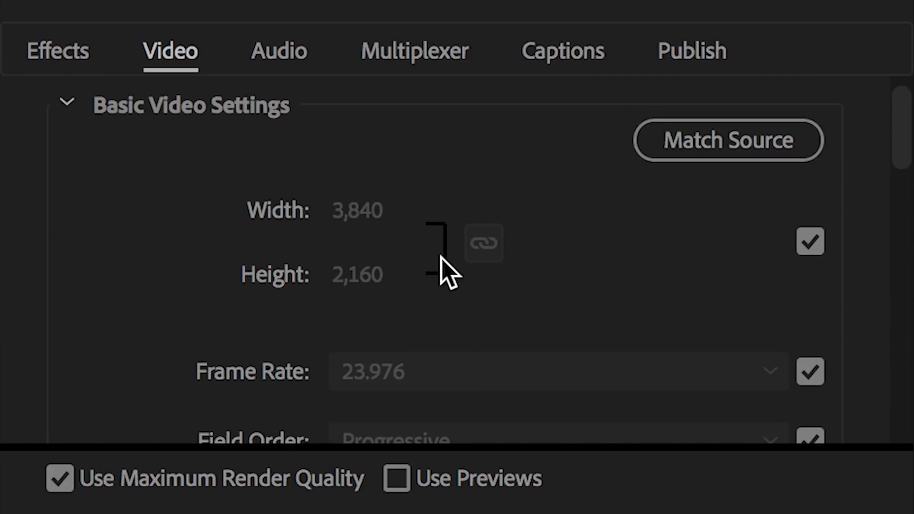
scroll("down", 3)
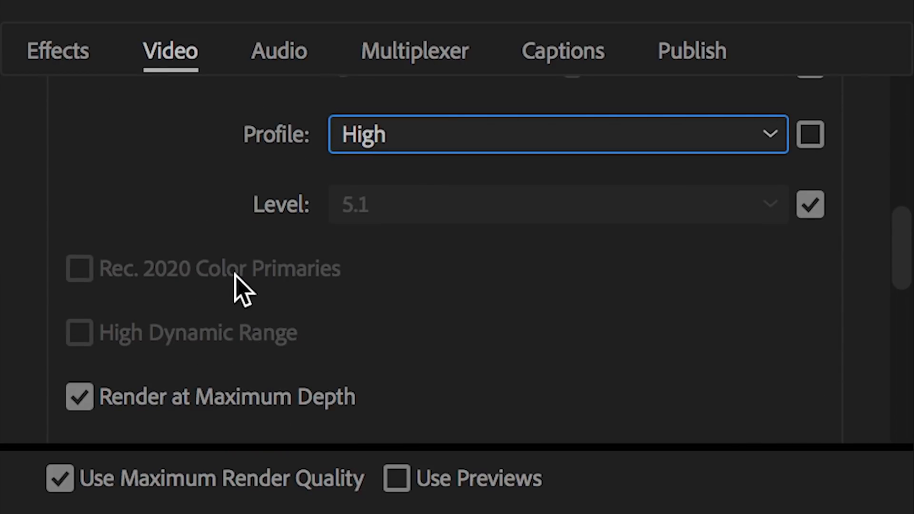
mouse_move(378, 244)
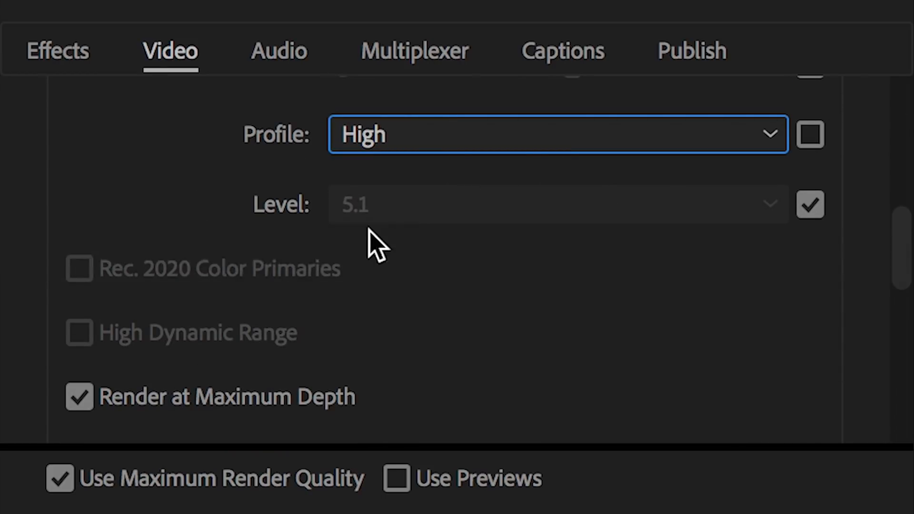
scroll("down", 3)
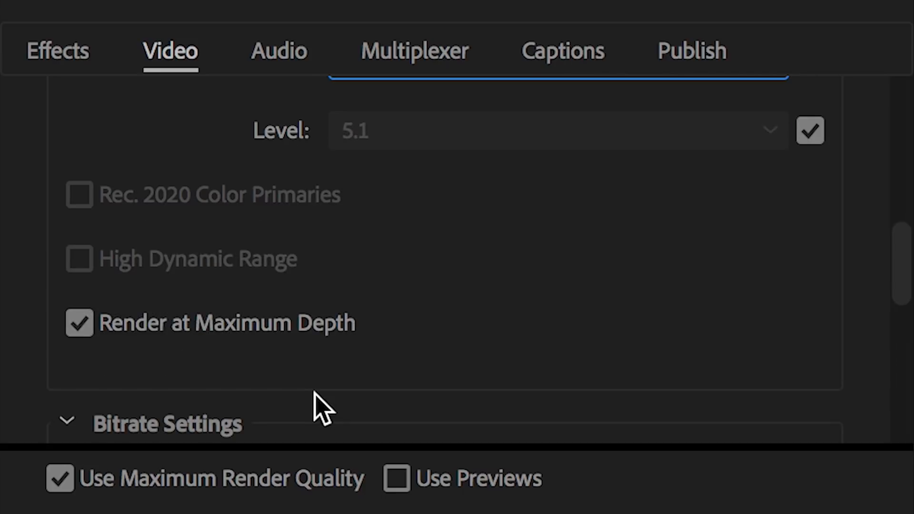
mouse_move(612, 344)
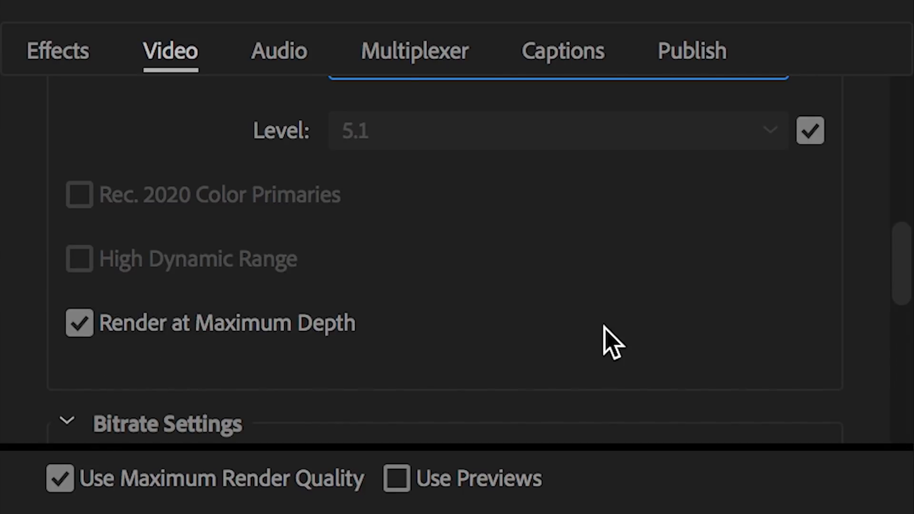
mouse_move(245, 318)
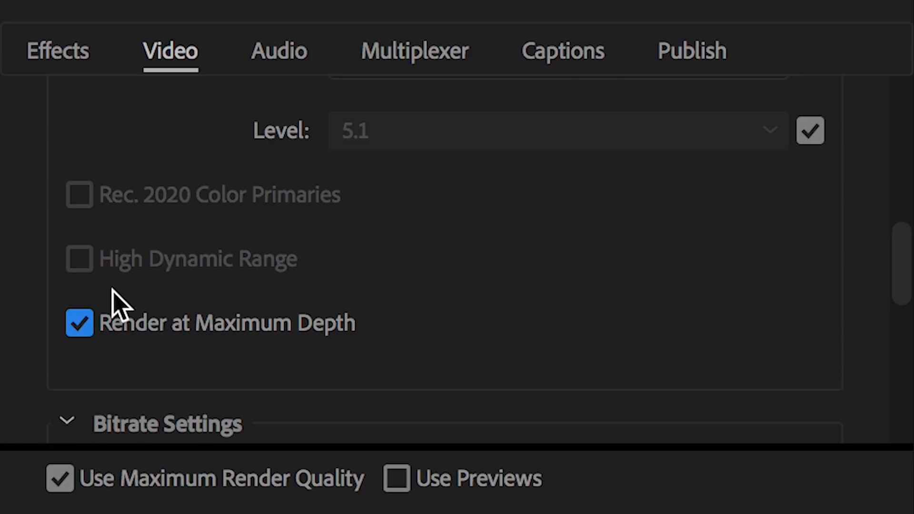
left_click(79, 323)
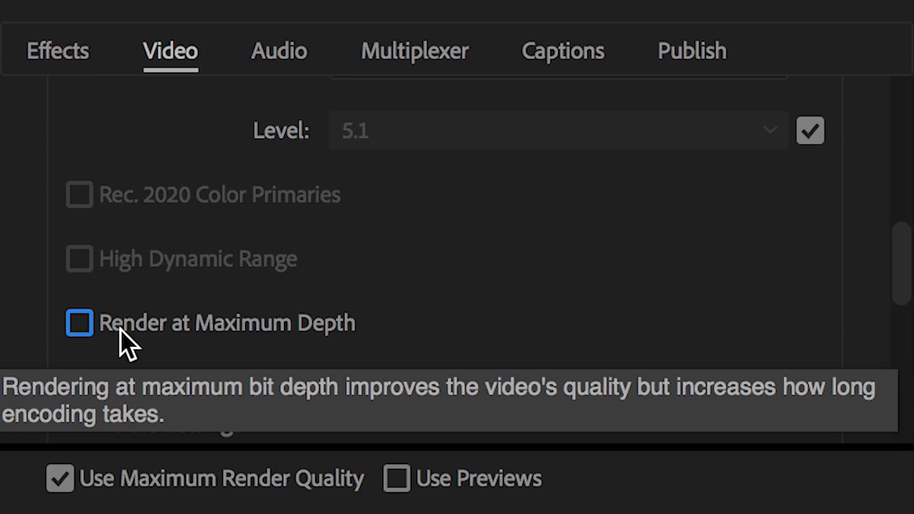
mouse_move(253, 347)
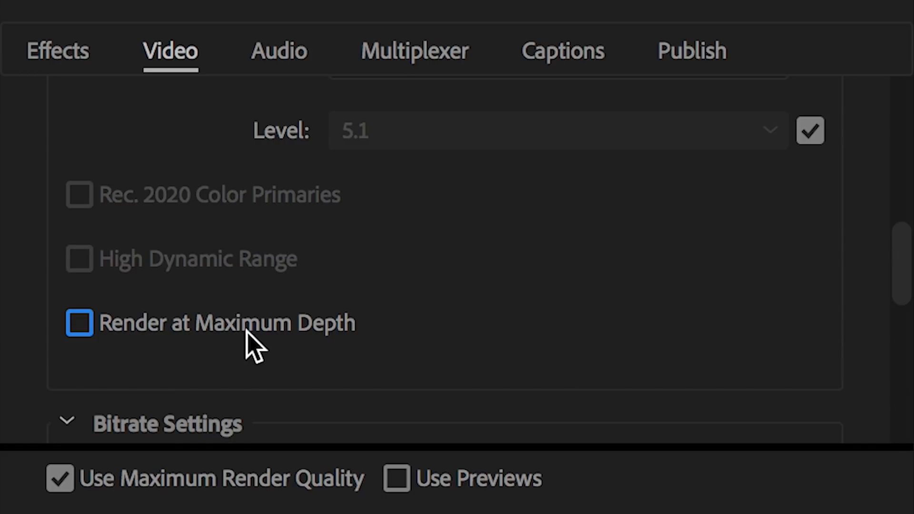
mouse_move(452, 336)
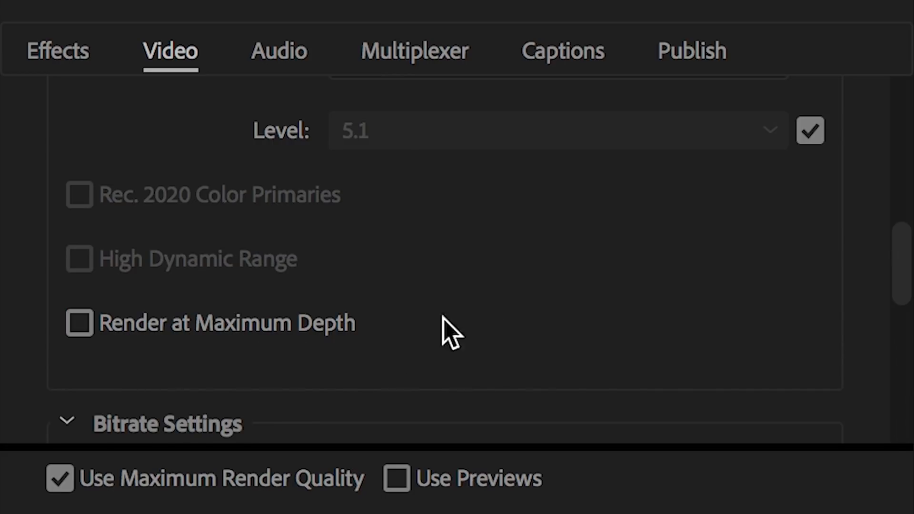
mouse_move(300, 303)
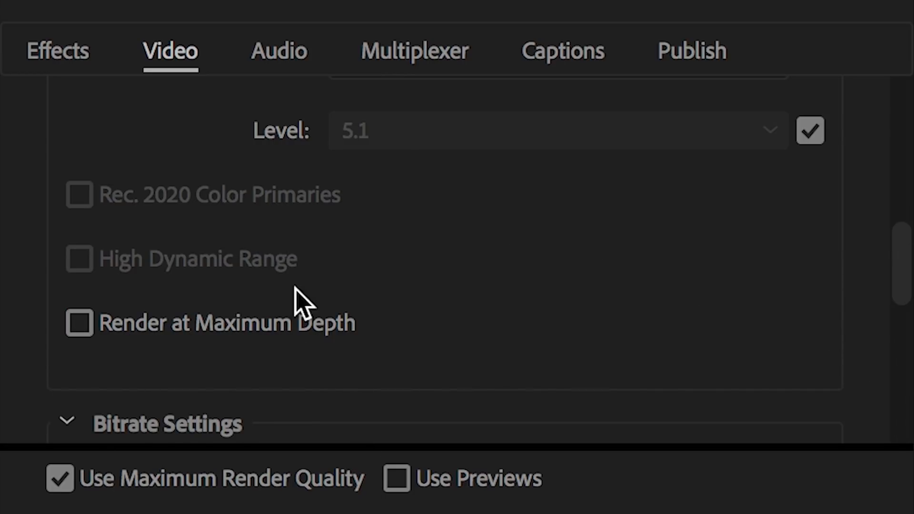
left_click(79, 323)
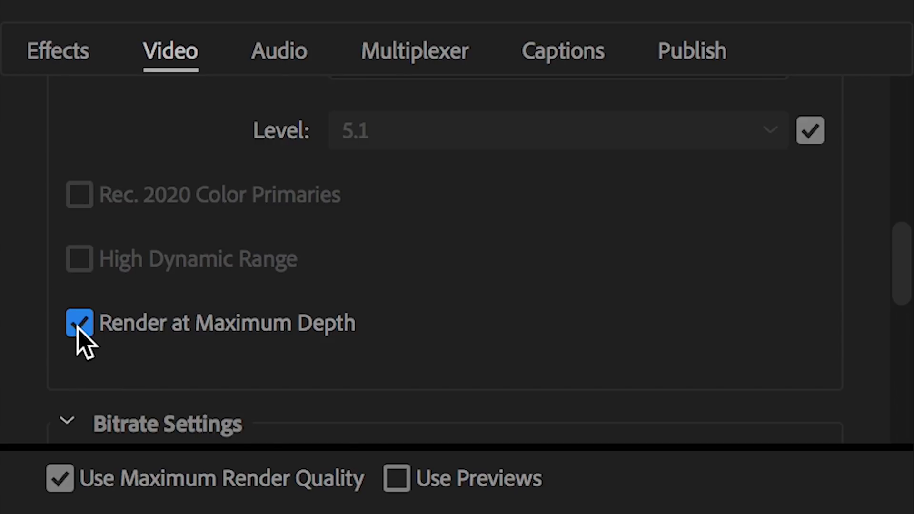
- Keep Bitrate Encoding at VBR, 2 pass with 100 Mbps target and 300 Mbps maximum
scroll("down", 3)
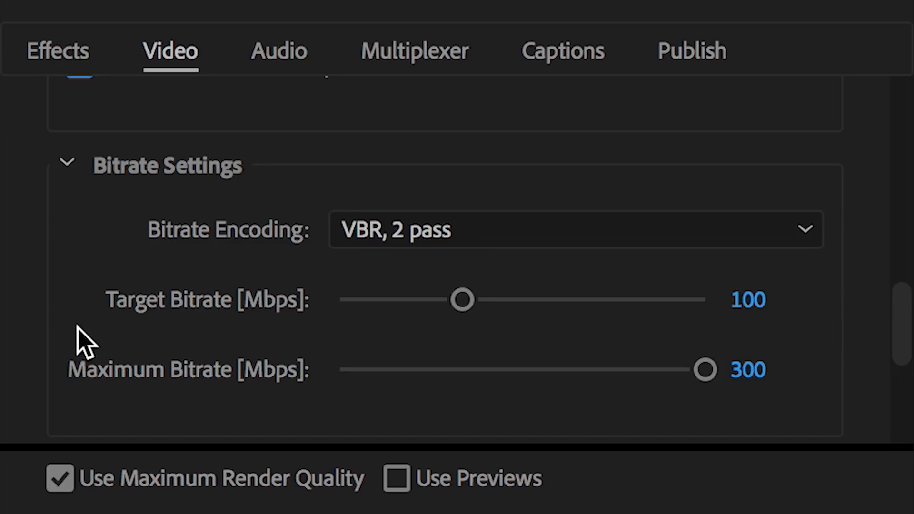
mouse_move(245, 256)
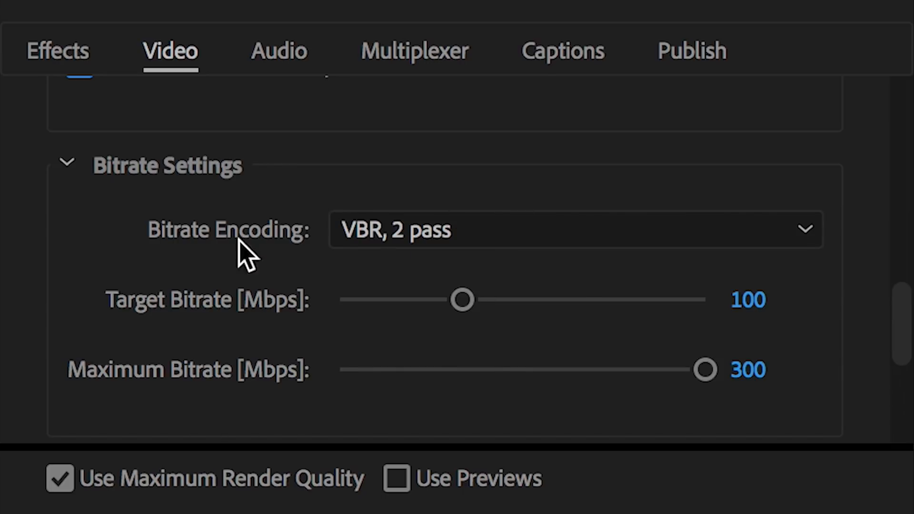
mouse_move(518, 239)
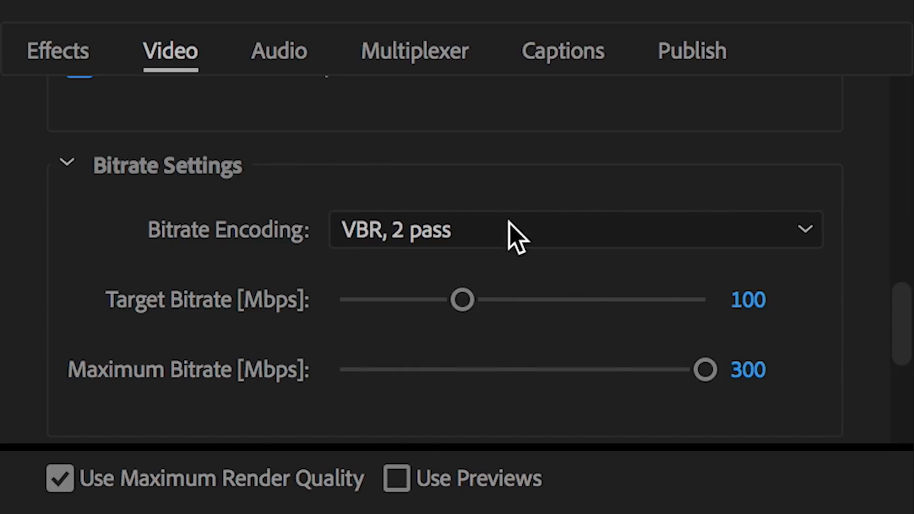
mouse_move(263, 242)
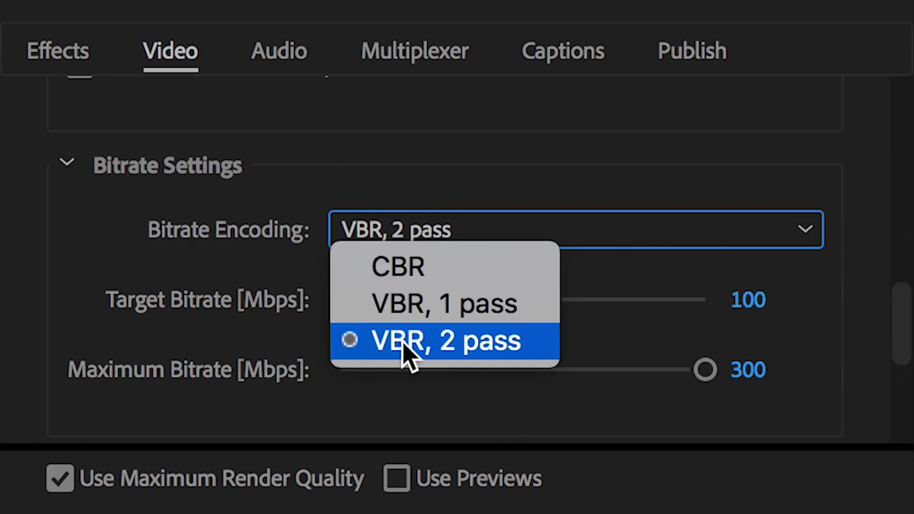
mouse_move(415, 266)
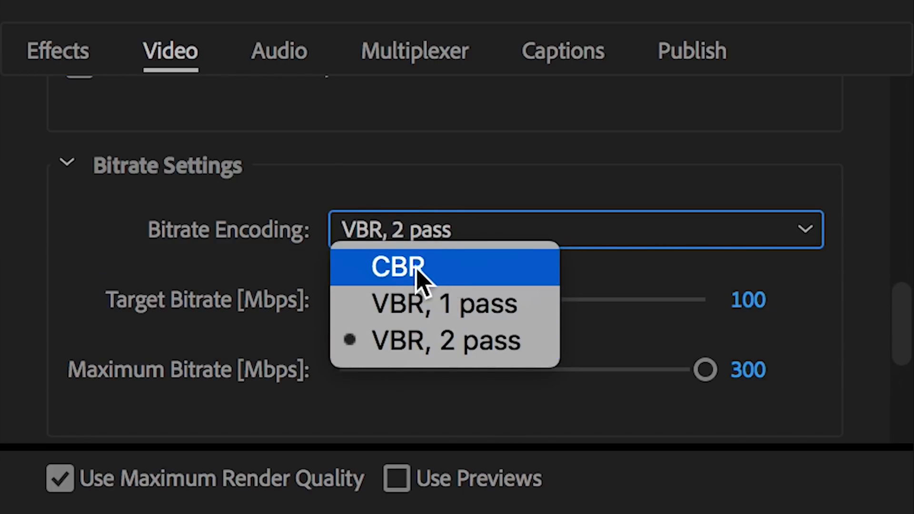
mouse_move(478, 304)
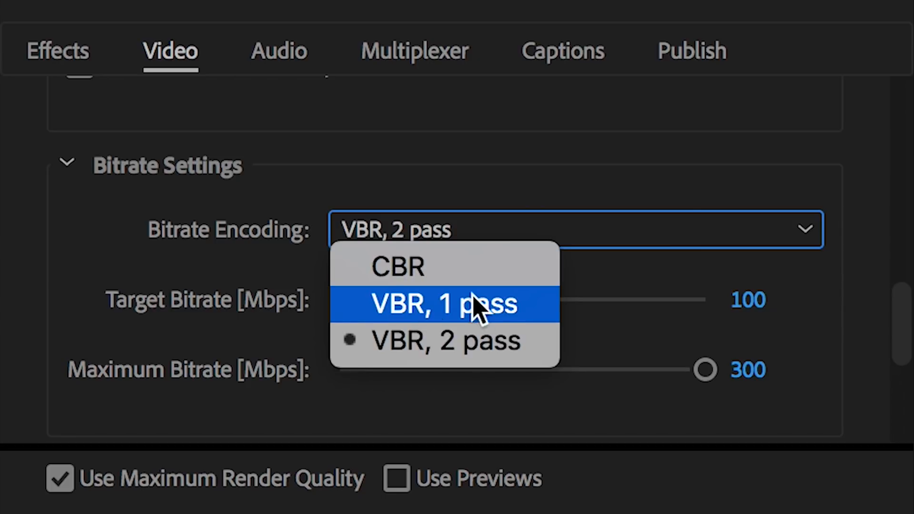
mouse_move(498, 312)
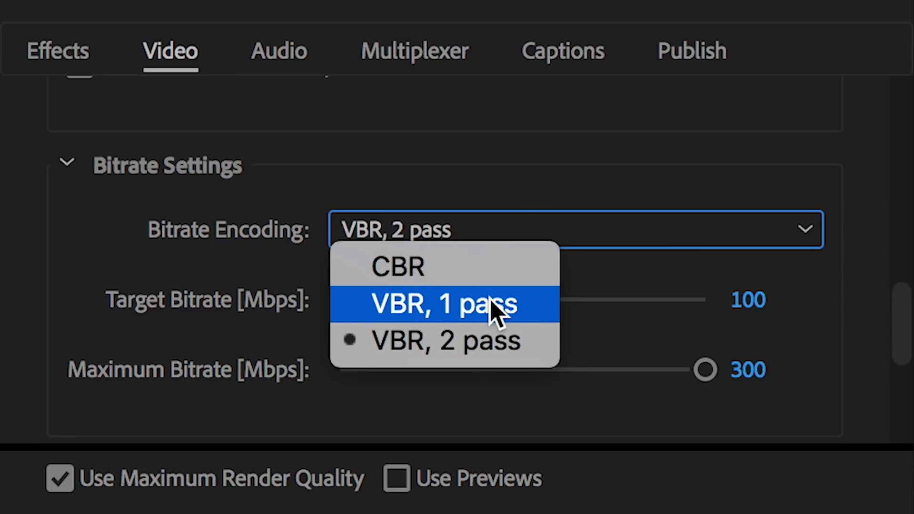
mouse_move(318, 225)
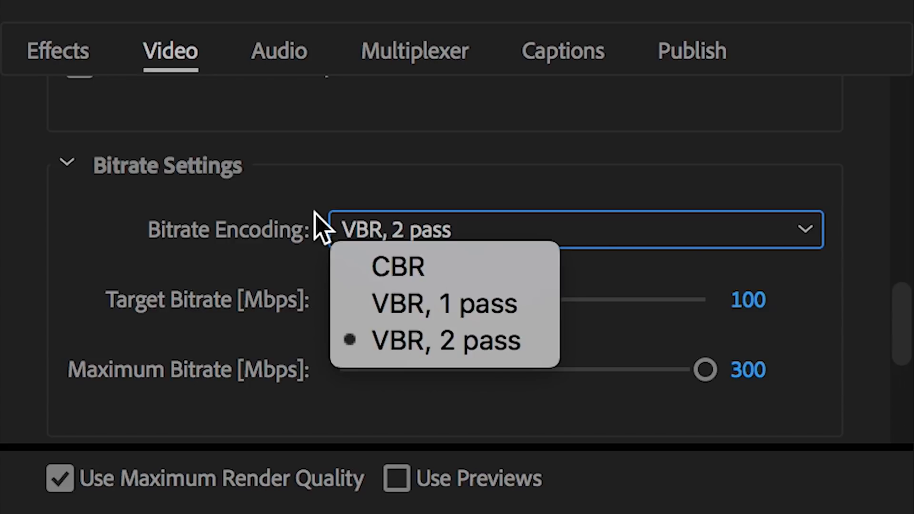
mouse_move(445, 341)
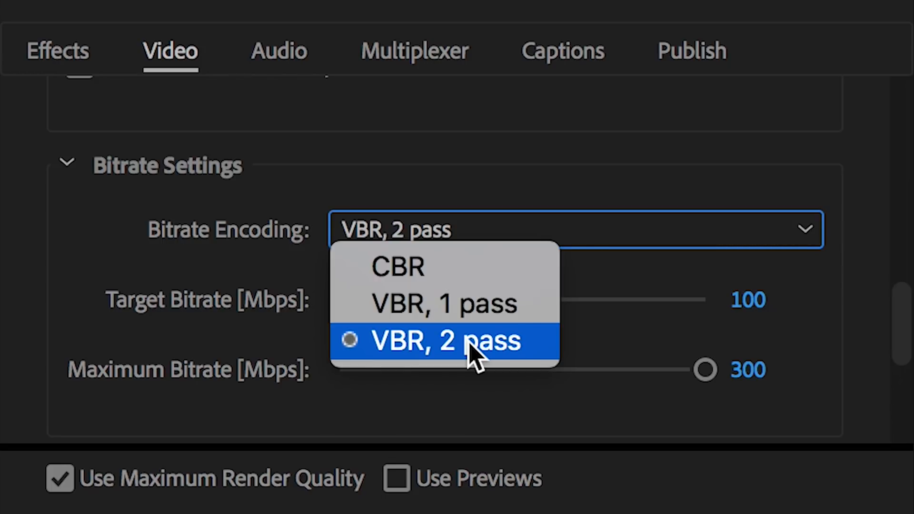
left_click(445, 341)
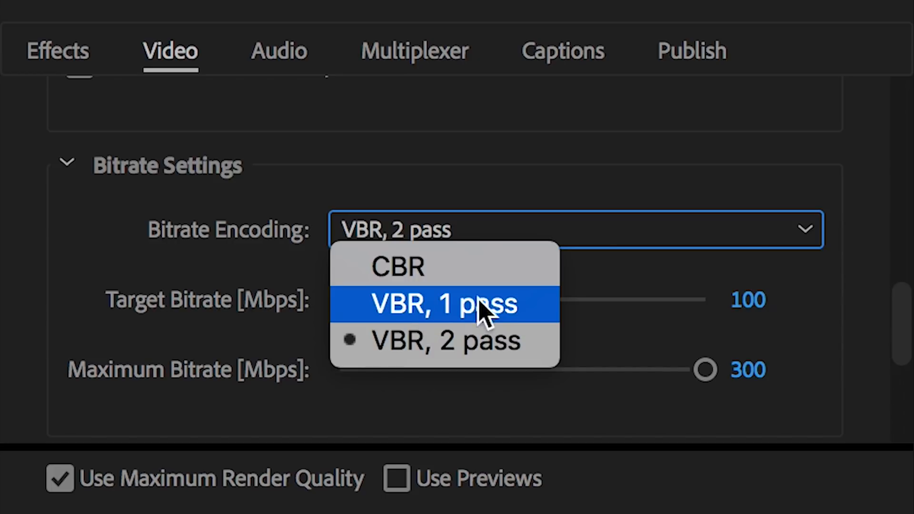
mouse_move(498, 312)
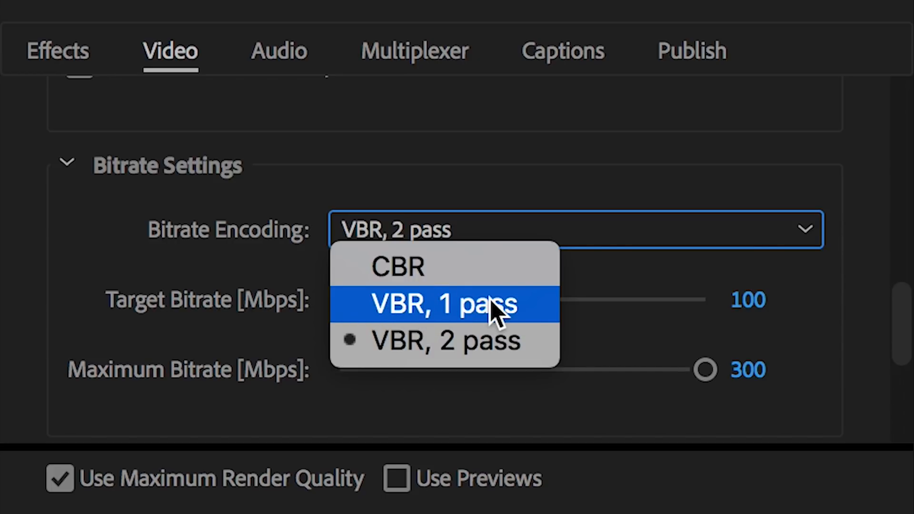
mouse_move(586, 160)
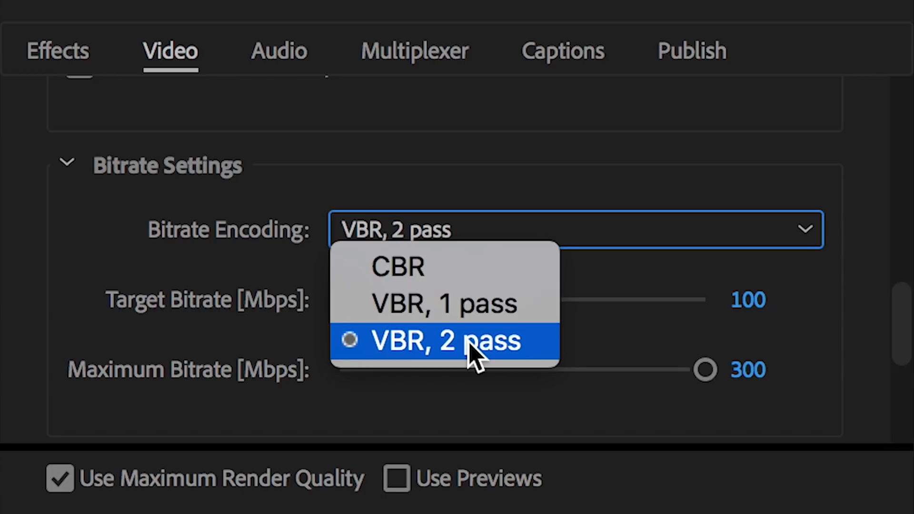
left_click(443, 341)
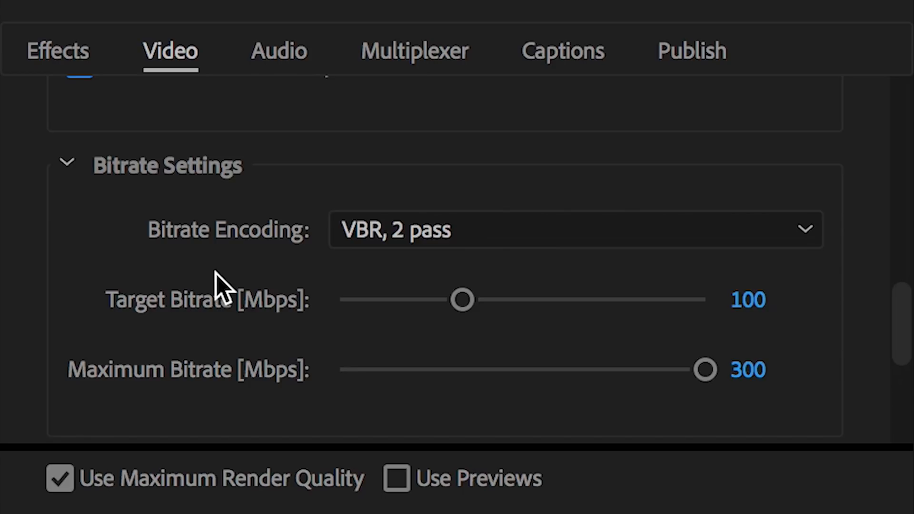
mouse_move(402, 239)
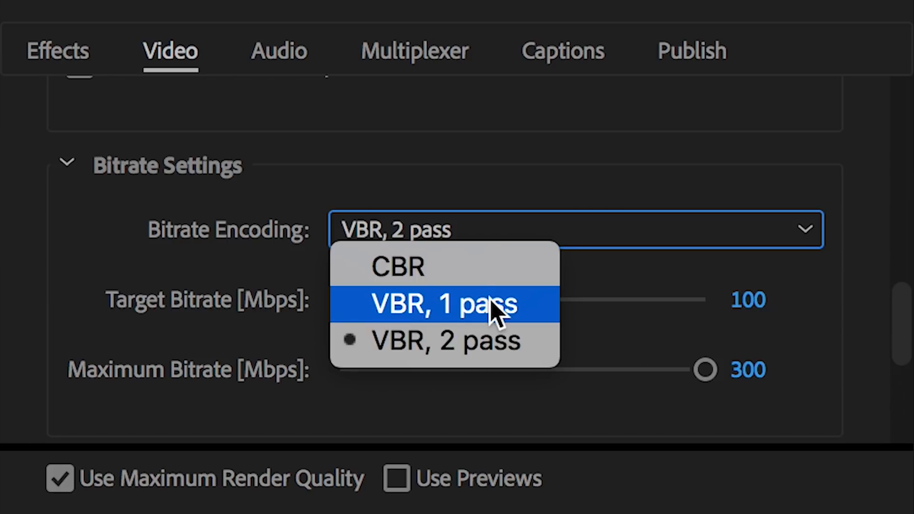
mouse_move(397, 327)
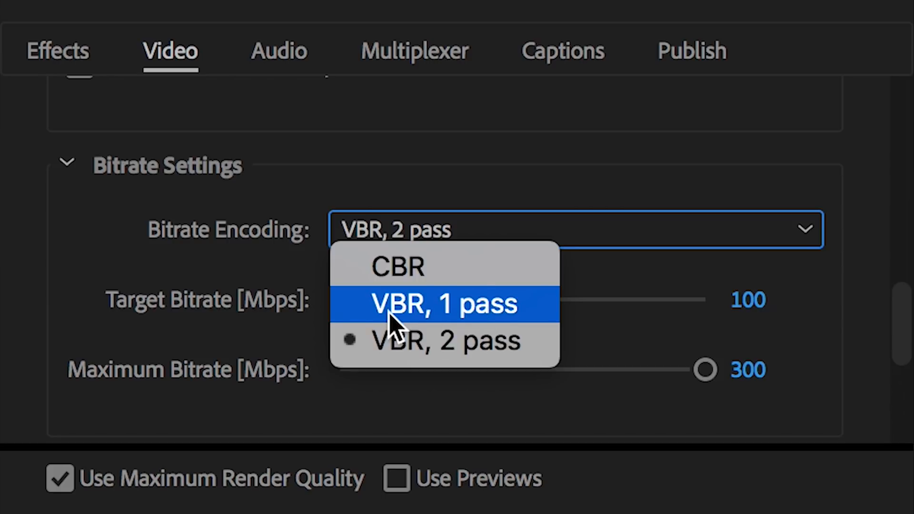
mouse_move(467, 318)
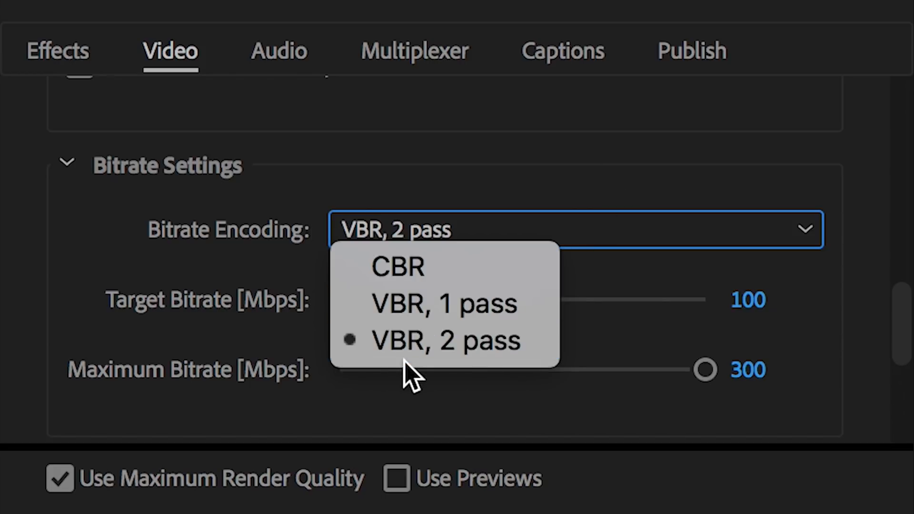
mouse_move(476, 350)
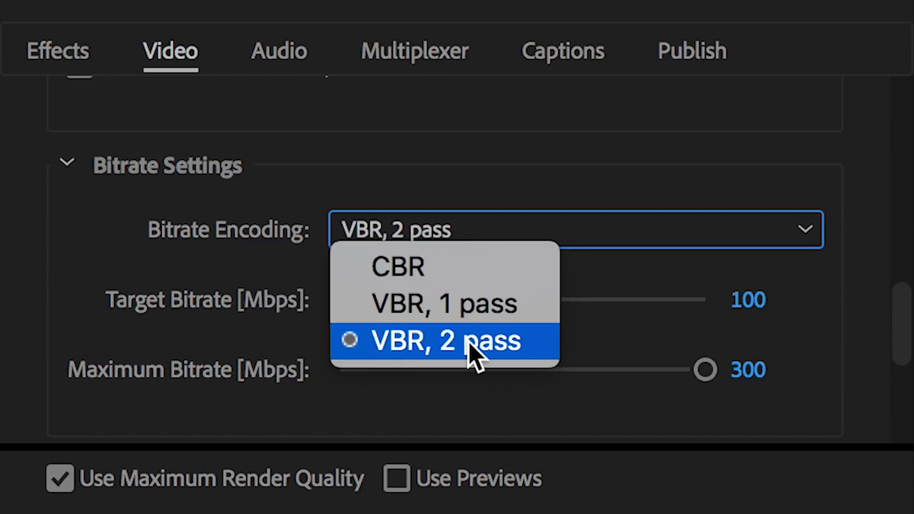
left_click(443, 342)
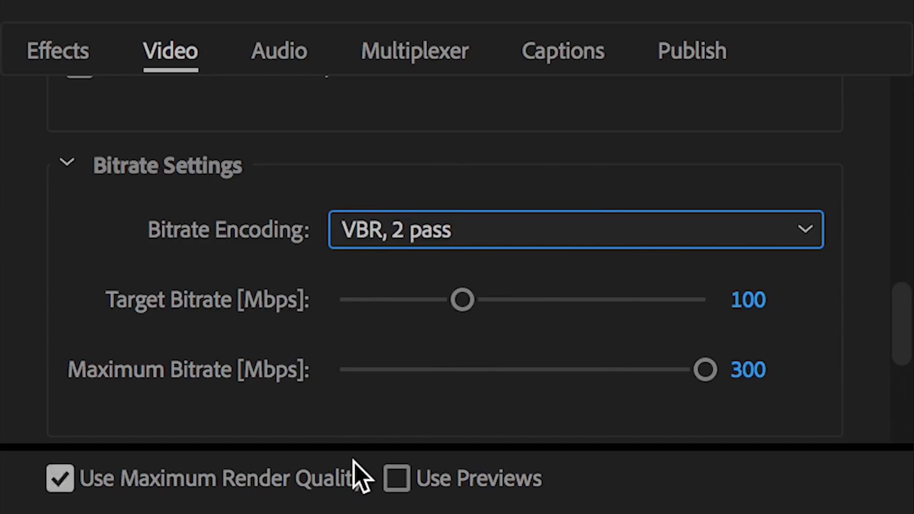
mouse_move(341, 295)
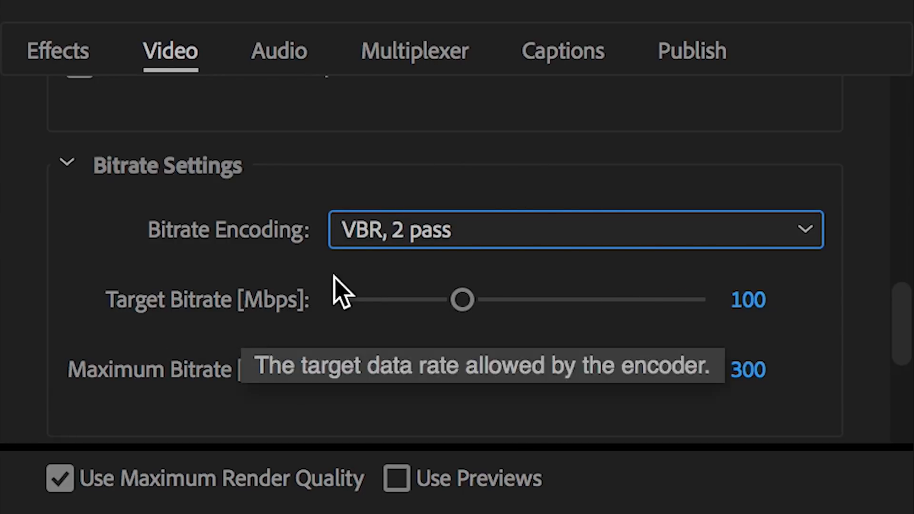
mouse_move(598, 148)
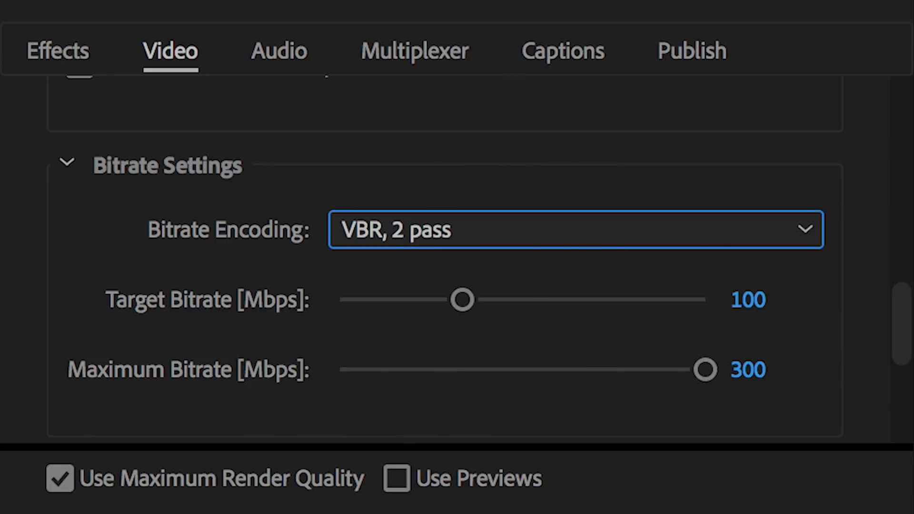
mouse_move(256, 321)
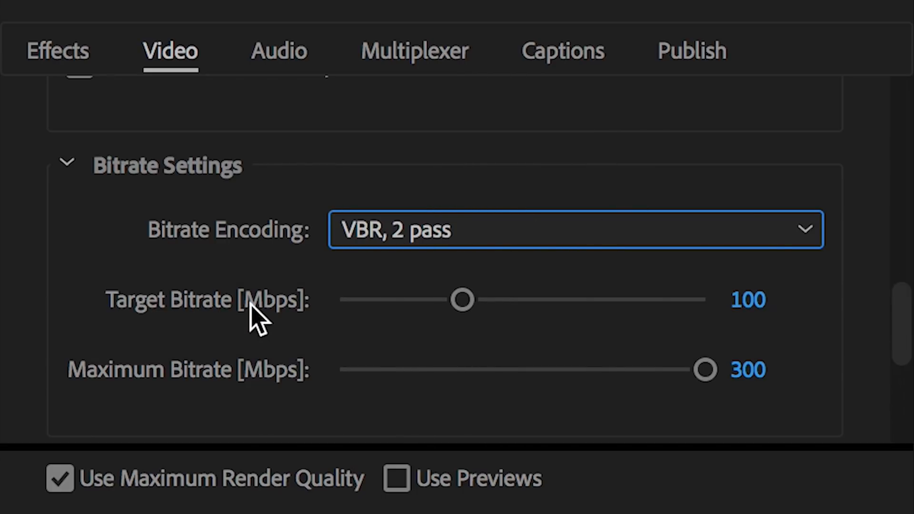
mouse_move(44, 303)
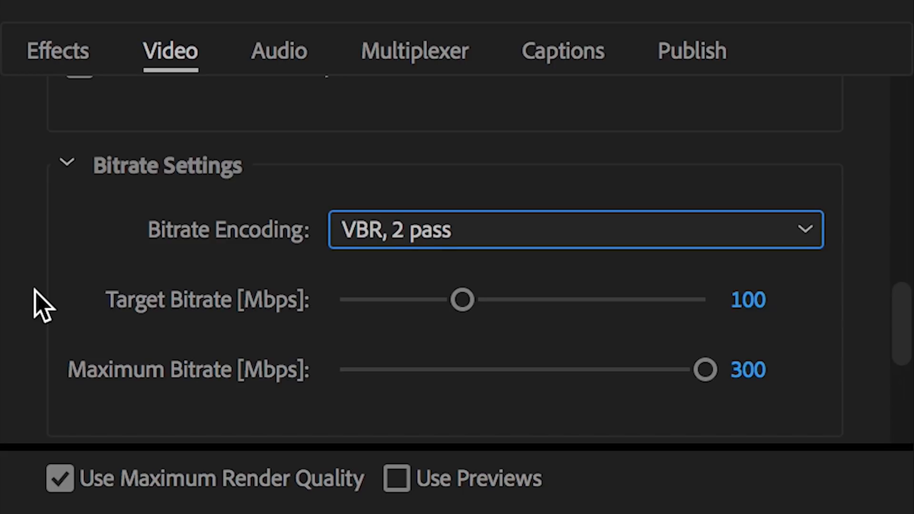
mouse_move(236, 306)
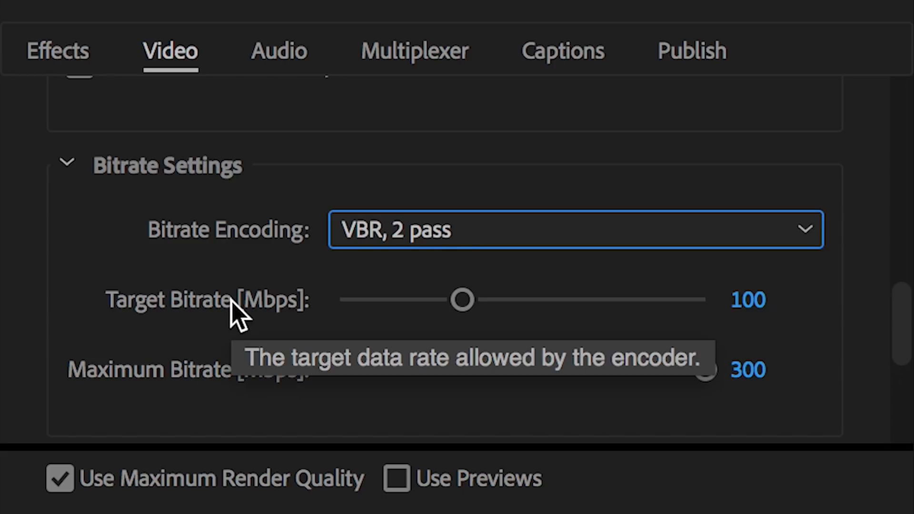
mouse_move(793, 327)
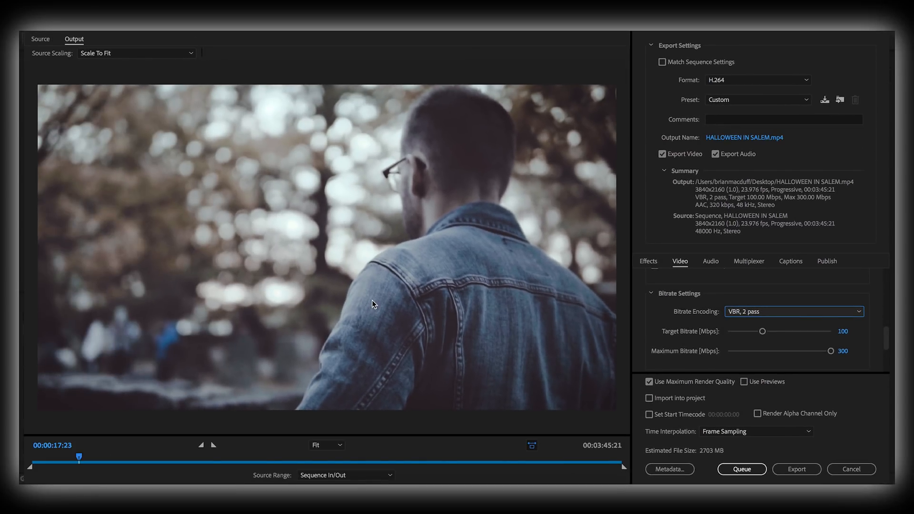
mouse_move(700, 334)
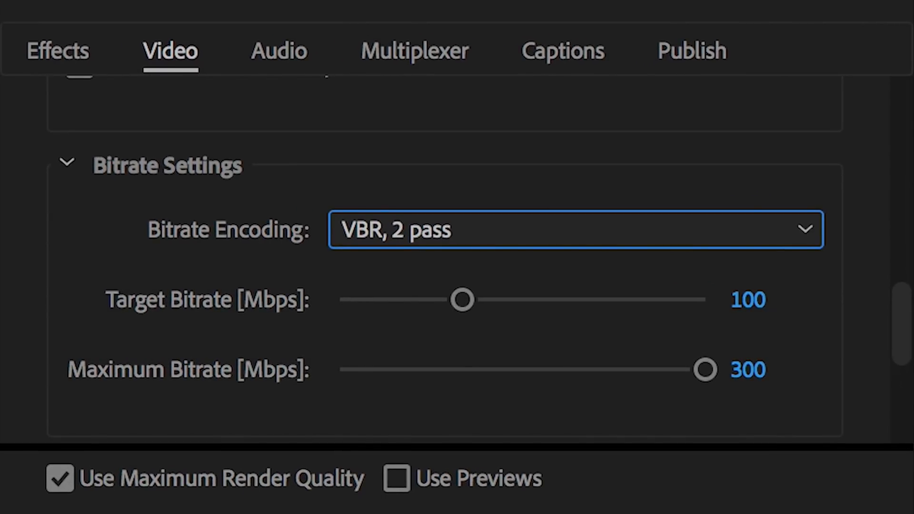
mouse_move(749, 306)
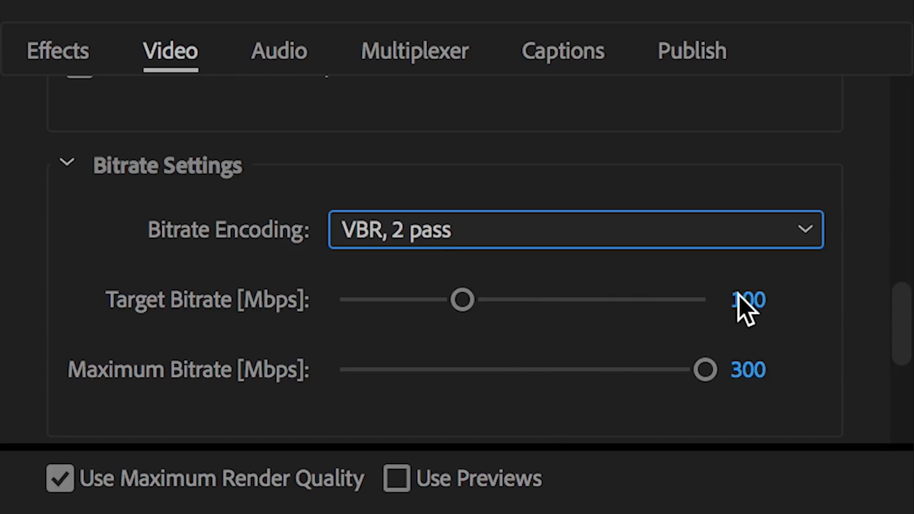
mouse_move(265, 339)
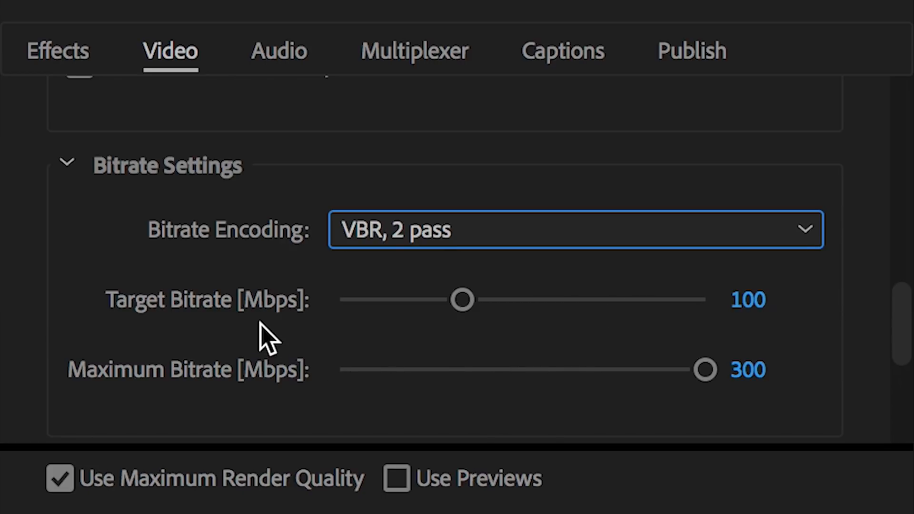
mouse_move(146, 324)
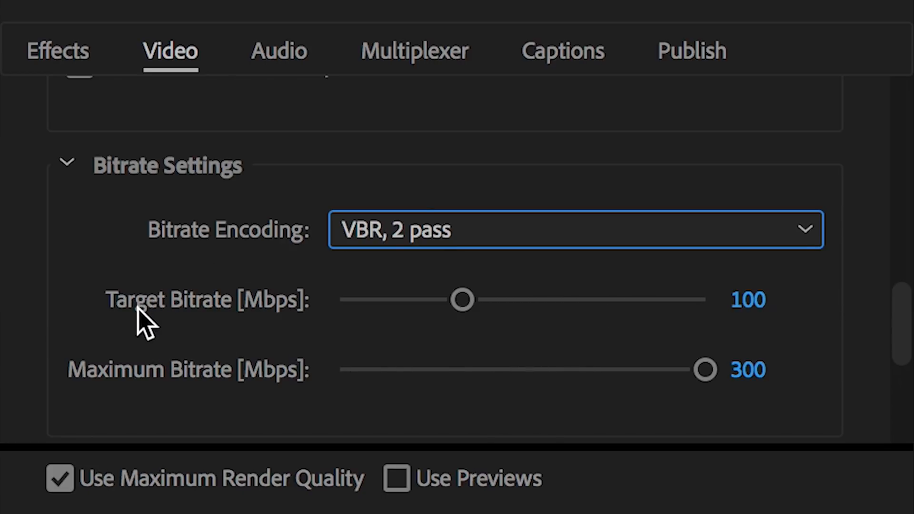
mouse_move(467, 300)
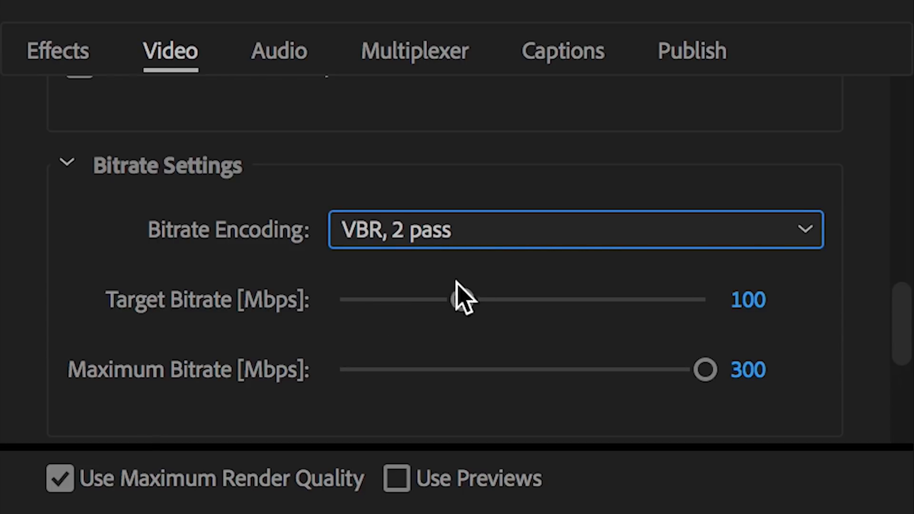
mouse_move(266, 196)
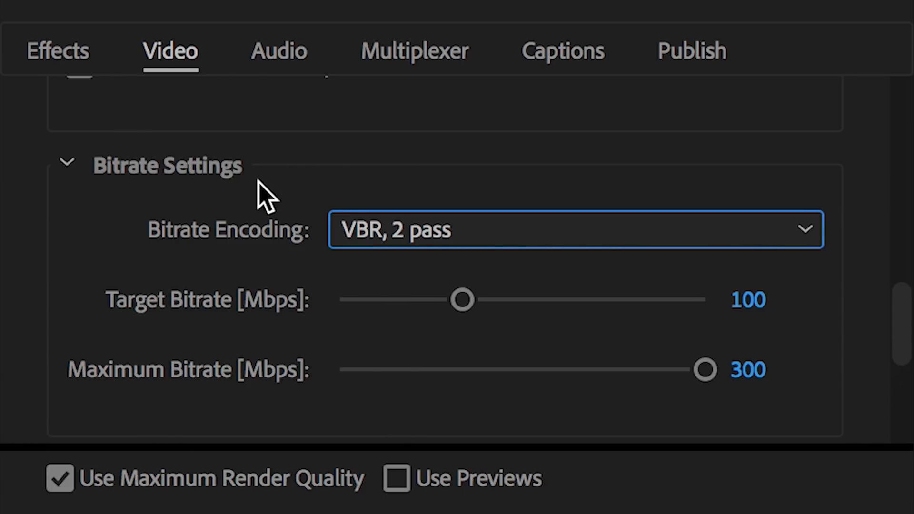
mouse_move(315, 58)
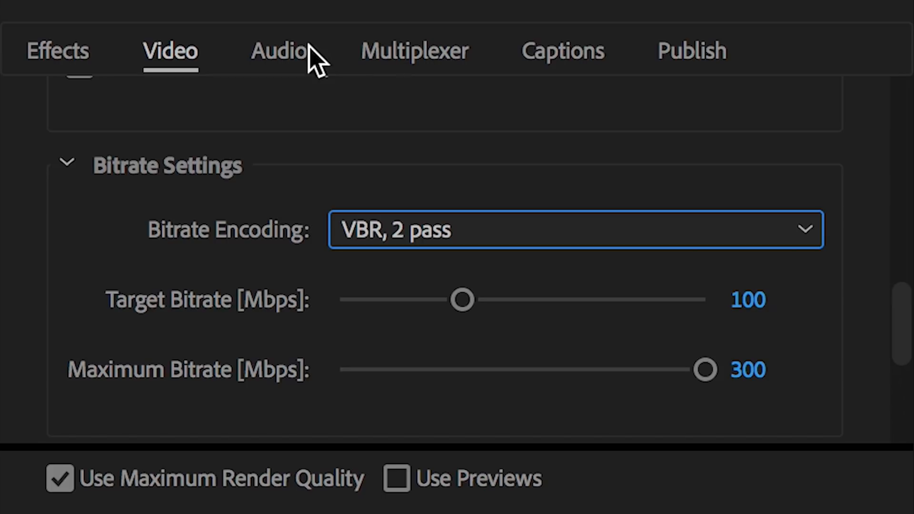
mouse_move(93, 452)
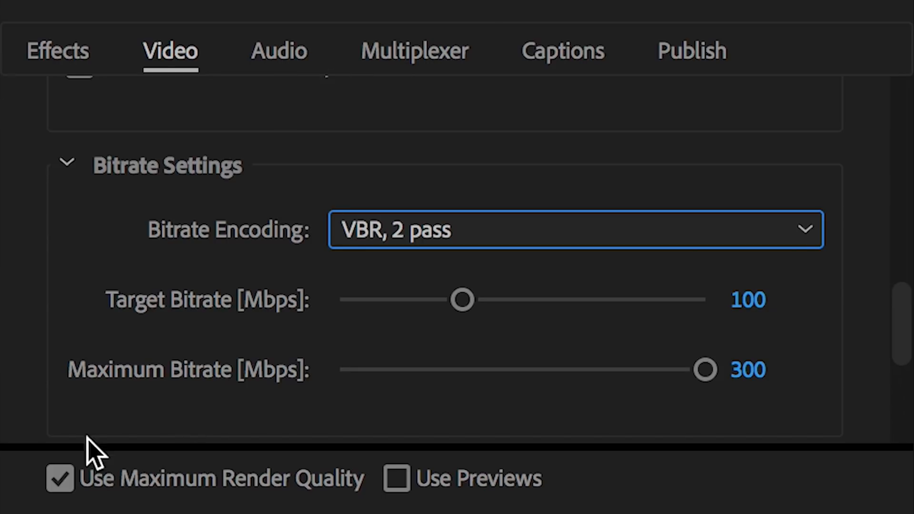
mouse_move(96, 455)
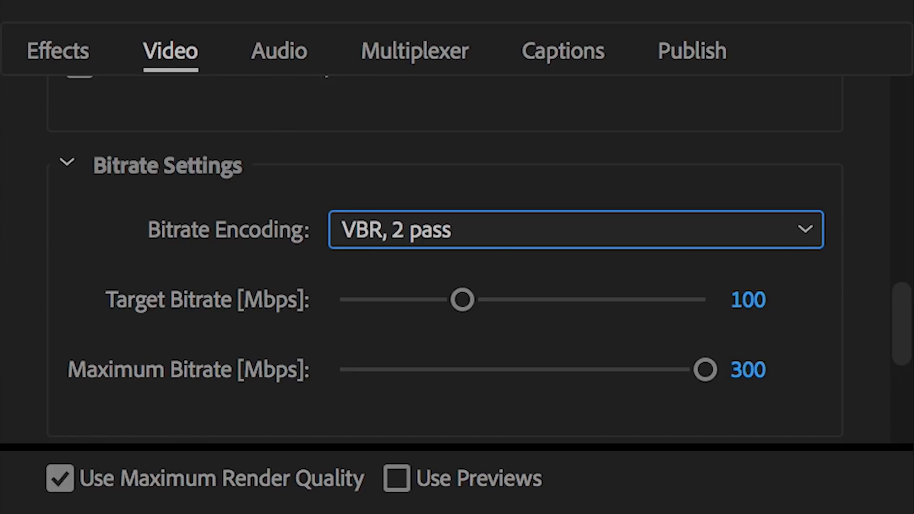
mouse_move(437, 375)
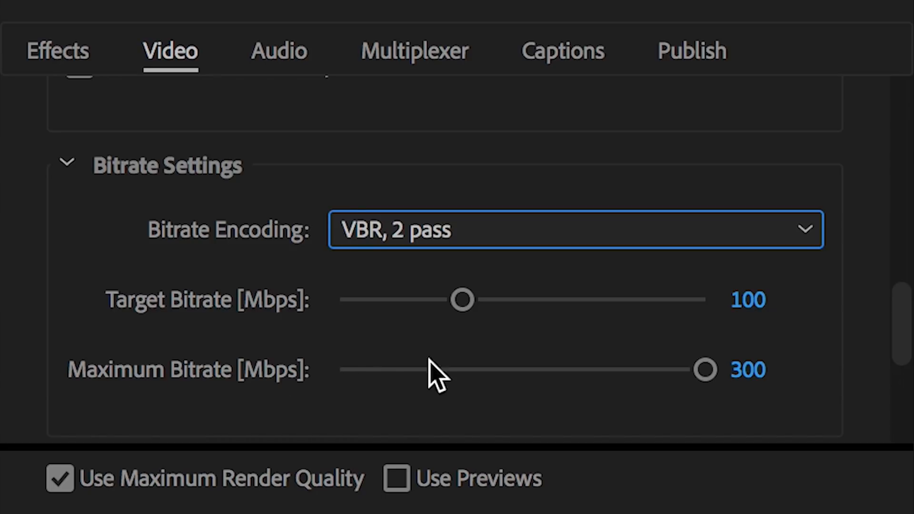
mouse_move(744, 385)
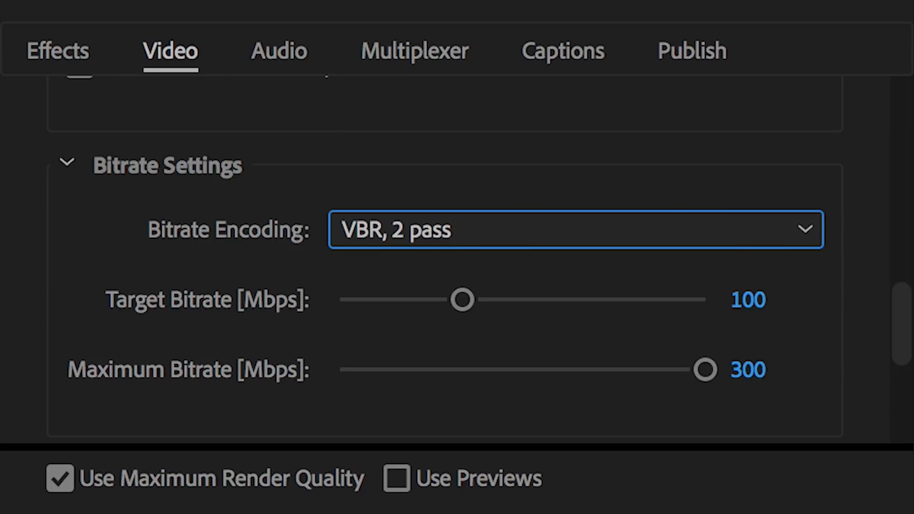
mouse_move(633, 371)
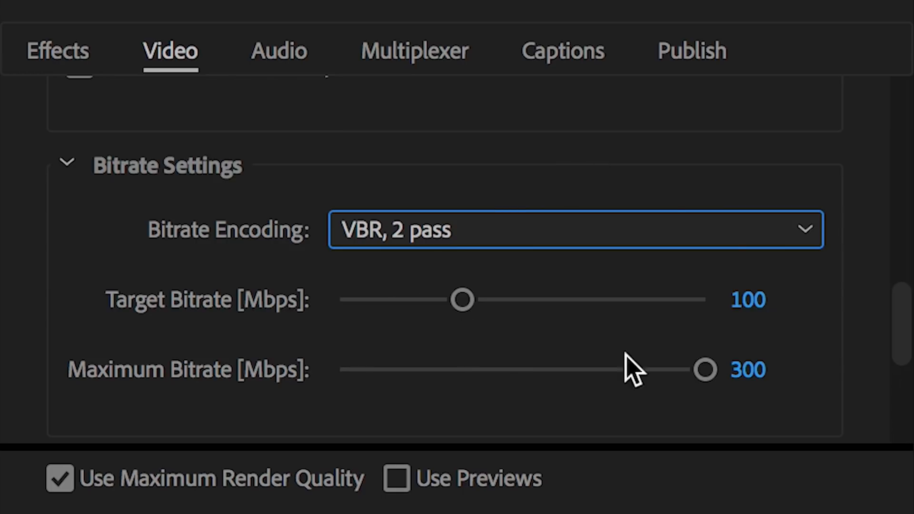
mouse_move(794, 371)
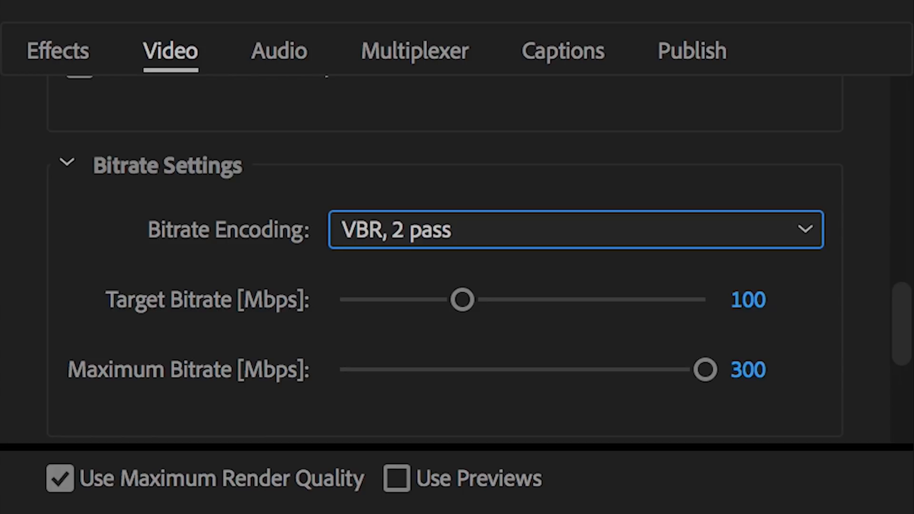
mouse_move(227, 355)
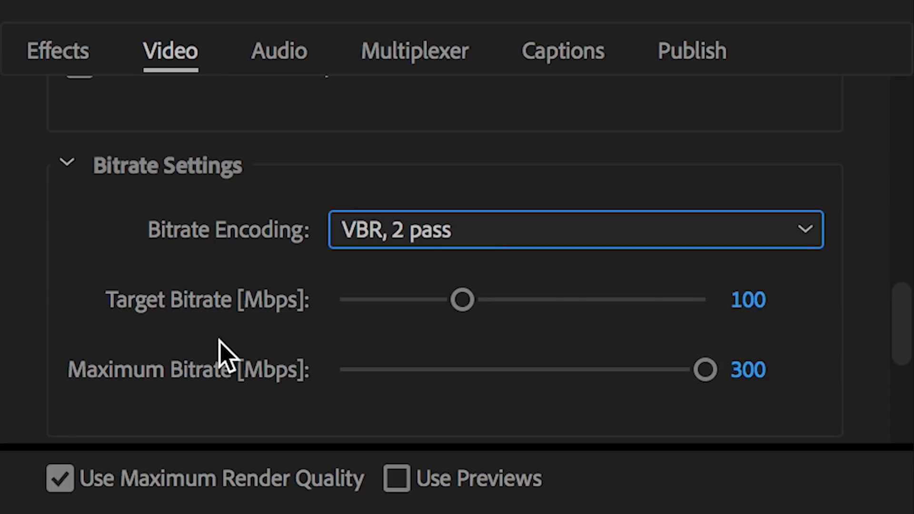
mouse_move(12, 321)
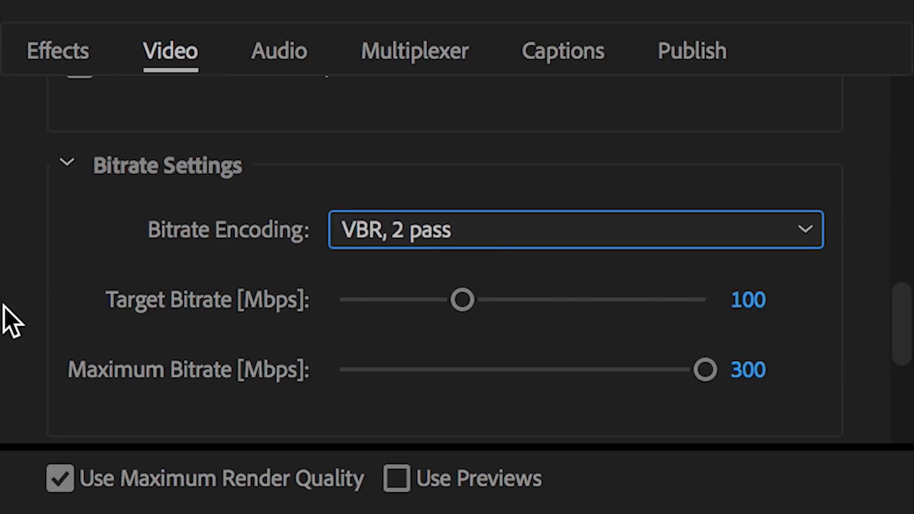
mouse_move(155, 336)
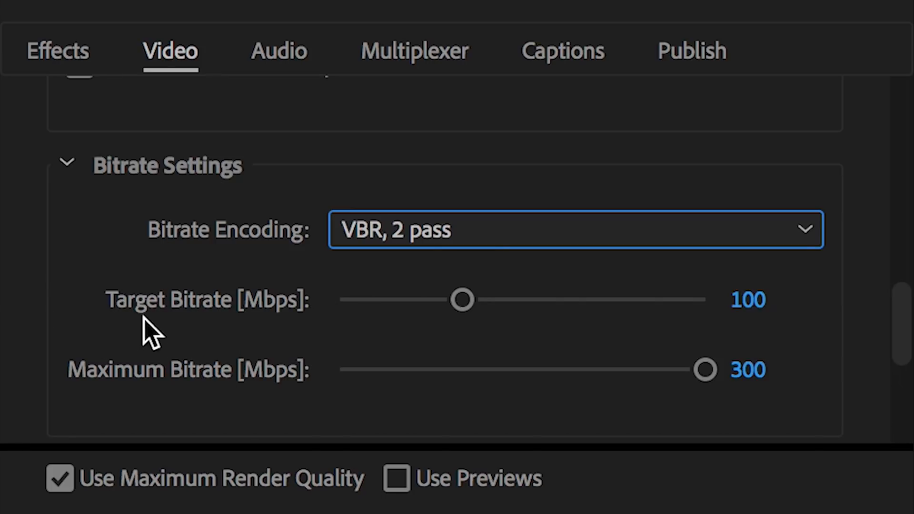
mouse_move(225, 369)
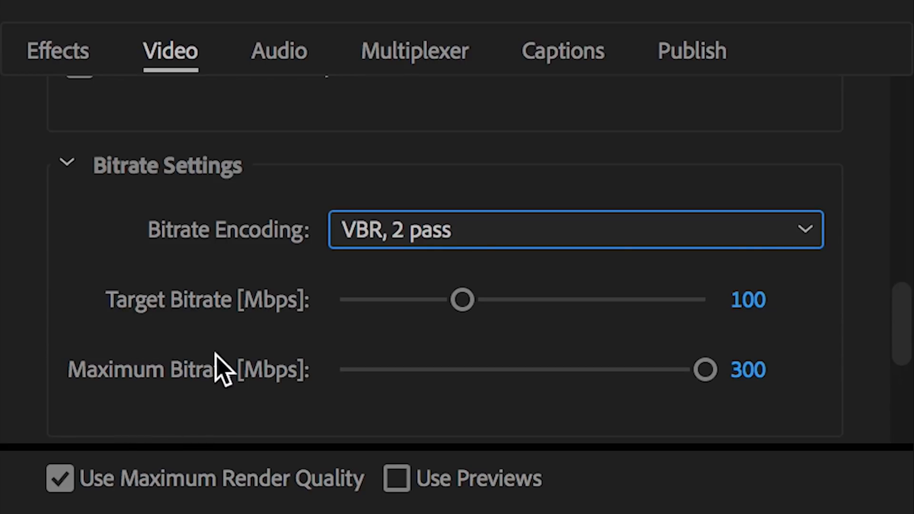
mouse_move(451, 350)
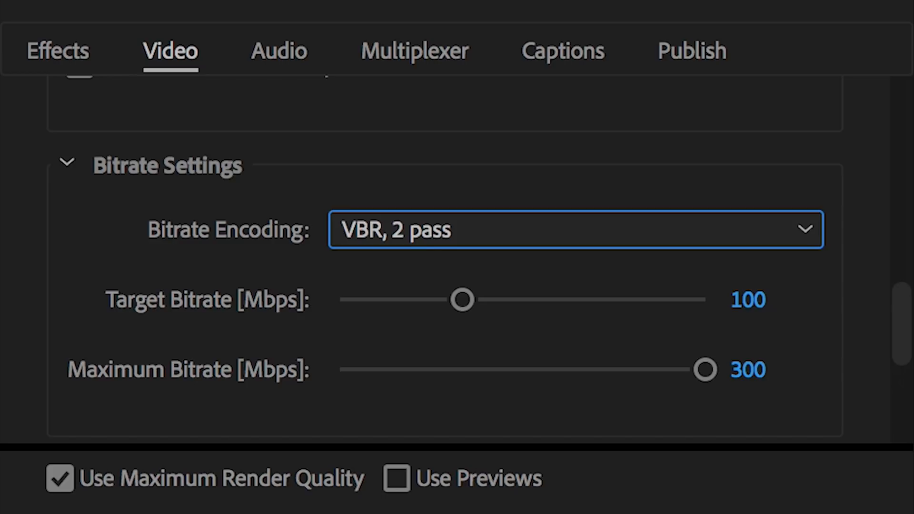
mouse_move(76, 163)
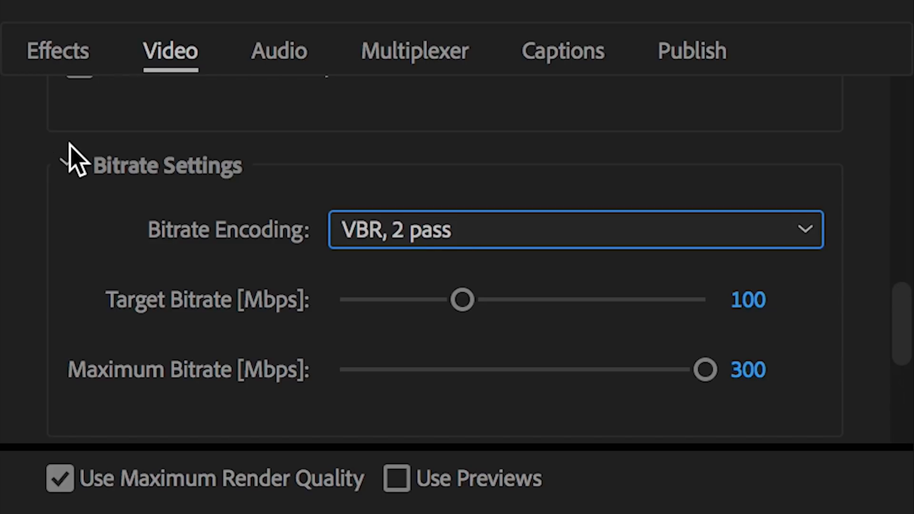
- Reveal Advanced Settings with Key Frame Distance and VR Video left unticked
scroll("down", 3)
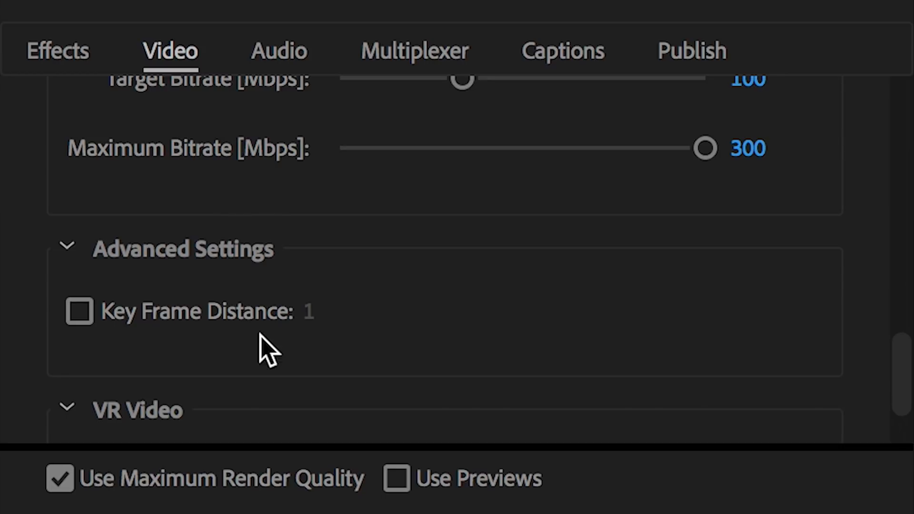
scroll("down", 3)
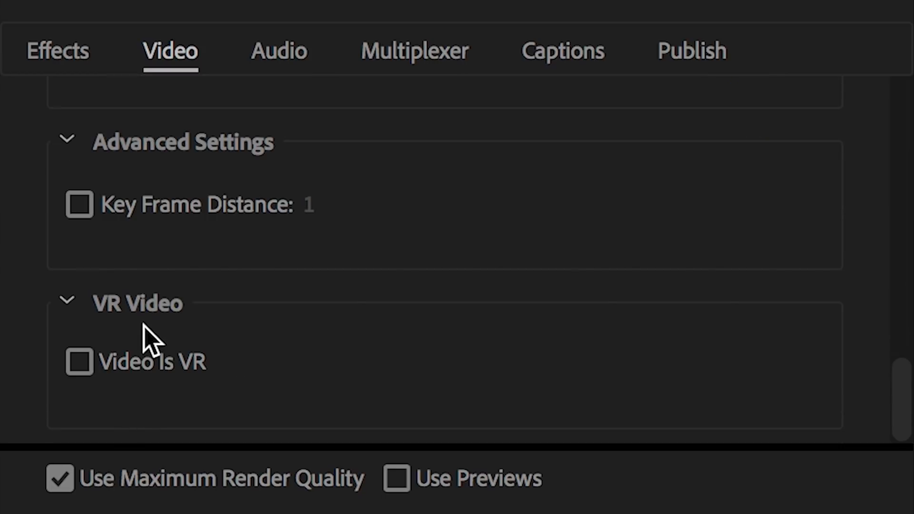
mouse_move(523, 379)
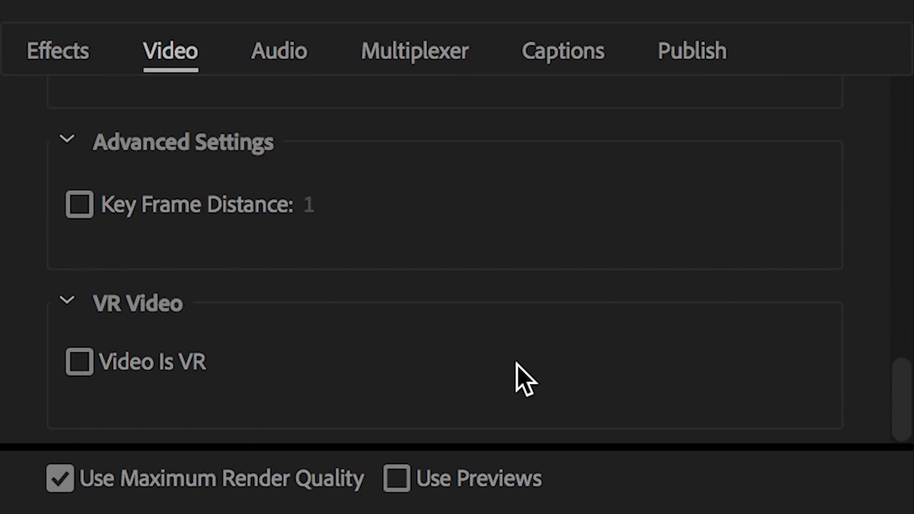
- Review the Audio settings, keeping AAC at 48000 Hz, Stereo channels and High quality
left_click(279, 50)
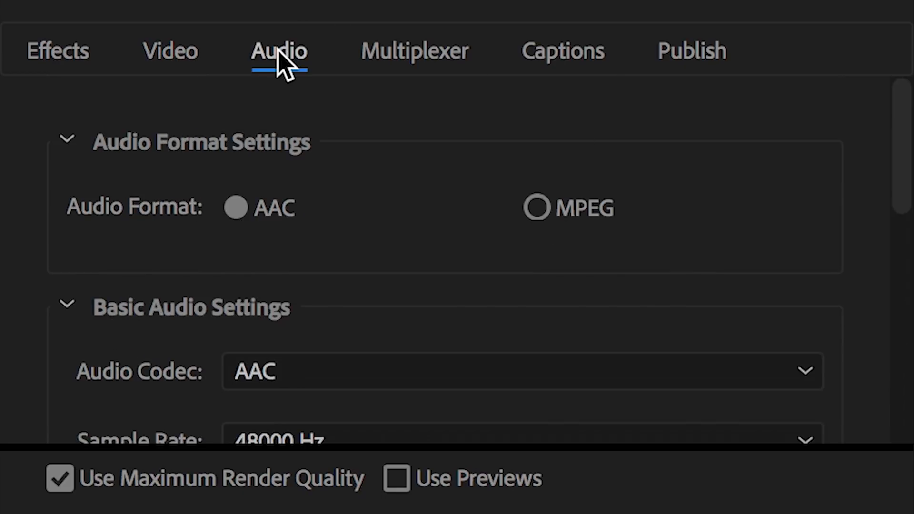
mouse_move(259, 58)
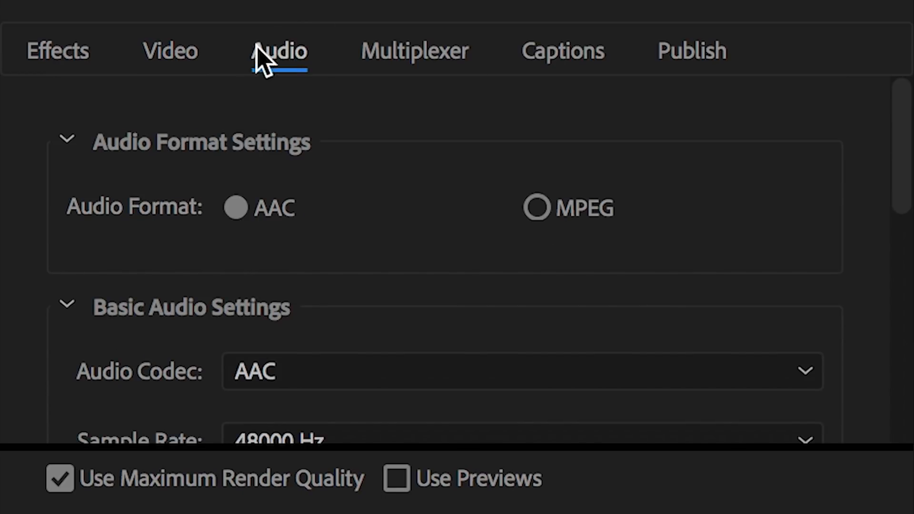
mouse_move(259, 233)
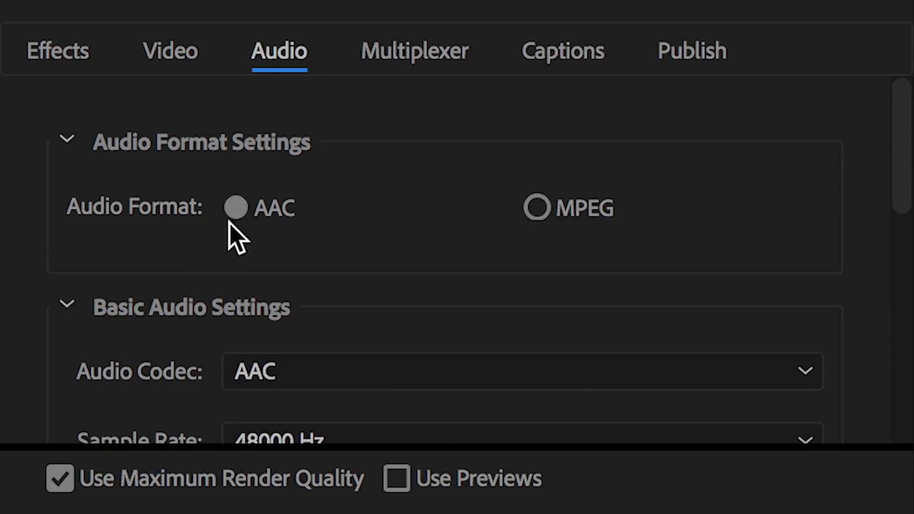
scroll("down", 3)
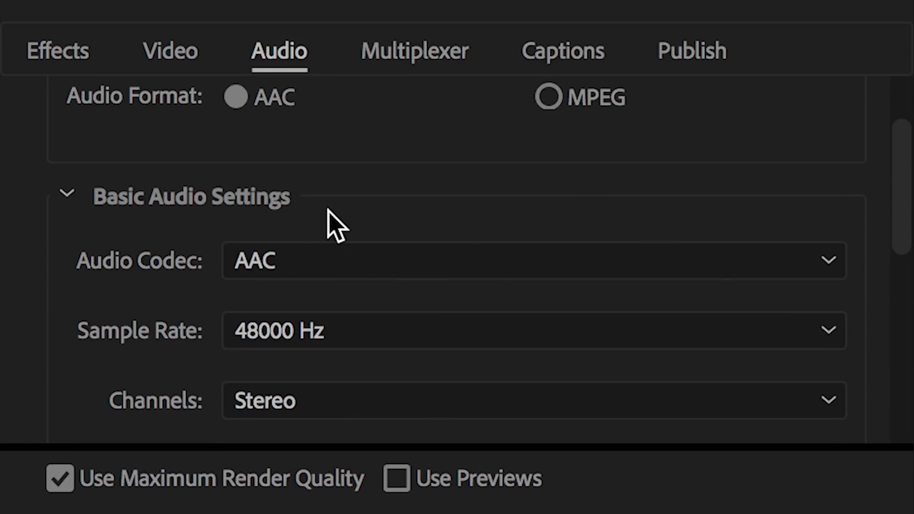
scroll("down", 3)
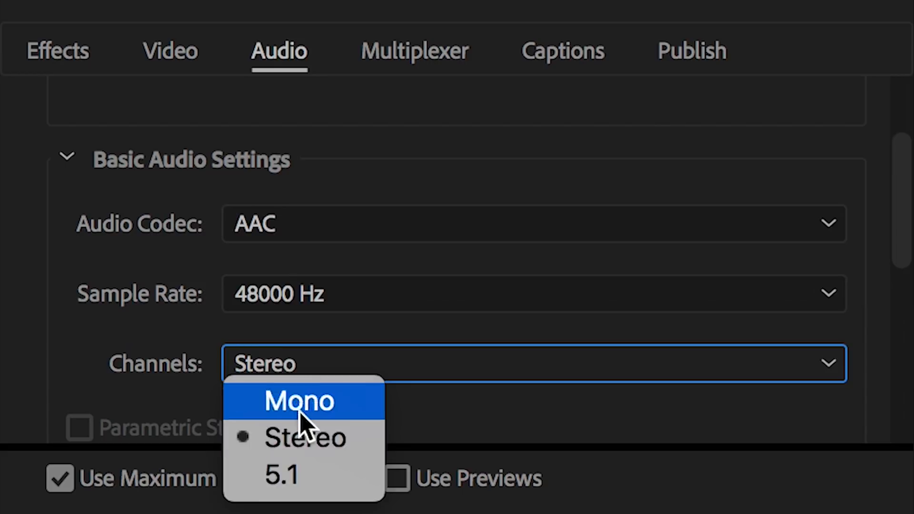
mouse_move(294, 499)
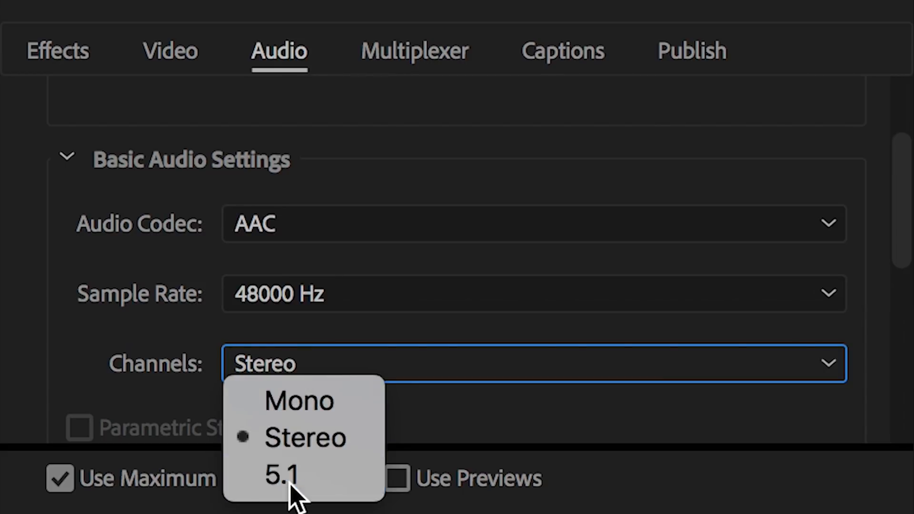
left_click(304, 438)
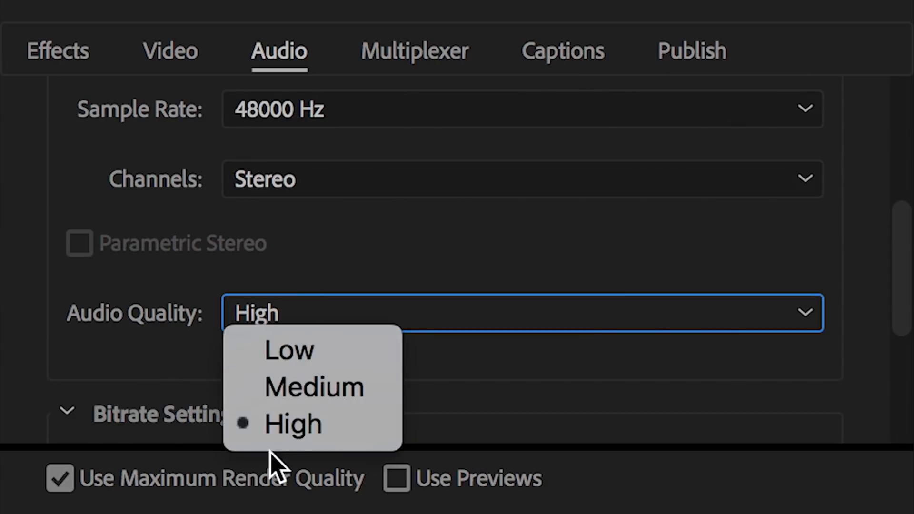
left_click(291, 424)
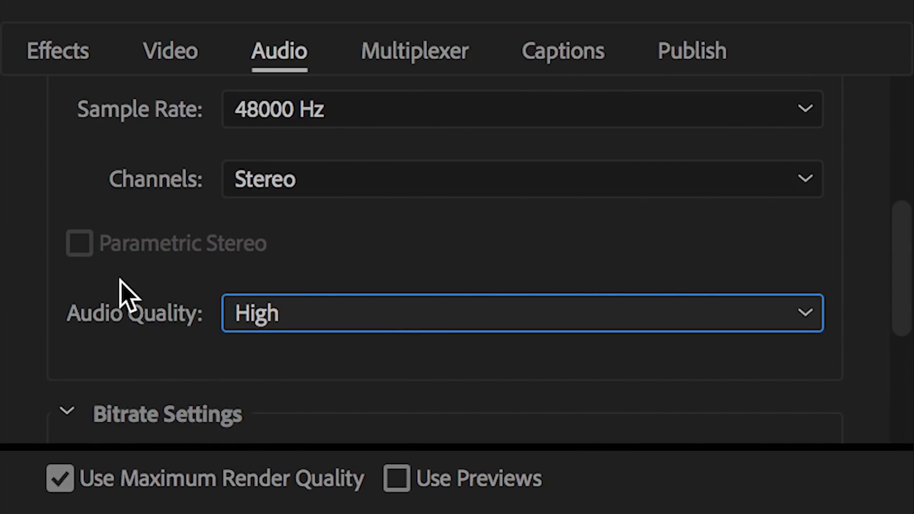
- Raise the audio bitrate to 320 kbps with Bitrate precedence over sample rate
scroll("down", 3)
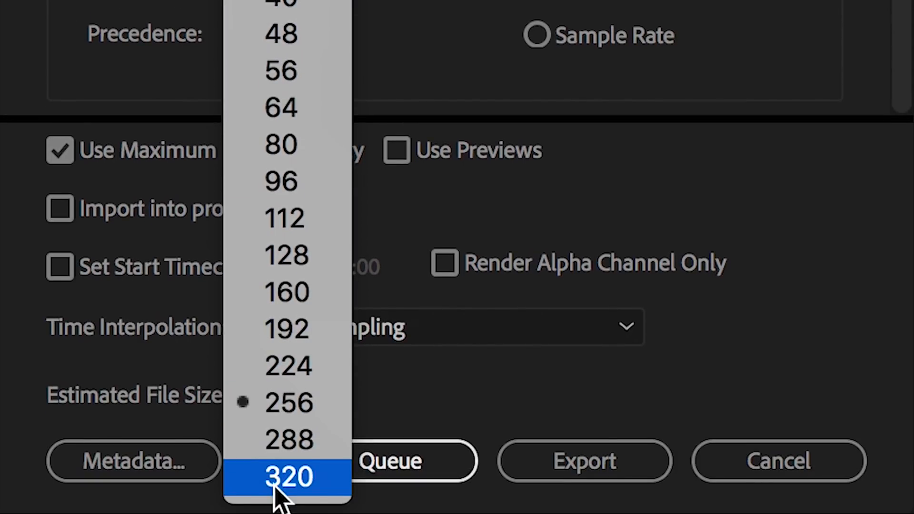
left_click(286, 477)
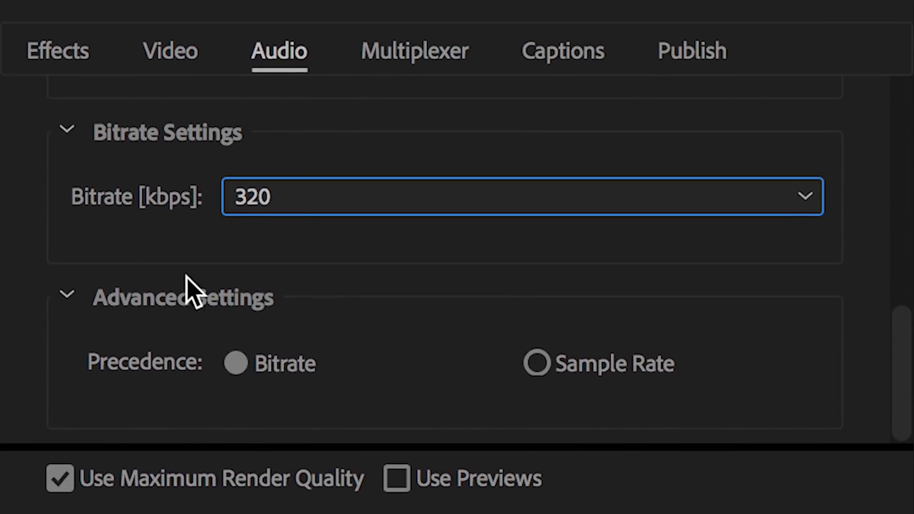
left_click(806, 196)
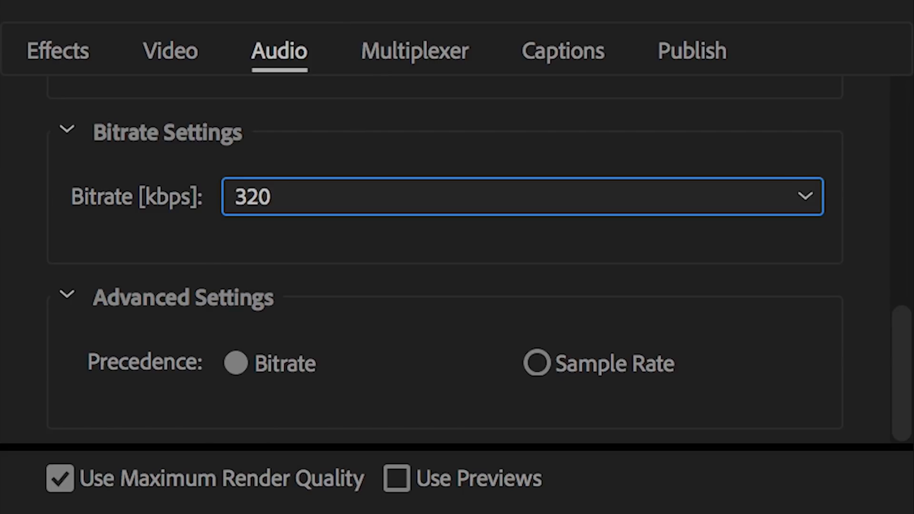
left_click(804, 196)
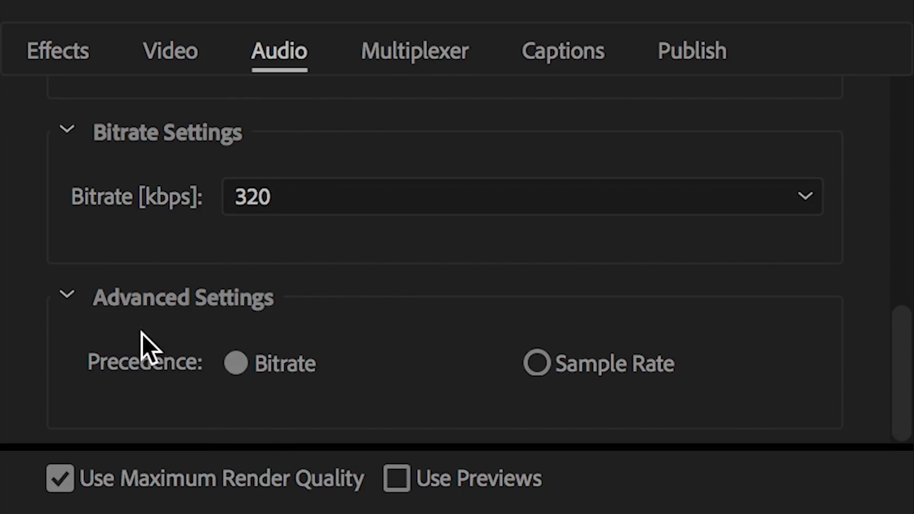
mouse_move(698, 360)
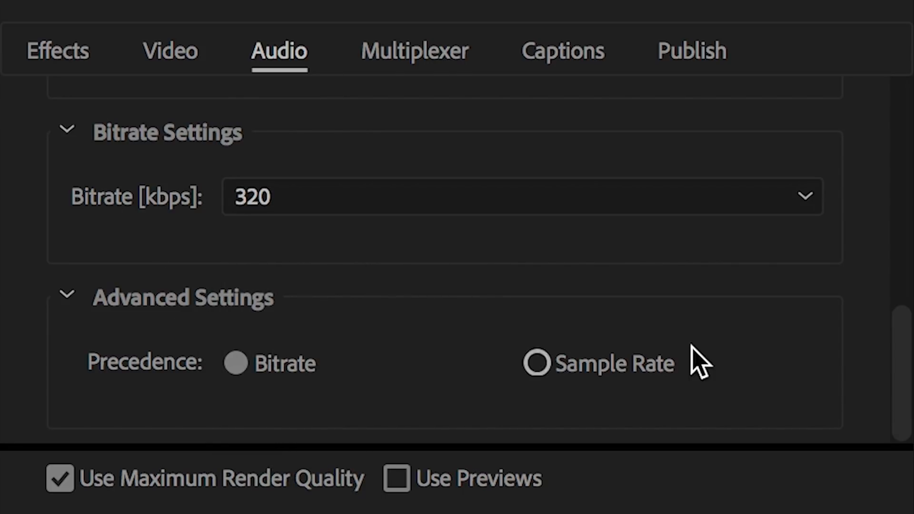
left_click(235, 363)
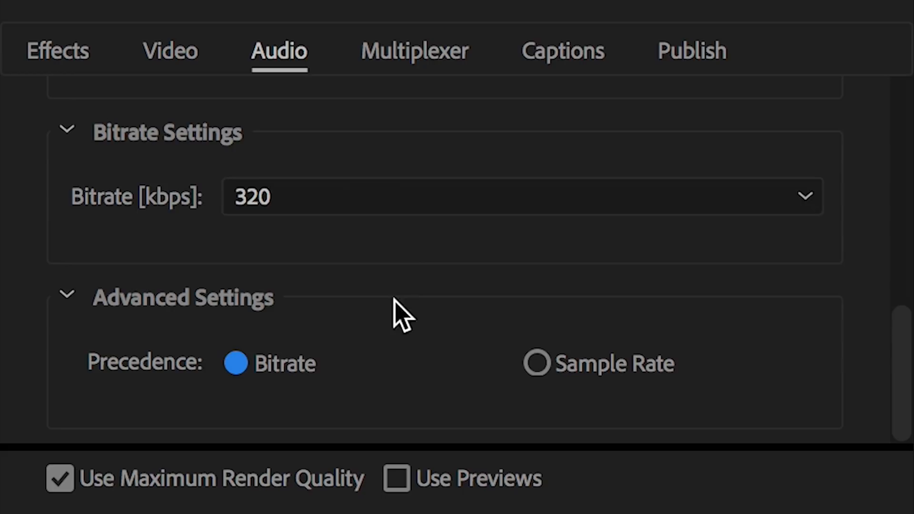
left_click(414, 51)
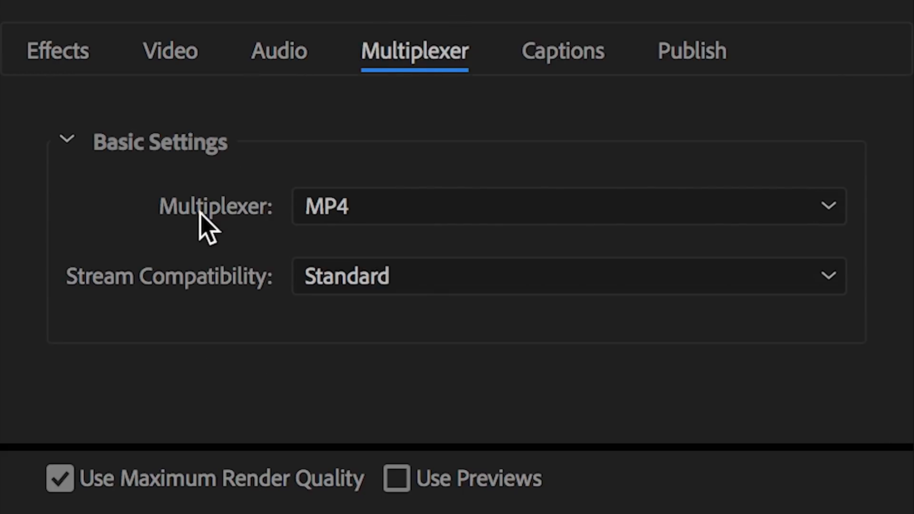
mouse_move(185, 189)
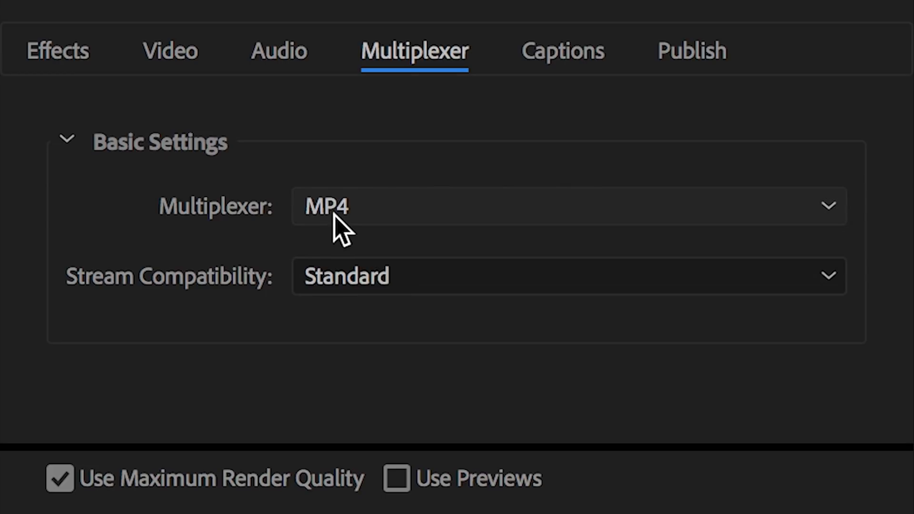
mouse_move(336, 275)
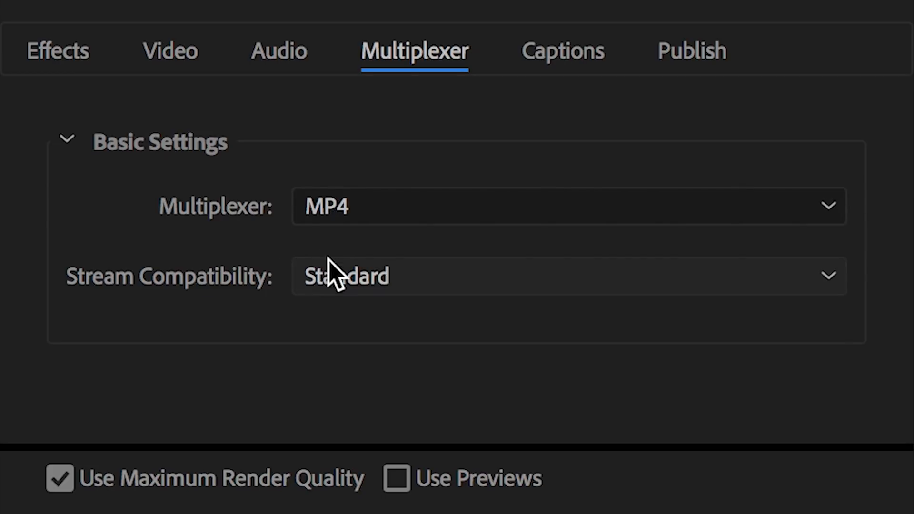
- Review the Captions options (None) and the Publish destinations listing Behance
left_click(562, 51)
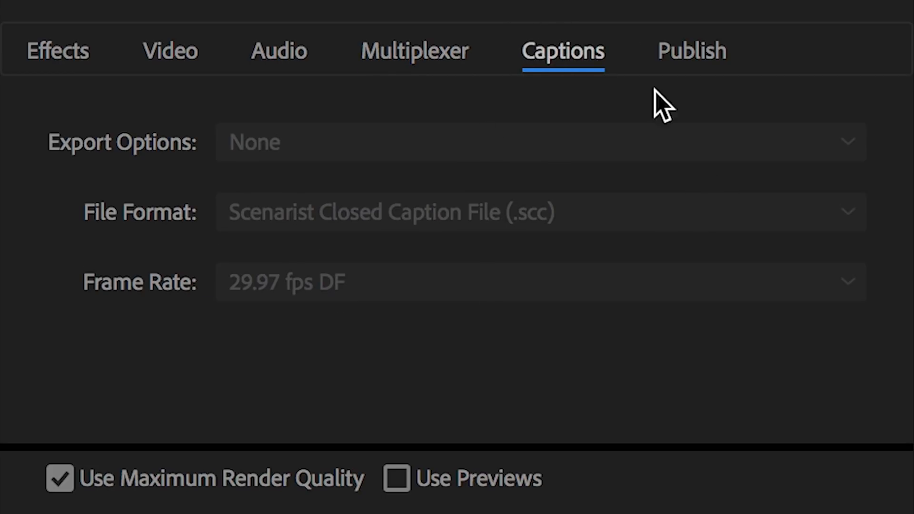
mouse_move(268, 219)
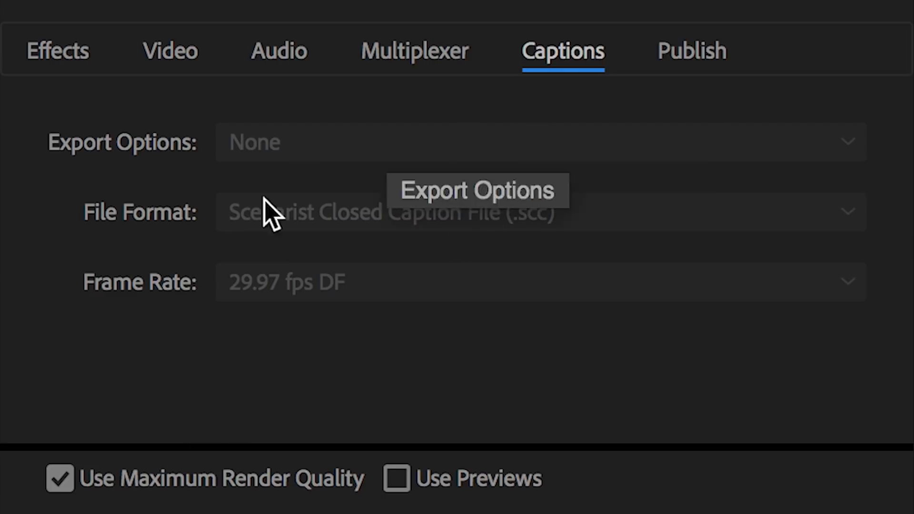
left_click(692, 50)
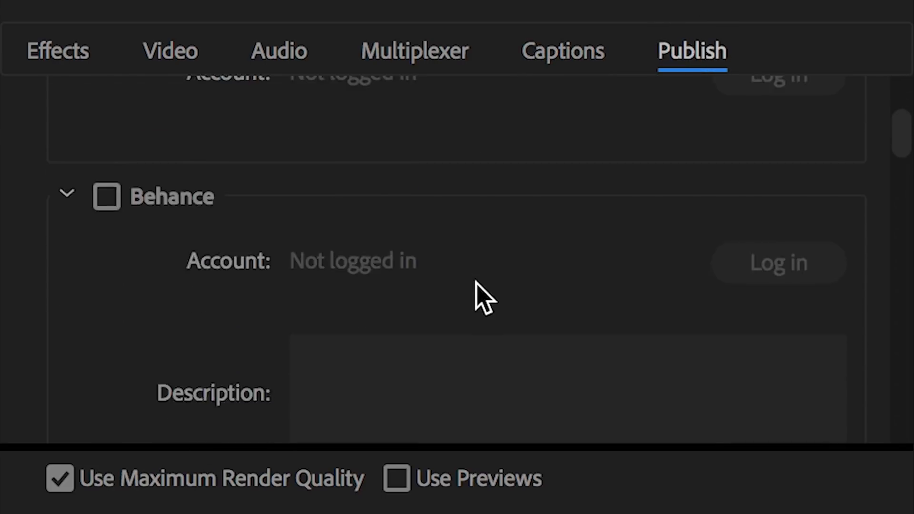
scroll("down", 3)
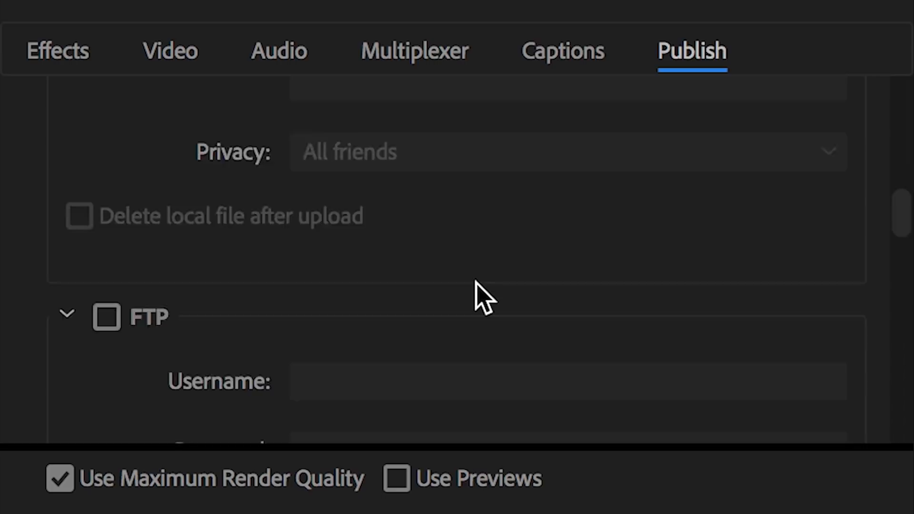
scroll("up", 3)
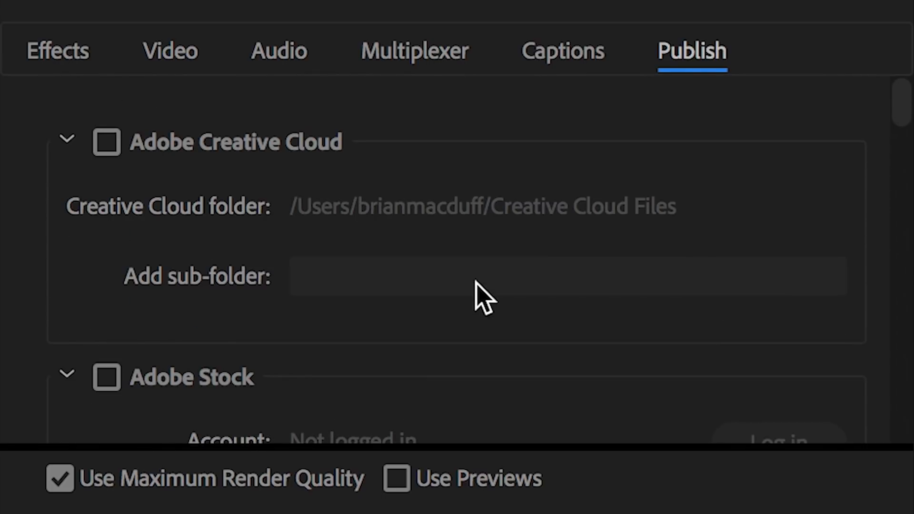
scroll("down", 3)
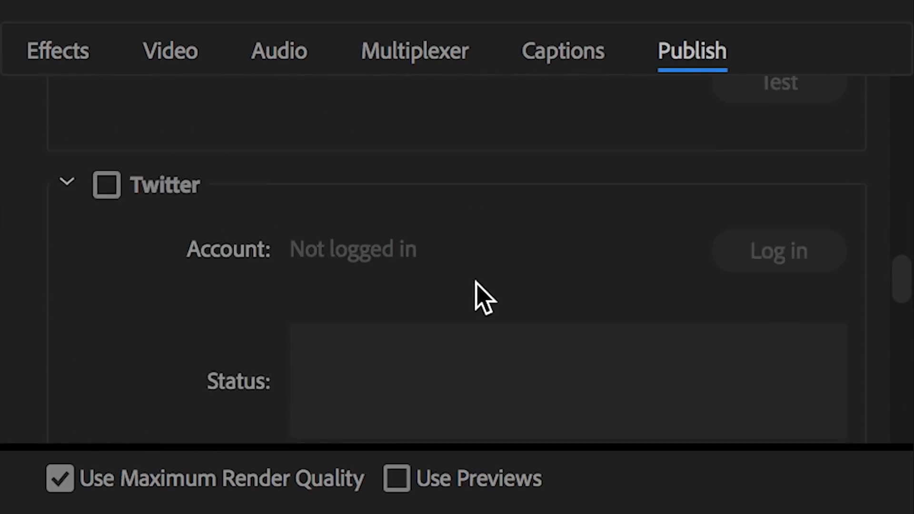
scroll("up", 3)
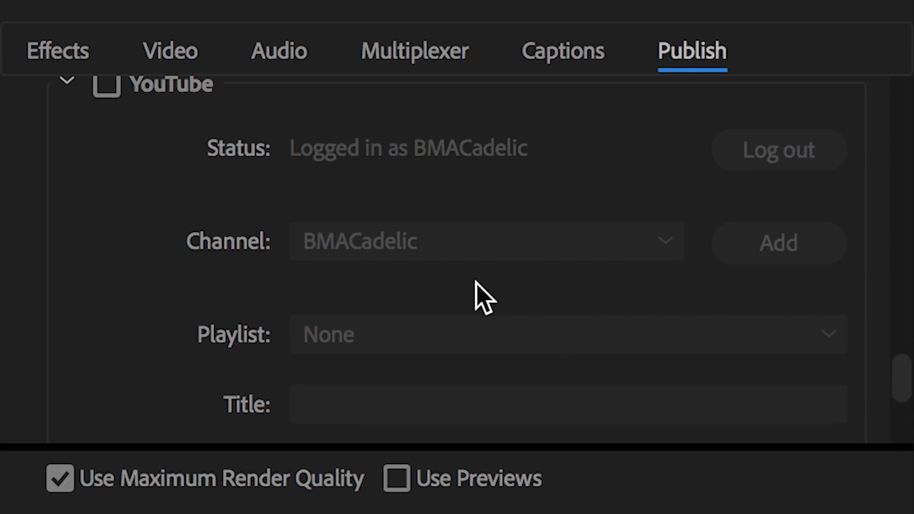
scroll("down", 3)
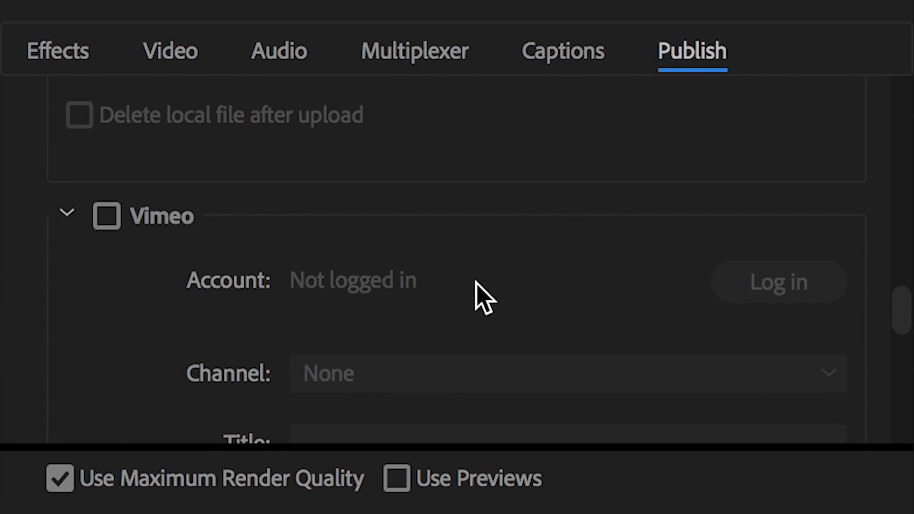
scroll("up", 3)
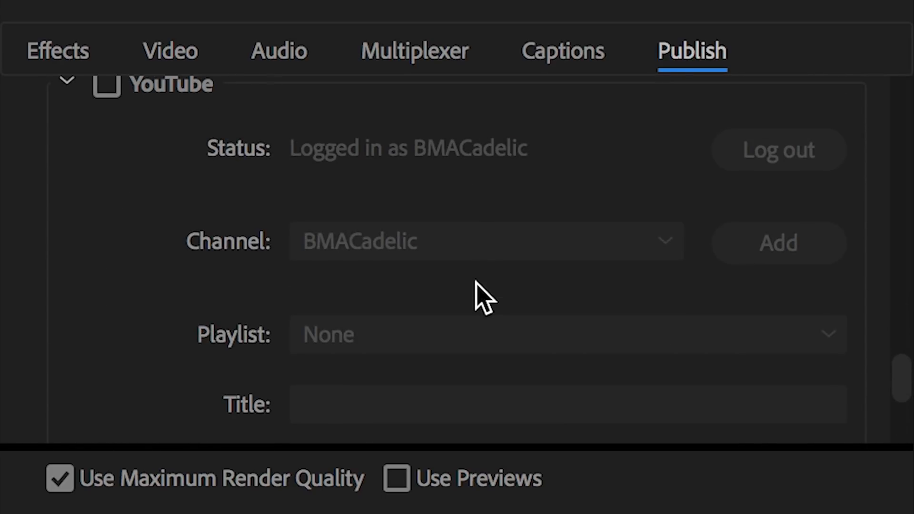
scroll("up", 3)
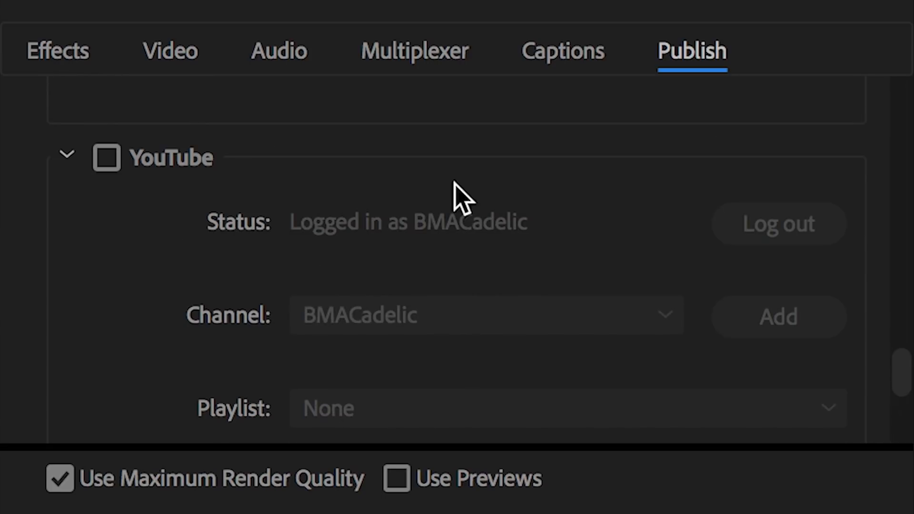
mouse_move(263, 263)
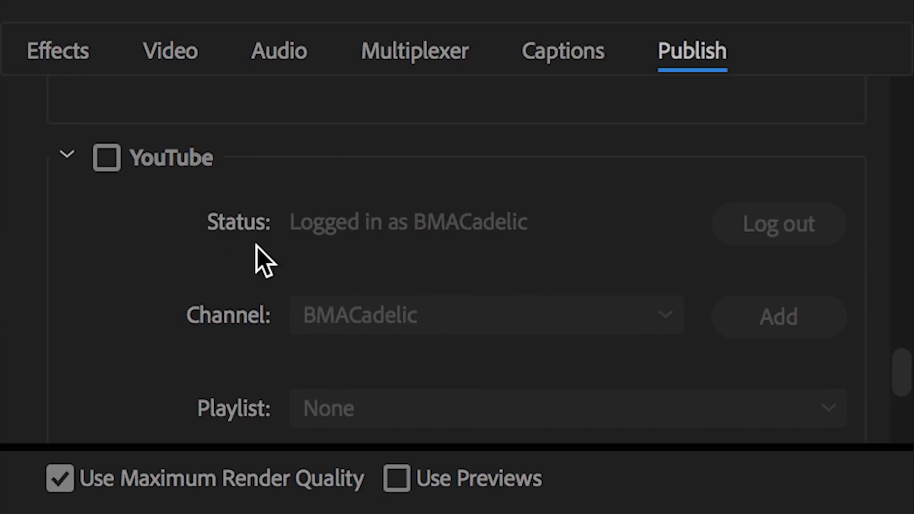
scroll("down", 3)
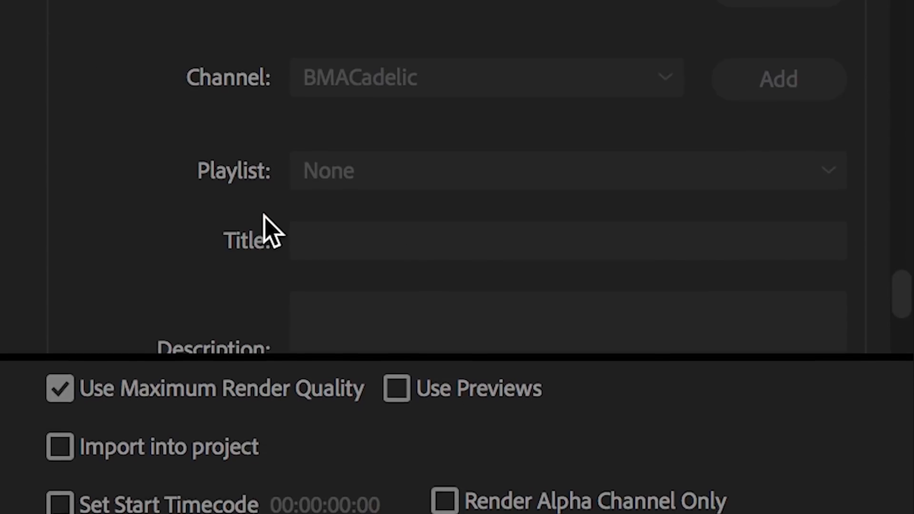
scroll("down", 3)
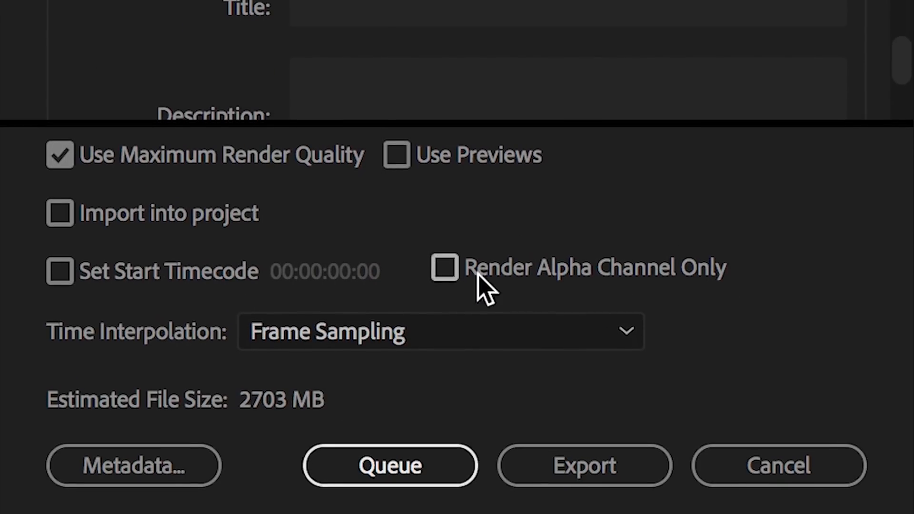
mouse_move(219, 179)
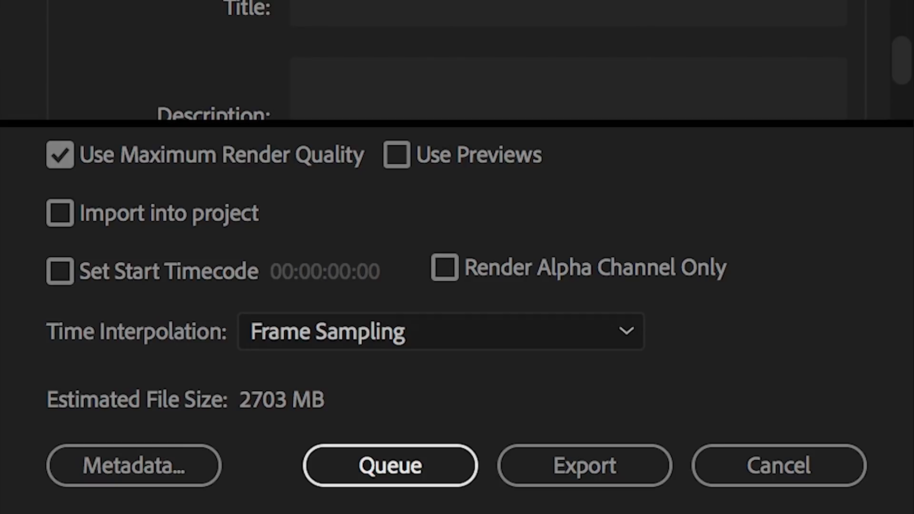
mouse_move(297, 163)
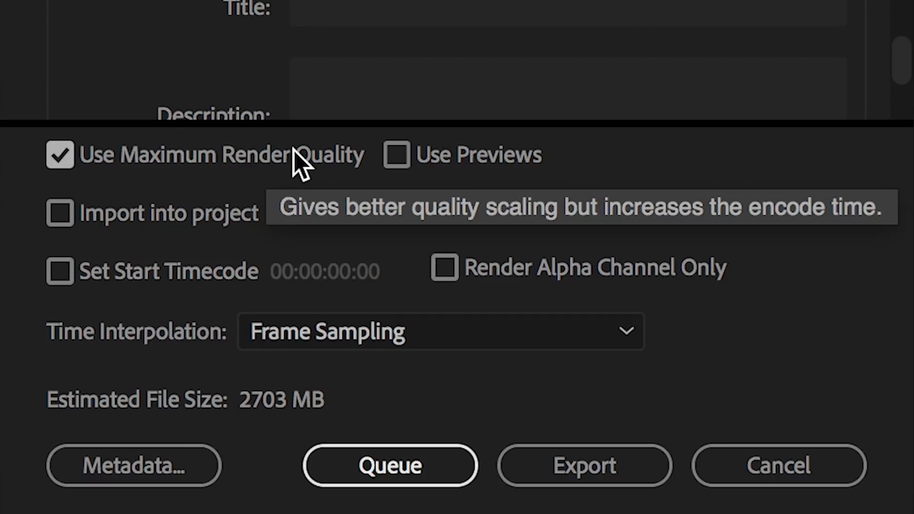
mouse_move(726, 11)
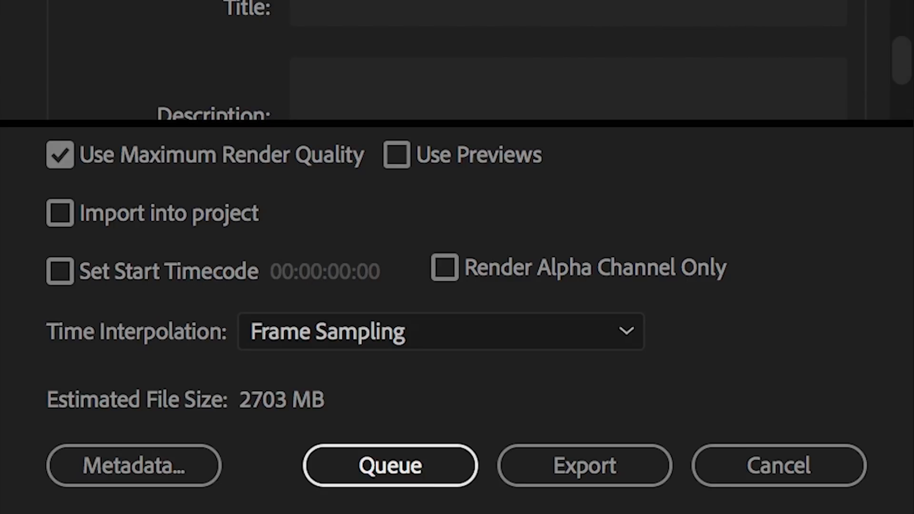
mouse_move(391, 2)
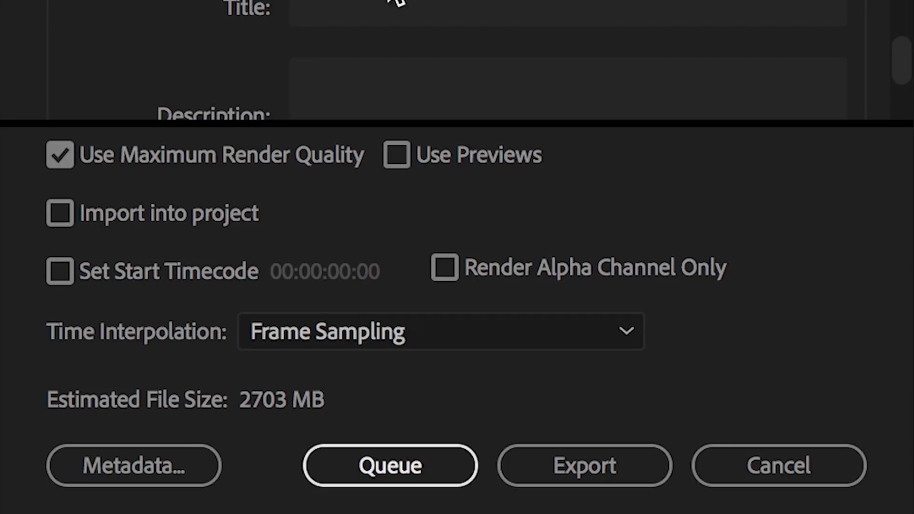
mouse_move(750, 64)
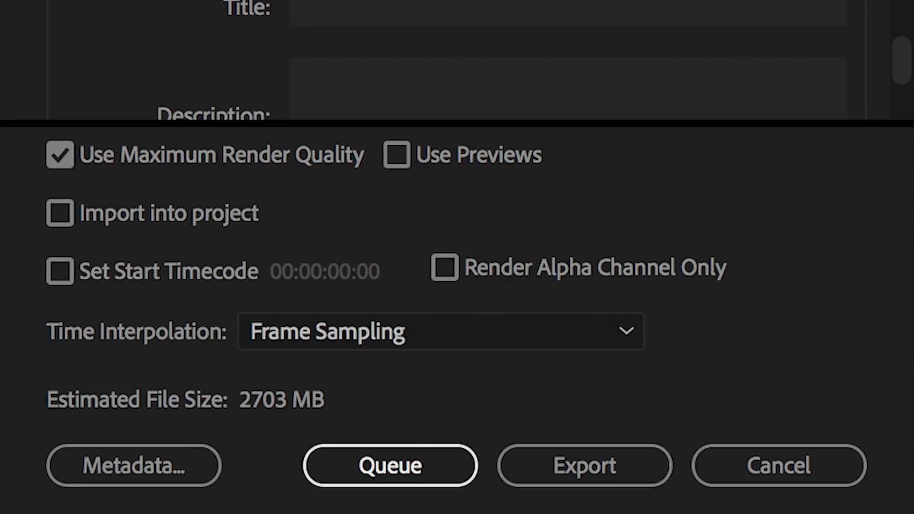
mouse_move(650, 175)
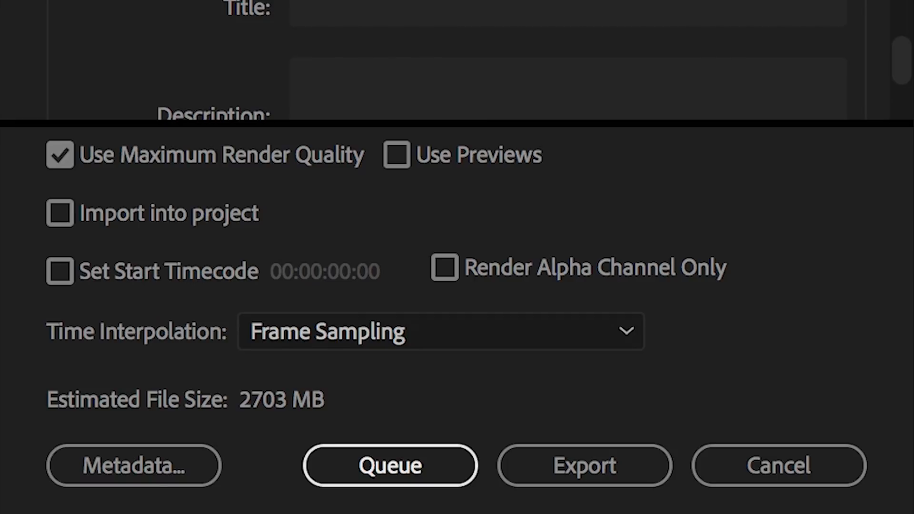
mouse_move(607, 151)
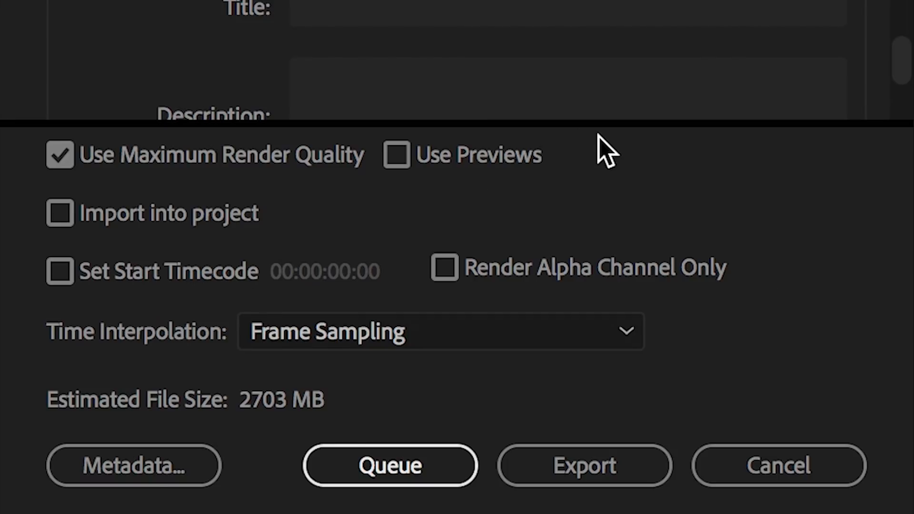
mouse_move(662, 178)
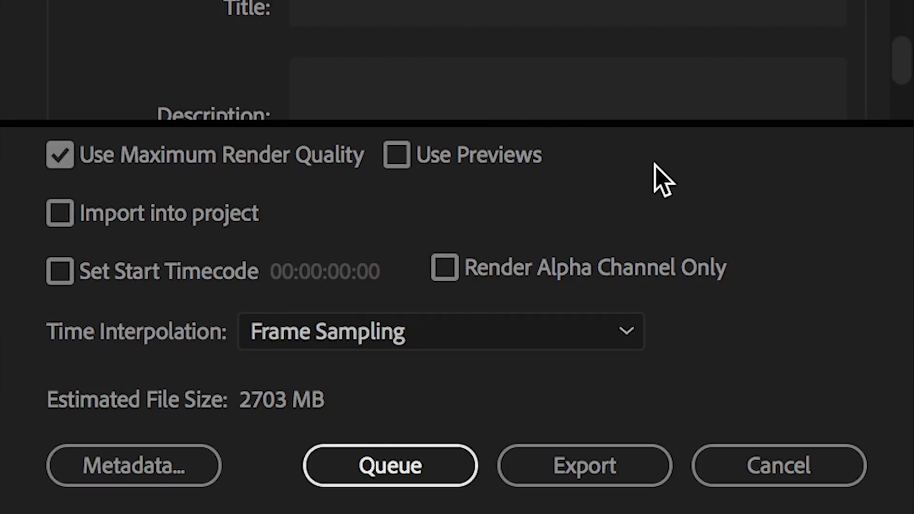
mouse_move(163, 338)
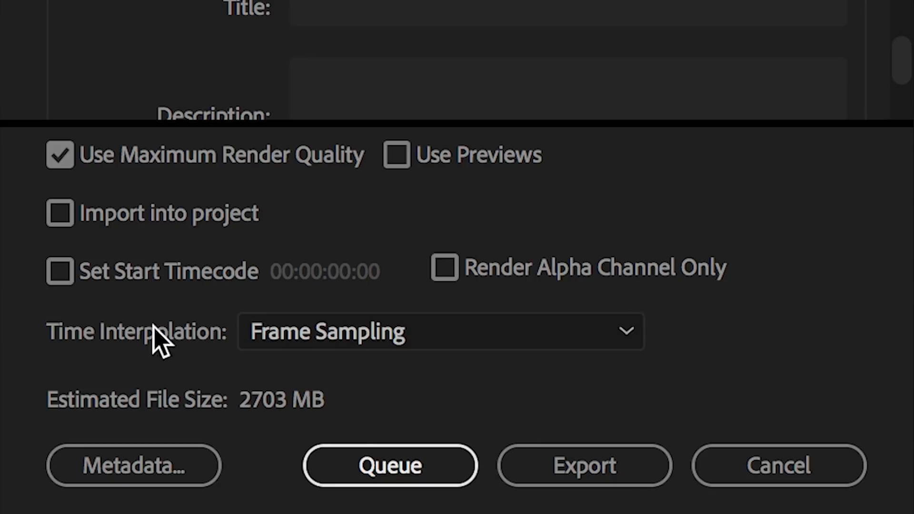
mouse_move(327, 347)
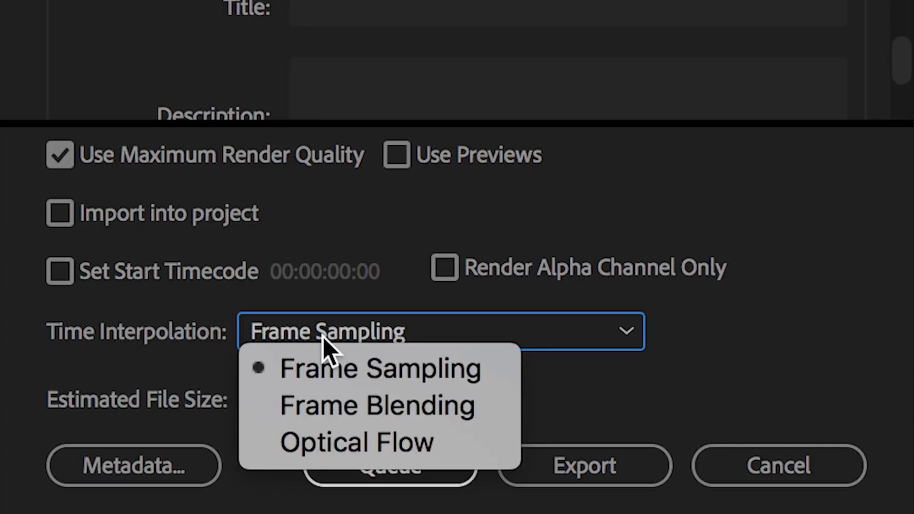
mouse_move(409, 373)
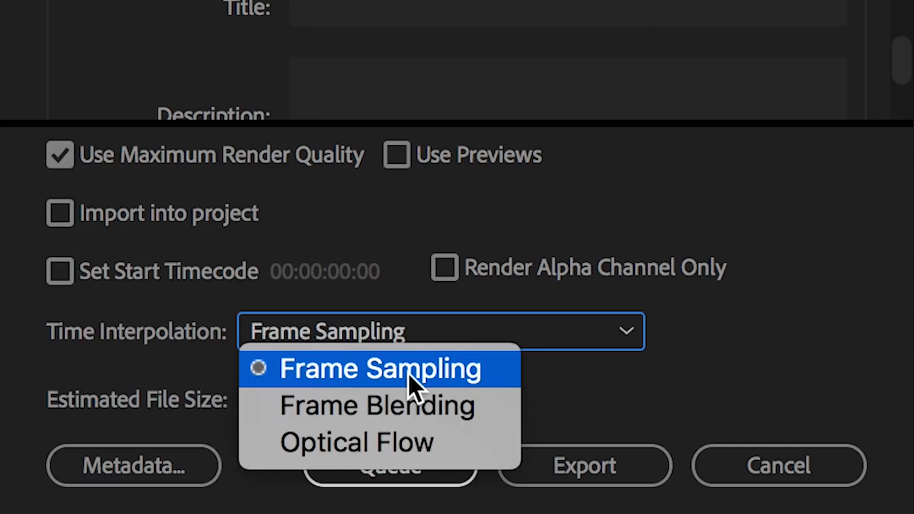
left_click(379, 369)
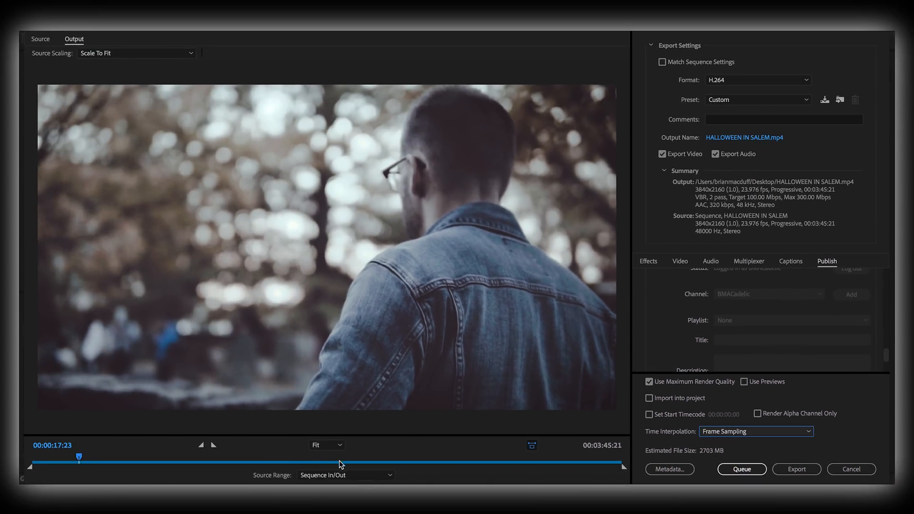
- Set the Source Range to Entire Sequence, giving a 2703 MB estimated file
left_click(344, 475)
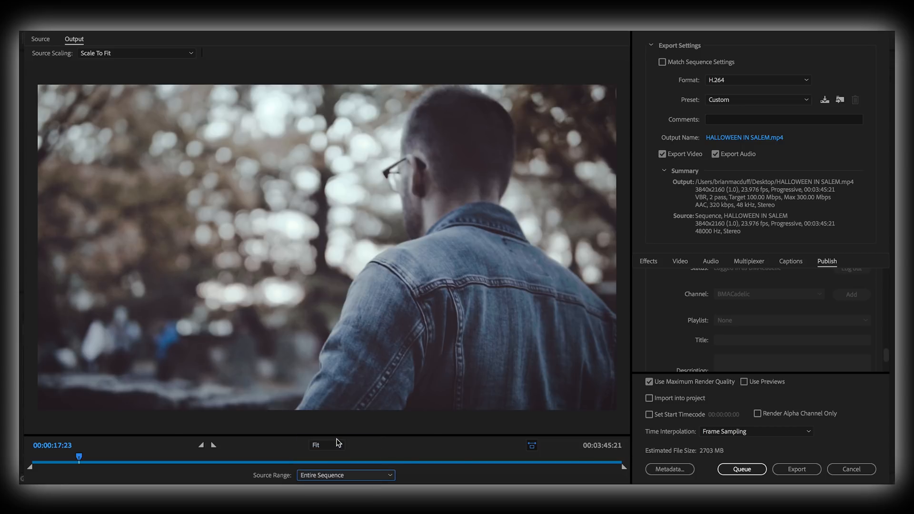
mouse_move(330, 475)
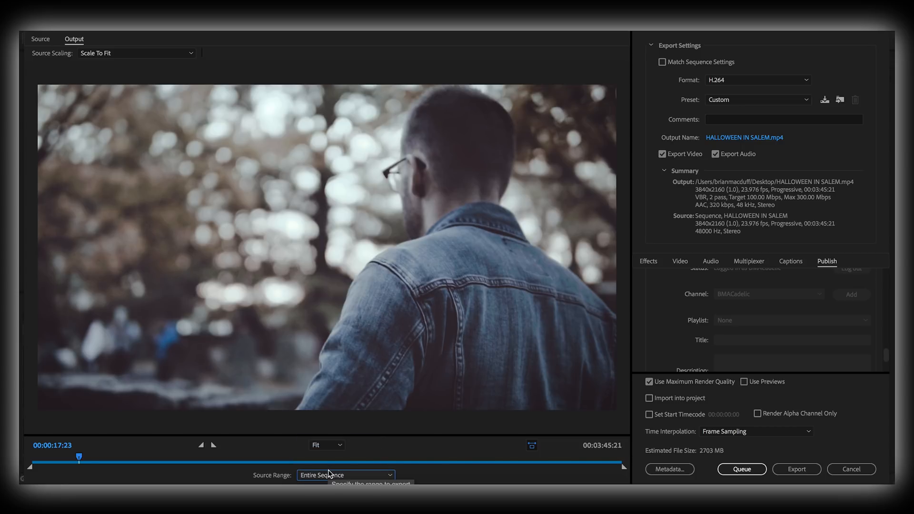
mouse_move(447, 344)
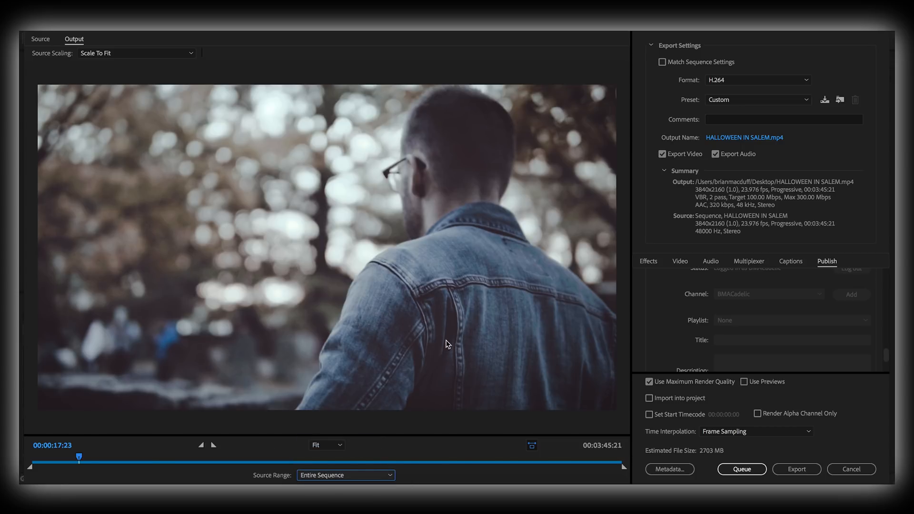
mouse_move(351, 457)
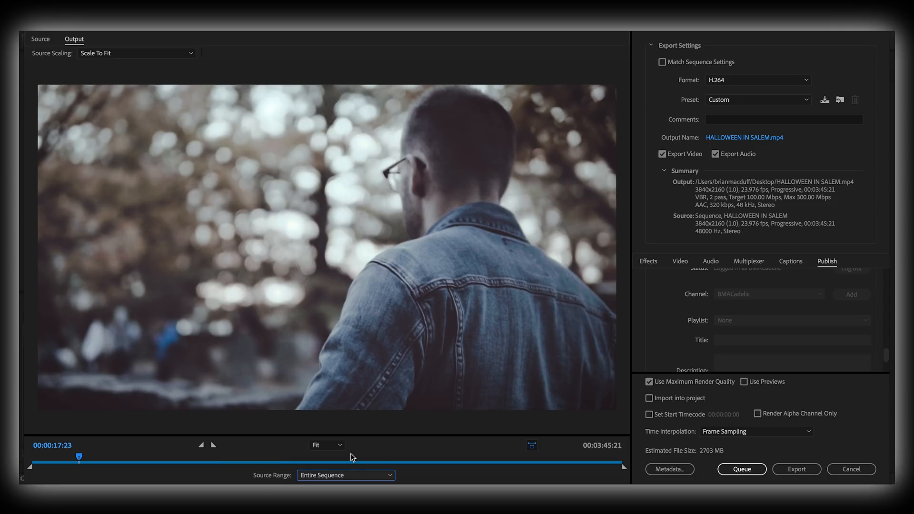
mouse_move(592, 377)
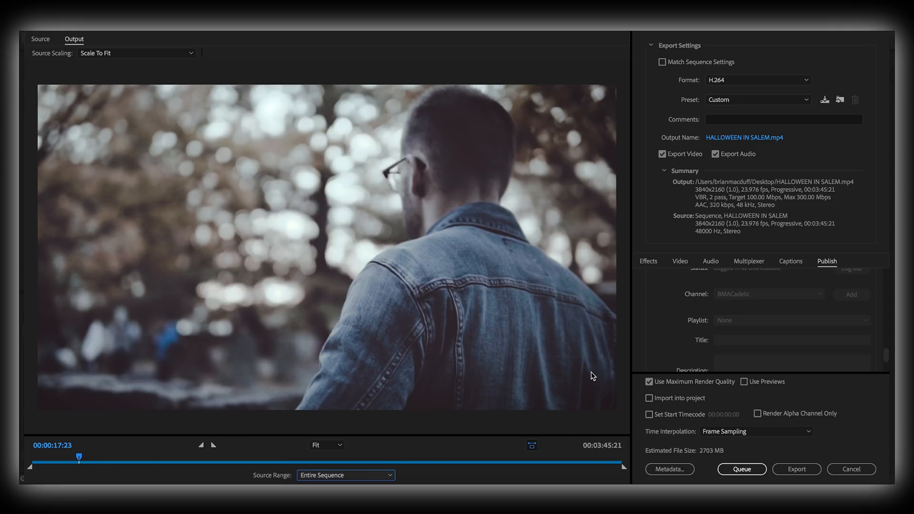
mouse_move(481, 392)
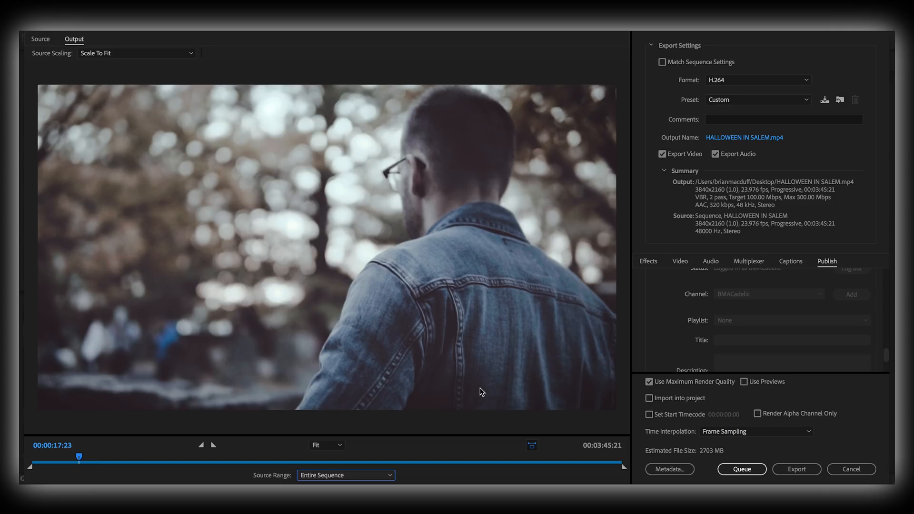
left_click(345, 475)
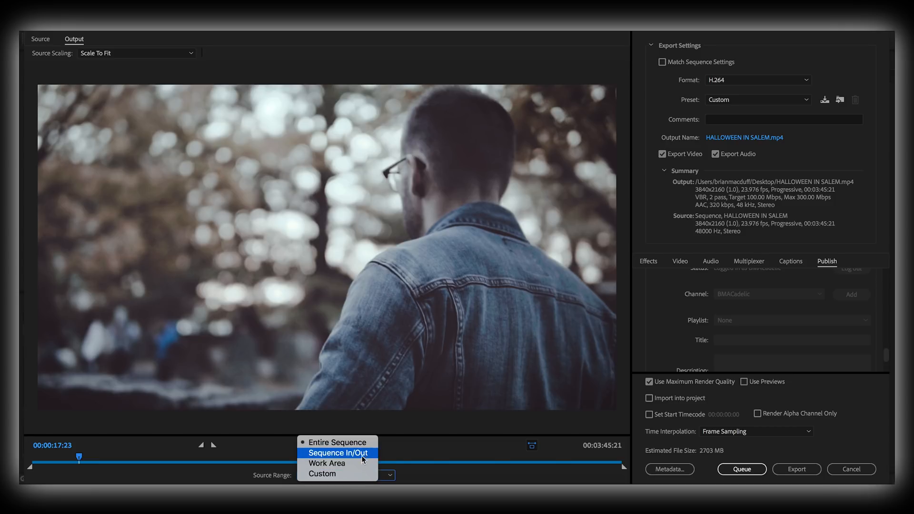
mouse_move(337, 443)
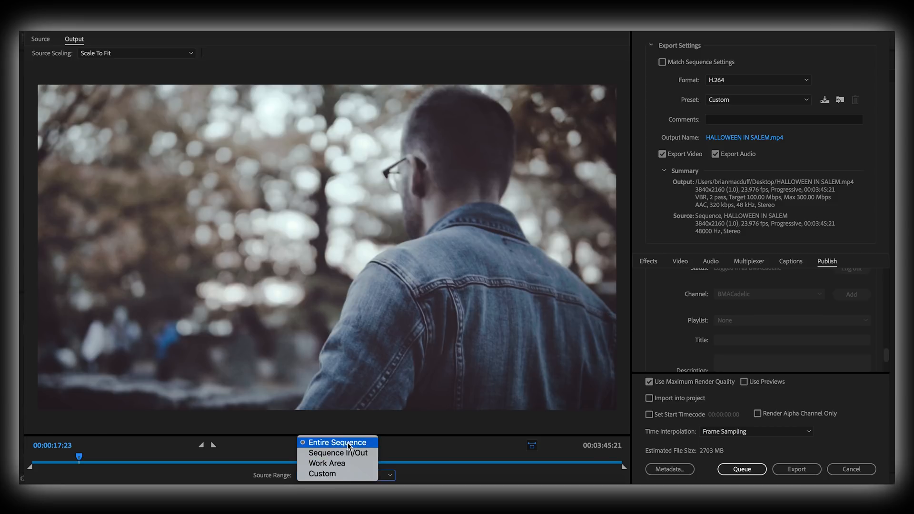
left_click(337, 442)
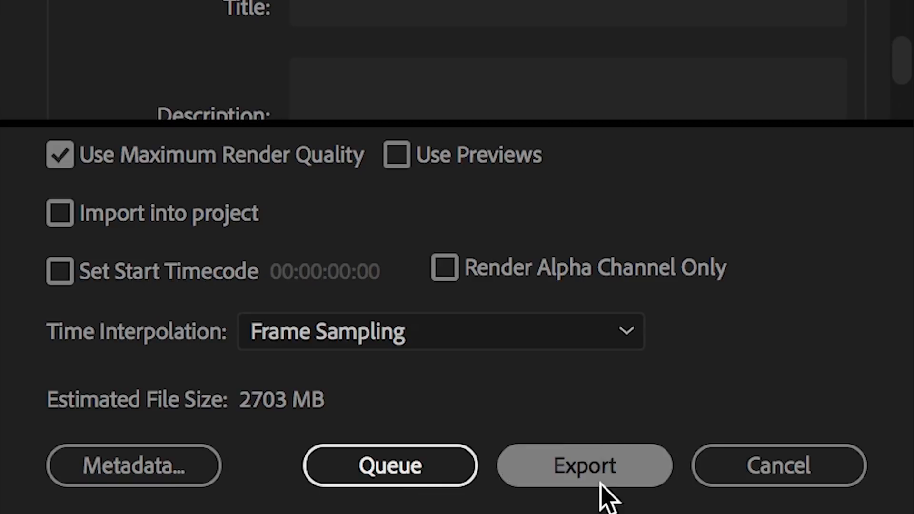
mouse_move(513, 409)
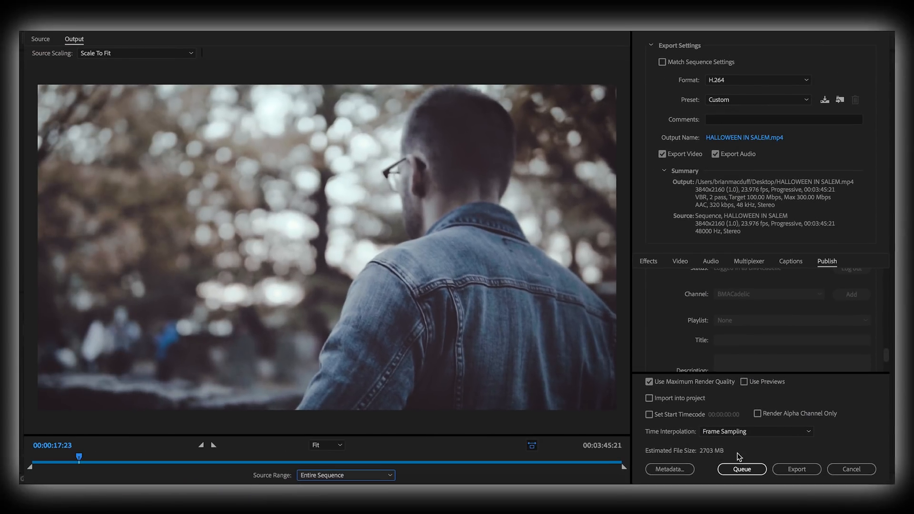
- Queue the HALLOWEEN IN SALEM H.264 job to Adobe Media Encoder
left_click(742, 469)
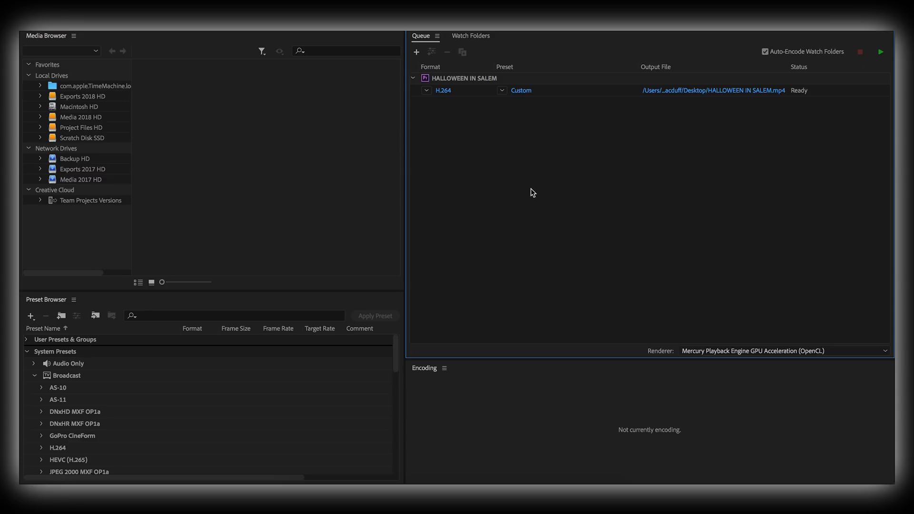
mouse_move(707, 123)
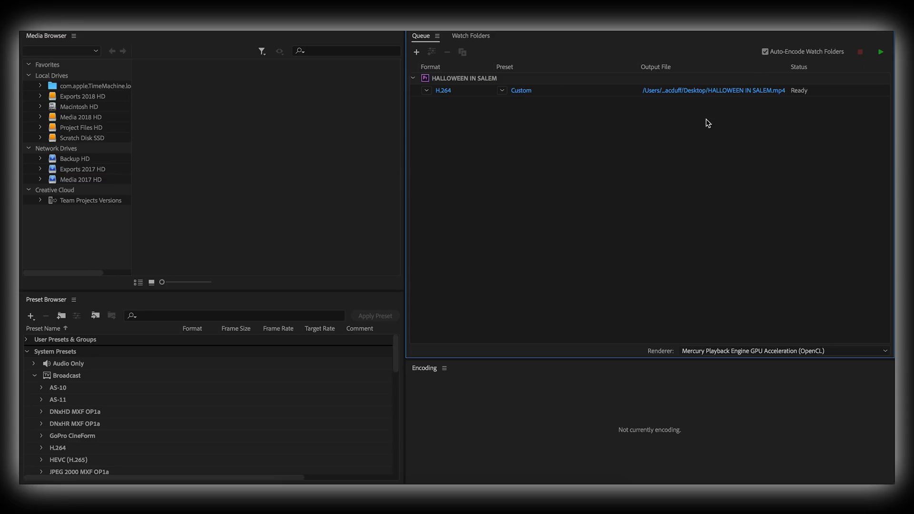
- Start the Media Encoder queue so the HALLOWEEN IN SALEM job begins encoding
left_click(881, 51)
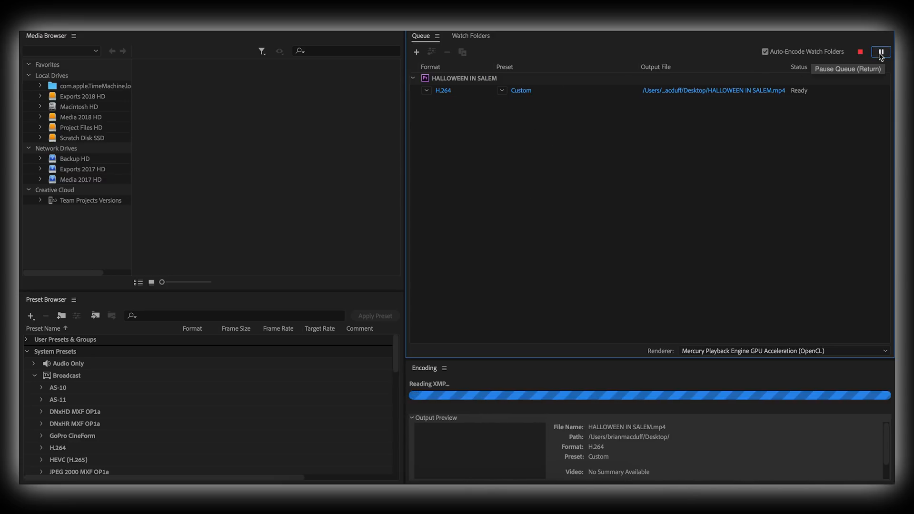